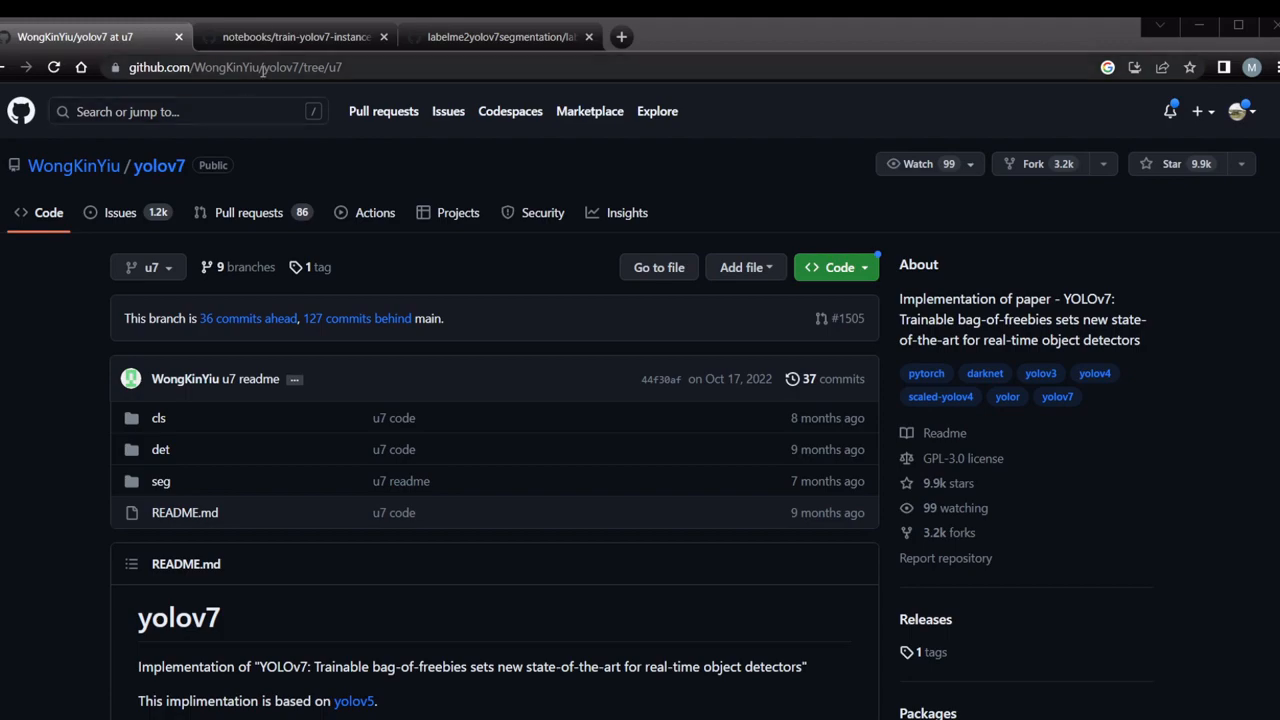
# - Read the notebook's Install YOLOv7, Install Requirements and pre-trained COCO inference sections
pyautogui.click(292, 36)
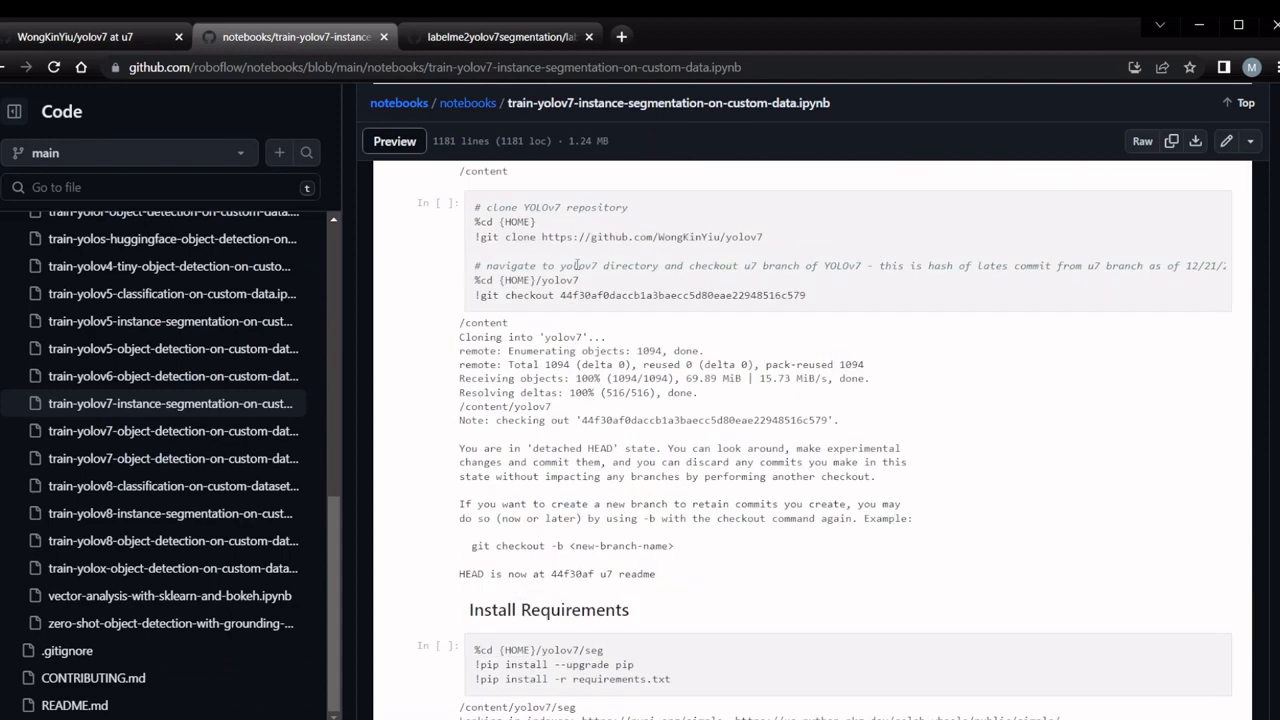
pyautogui.scroll(3)
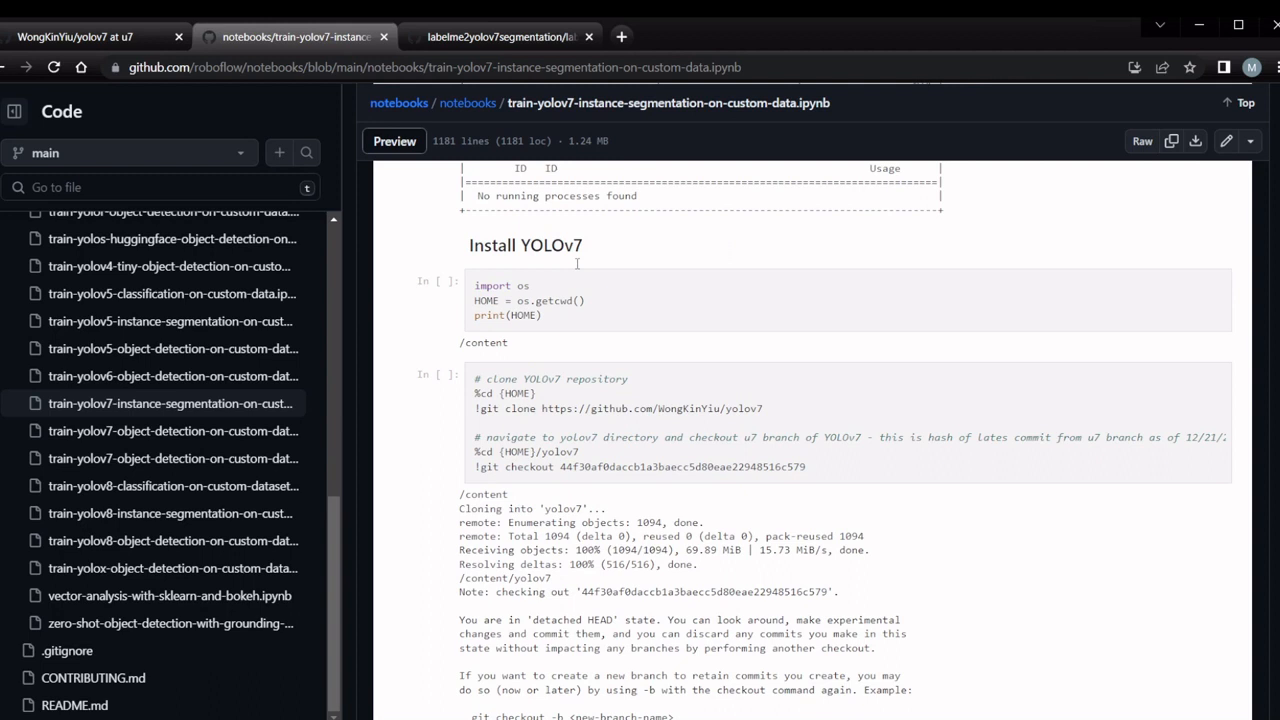
pyautogui.moveTo(576, 418)
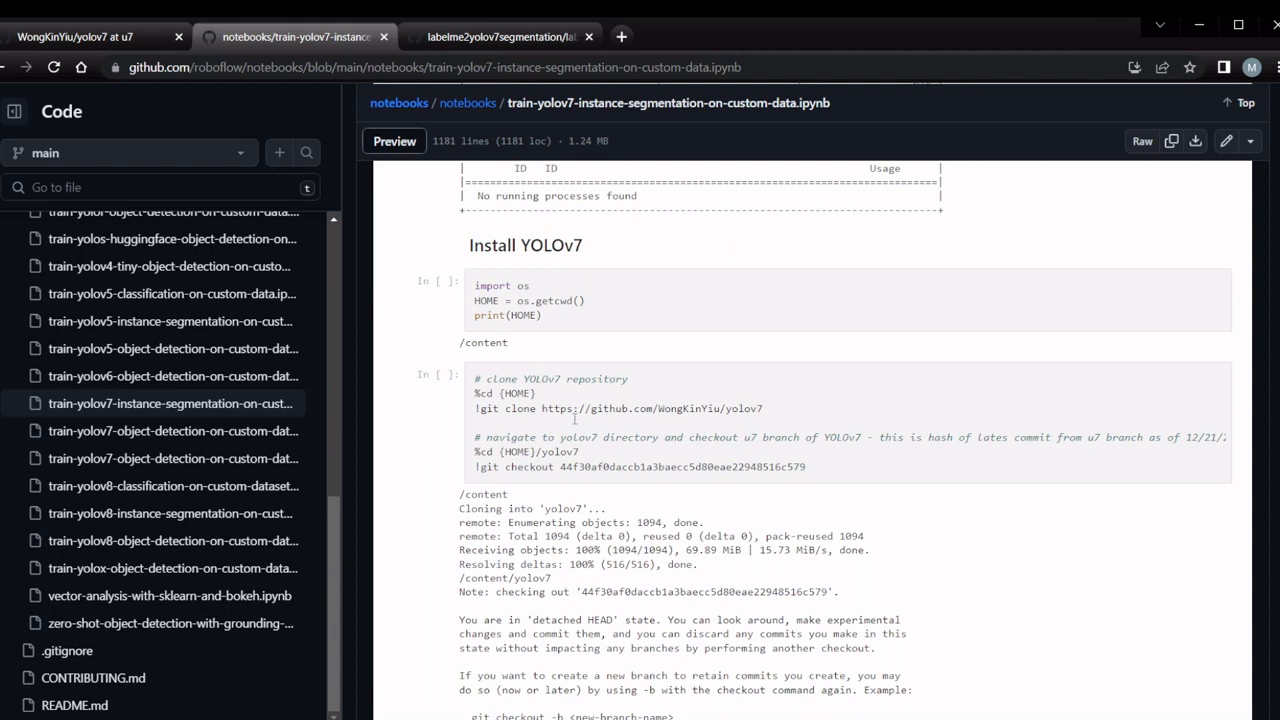
pyautogui.moveTo(524, 440)
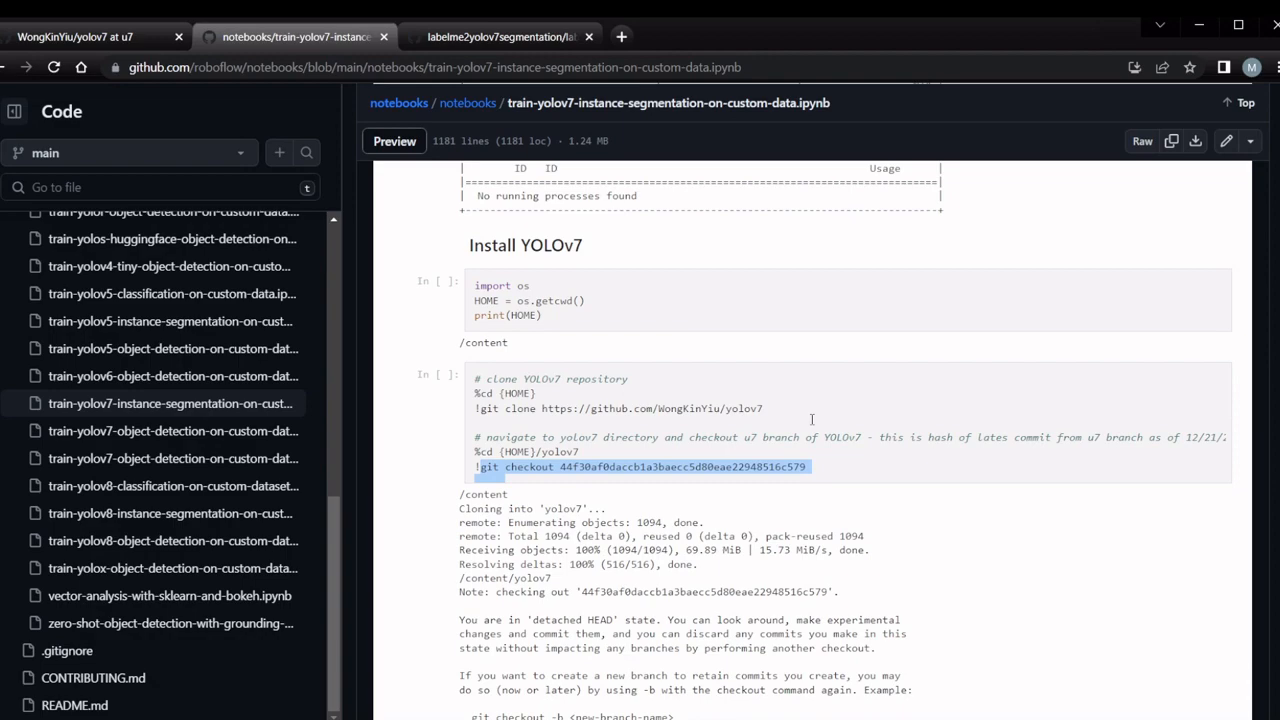
pyautogui.scroll(-3)
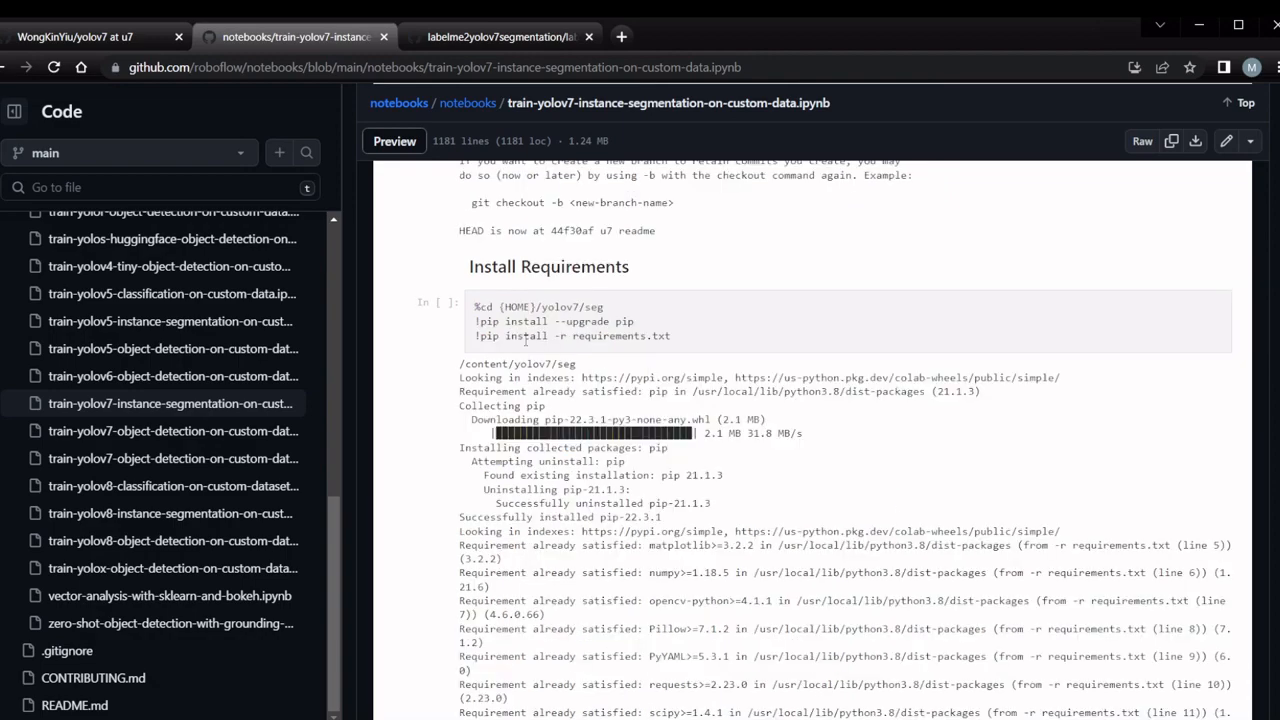
pyautogui.moveTo(626, 344)
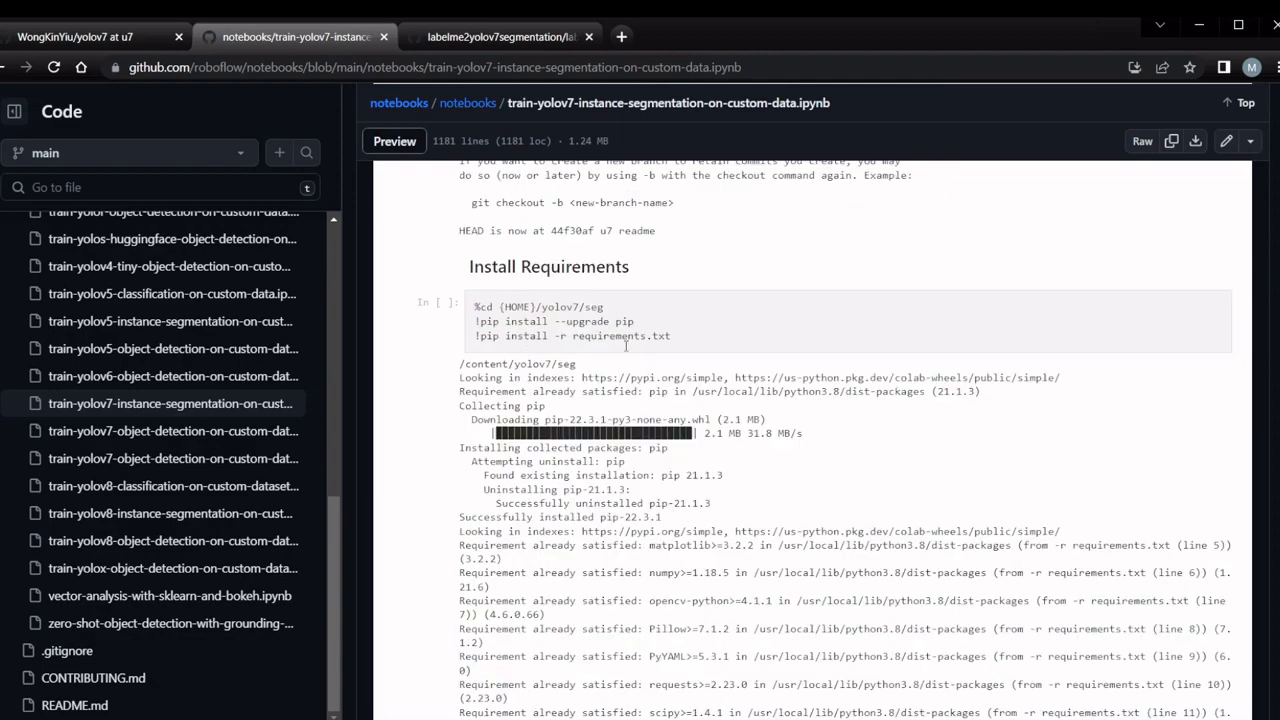
pyautogui.scroll(-3)
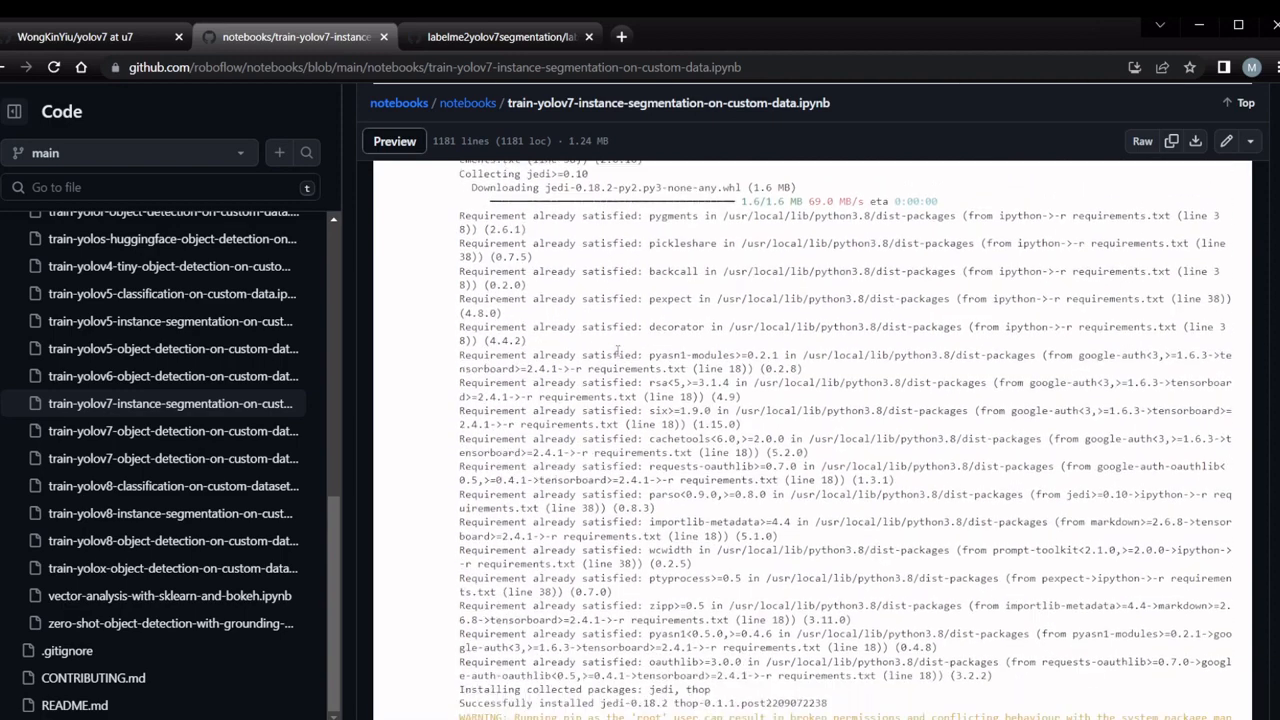
pyautogui.scroll(-3)
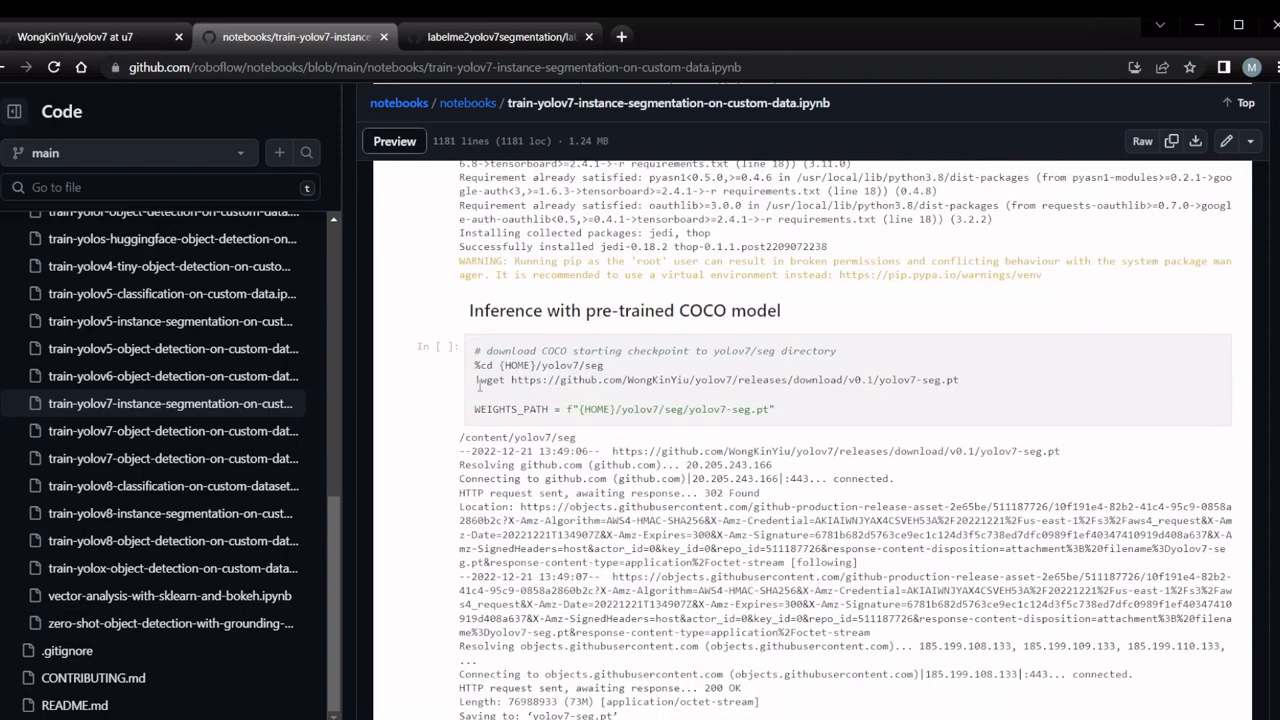
pyautogui.moveTo(474, 380); pyautogui.dragTo(956, 380)
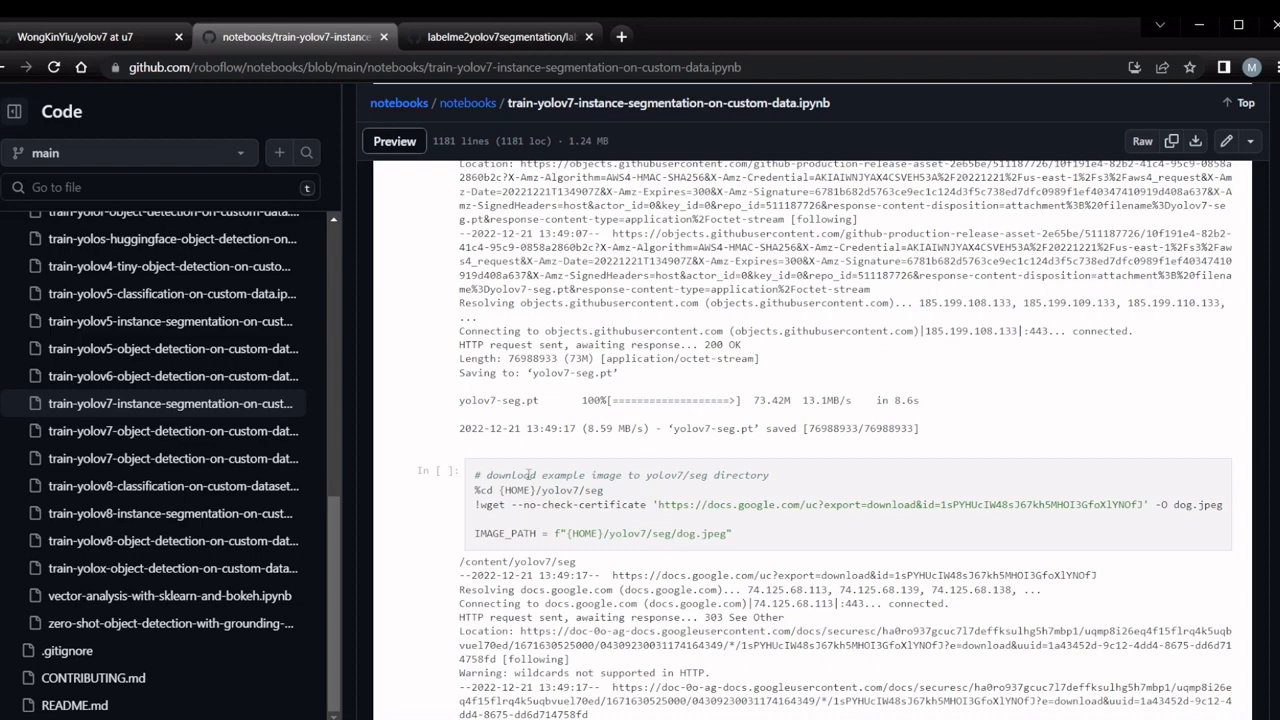
pyautogui.scroll(-3)
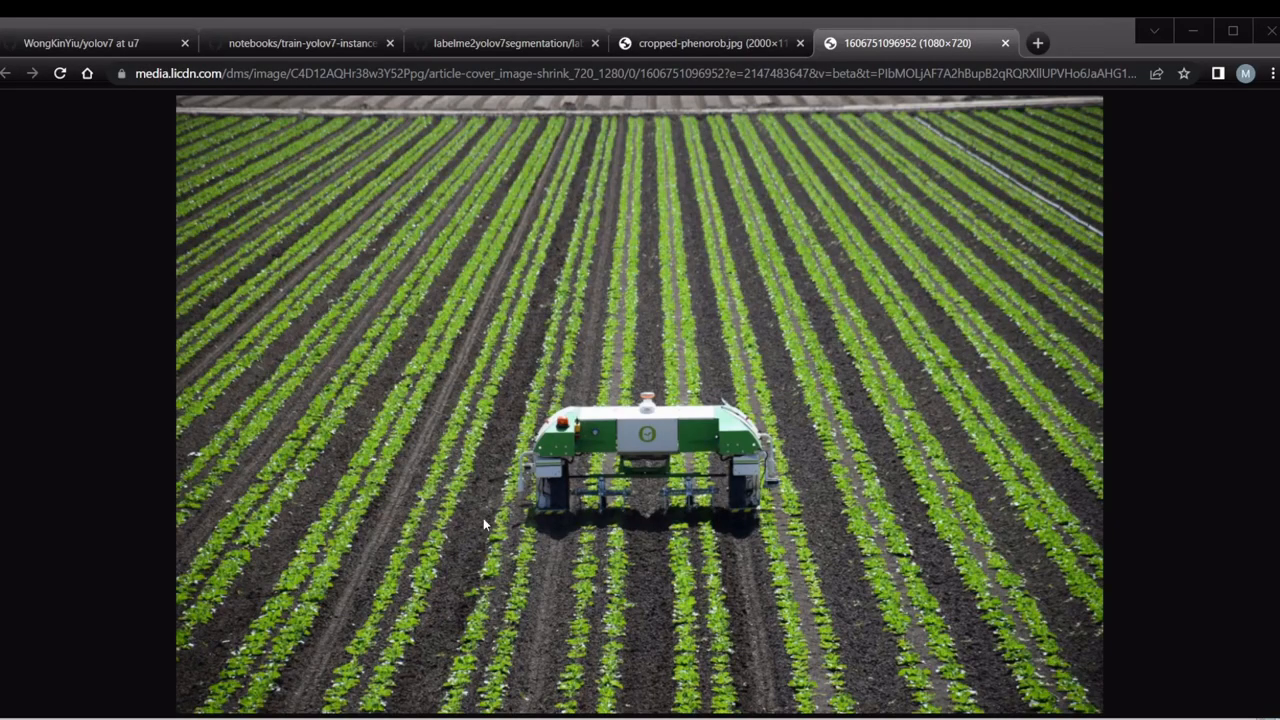
pyautogui.moveTo(676, 512)
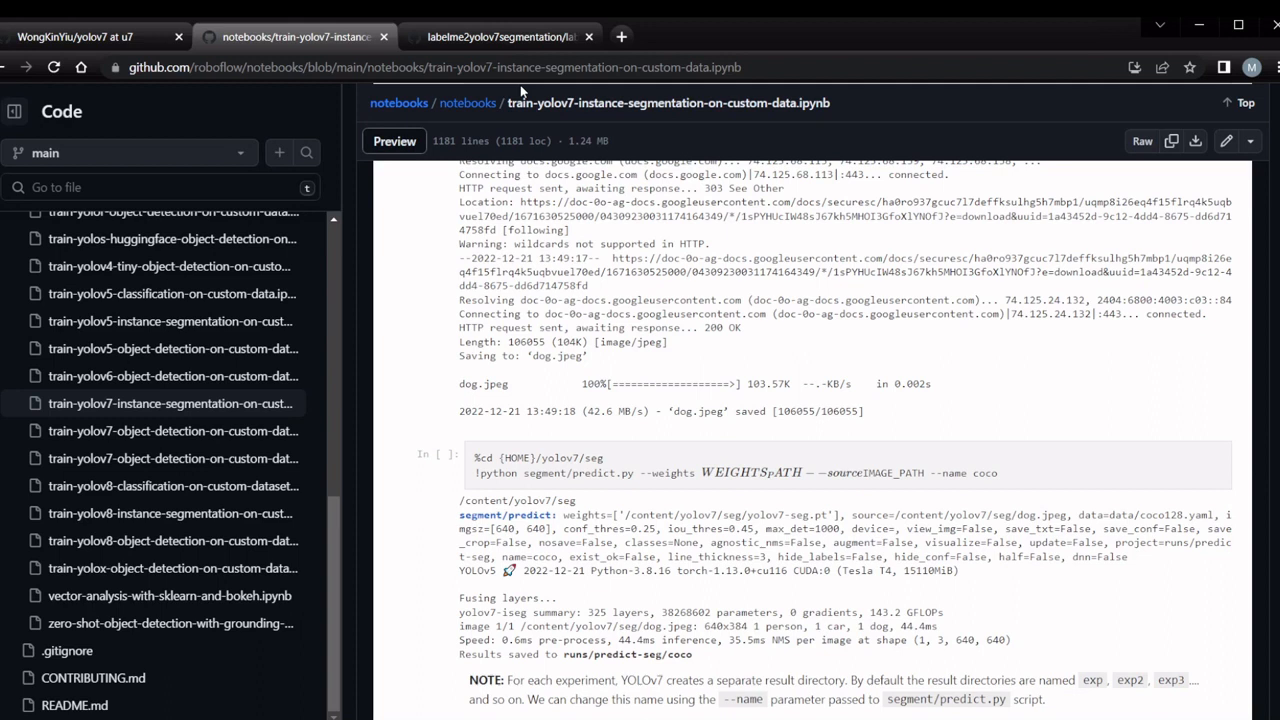
pyautogui.moveTo(520, 92)
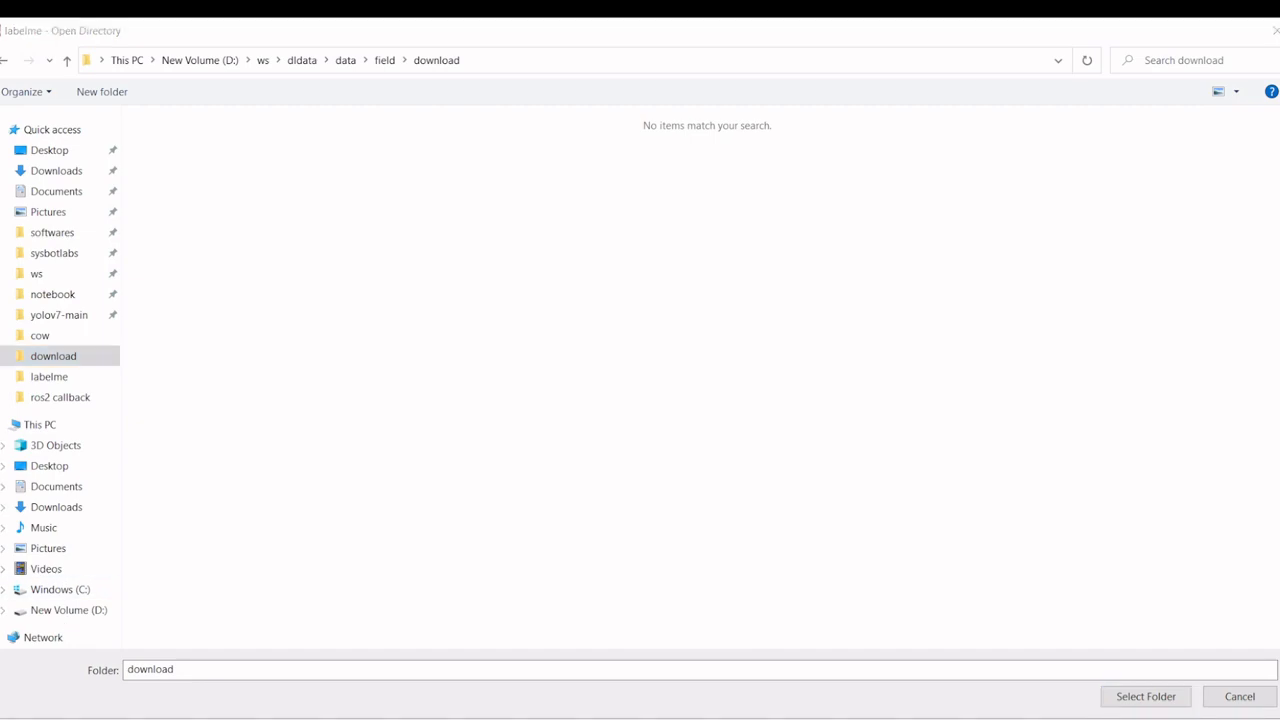
# - Preview 1.jpg from the download folder and point the Open Directory dialog at the labelme folder
pyautogui.click(1144, 696)
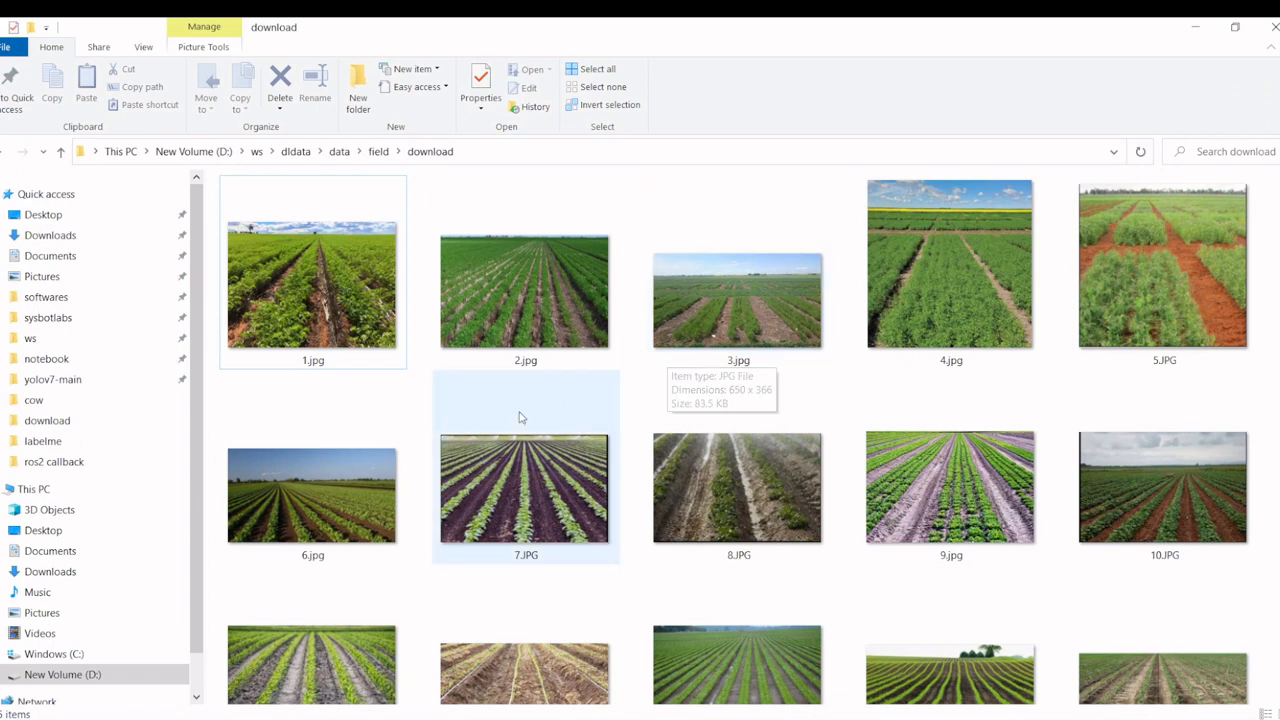
pyautogui.click(312, 284)
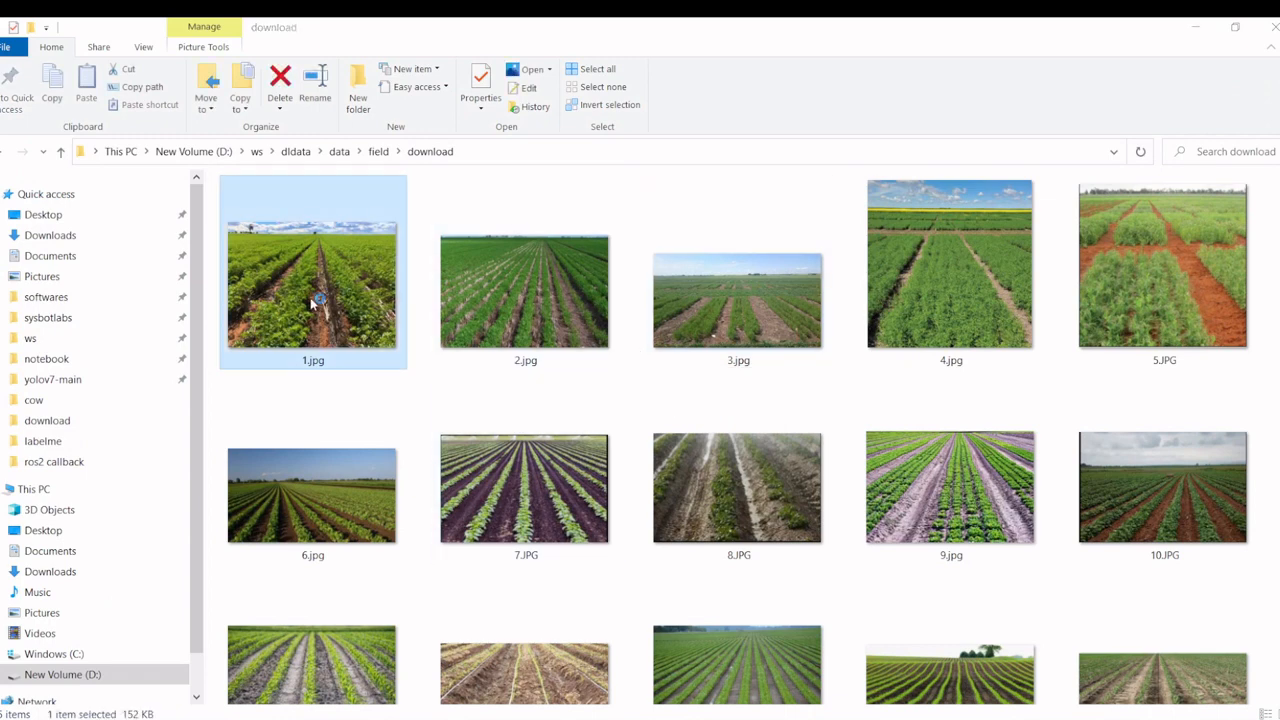
pyautogui.doubleClick(312, 264)
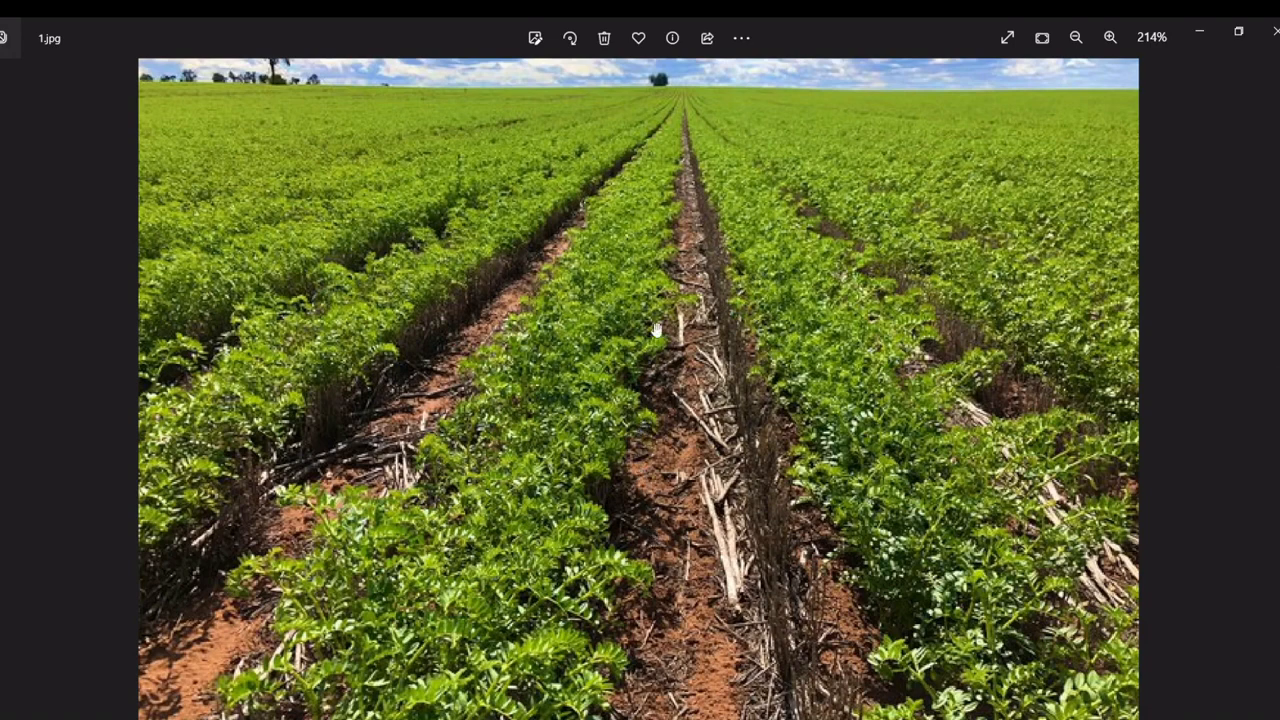
pyautogui.moveTo(636, 256)
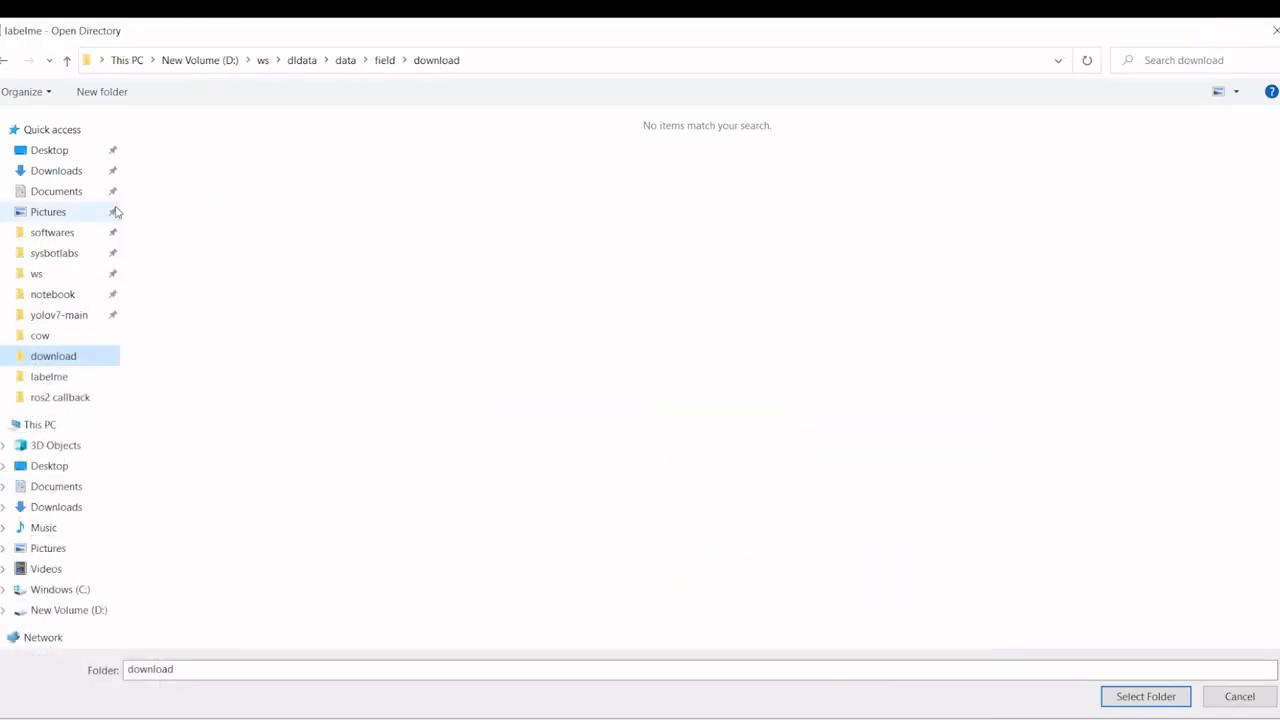
pyautogui.click(48, 376)
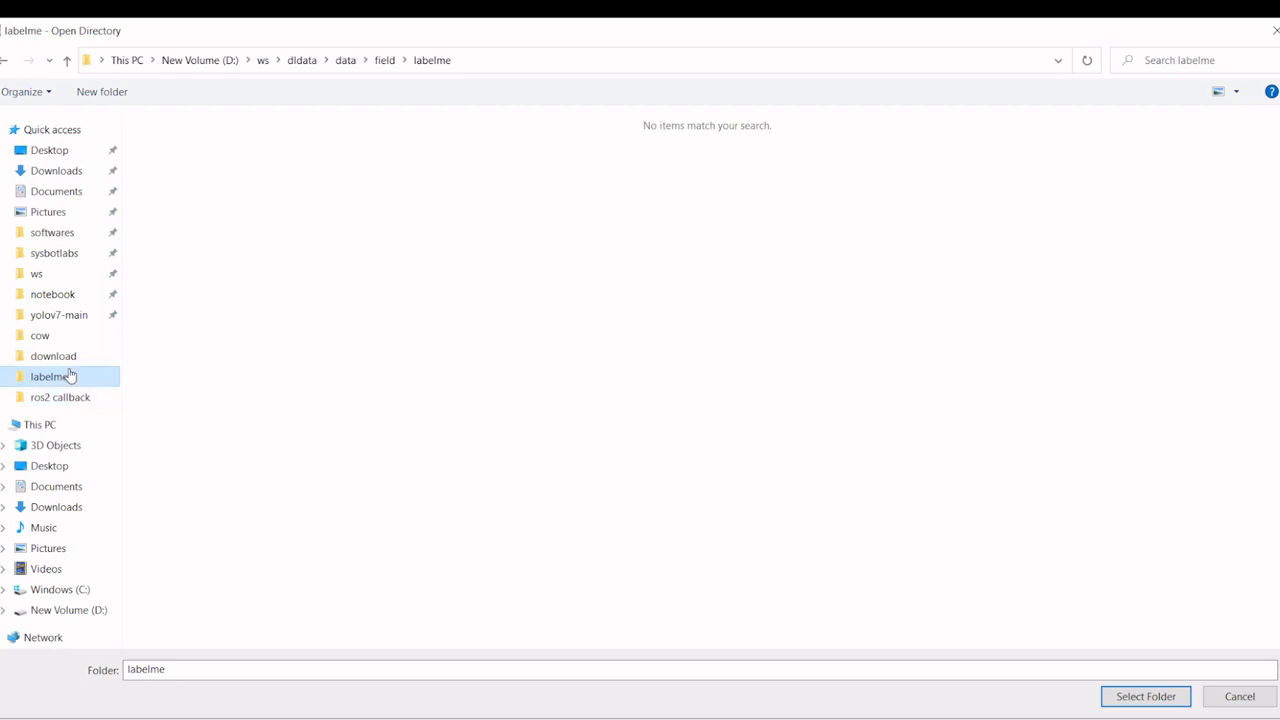
pyautogui.moveTo(1104, 648)
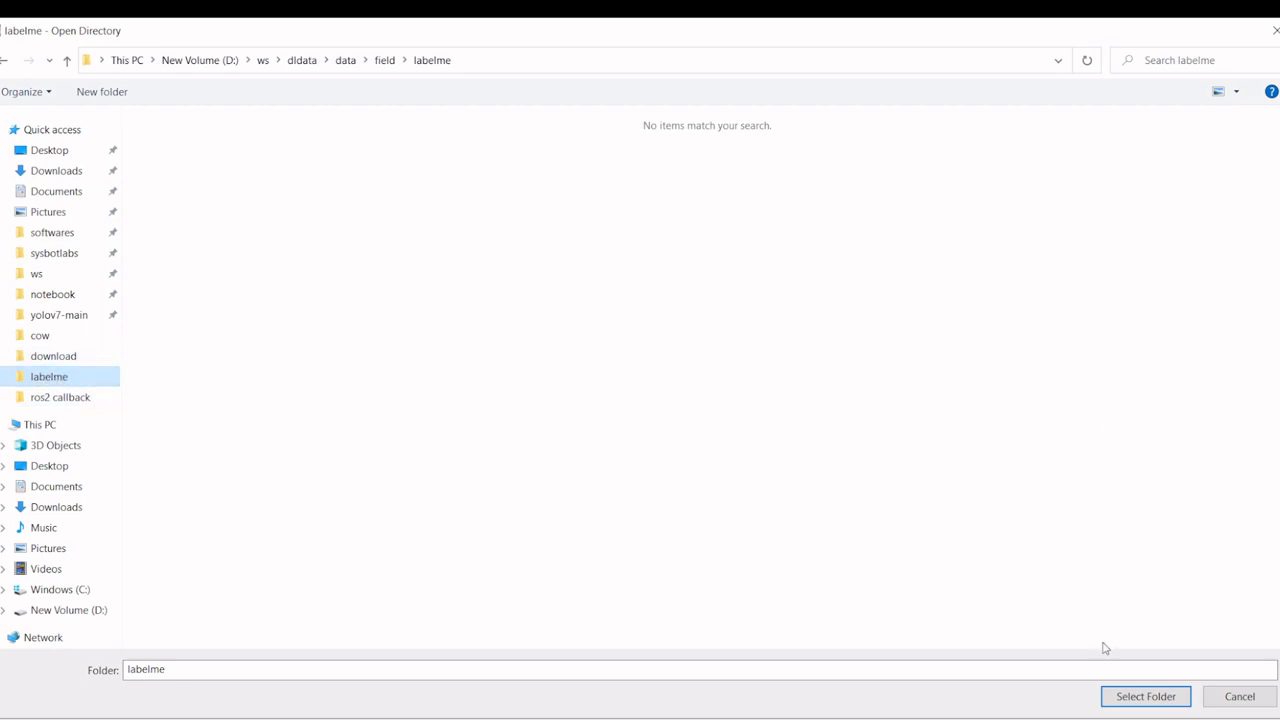
# - Load the labelme folder, highlight the path polygon on the first image and move to the next image
pyautogui.click(1144, 696)
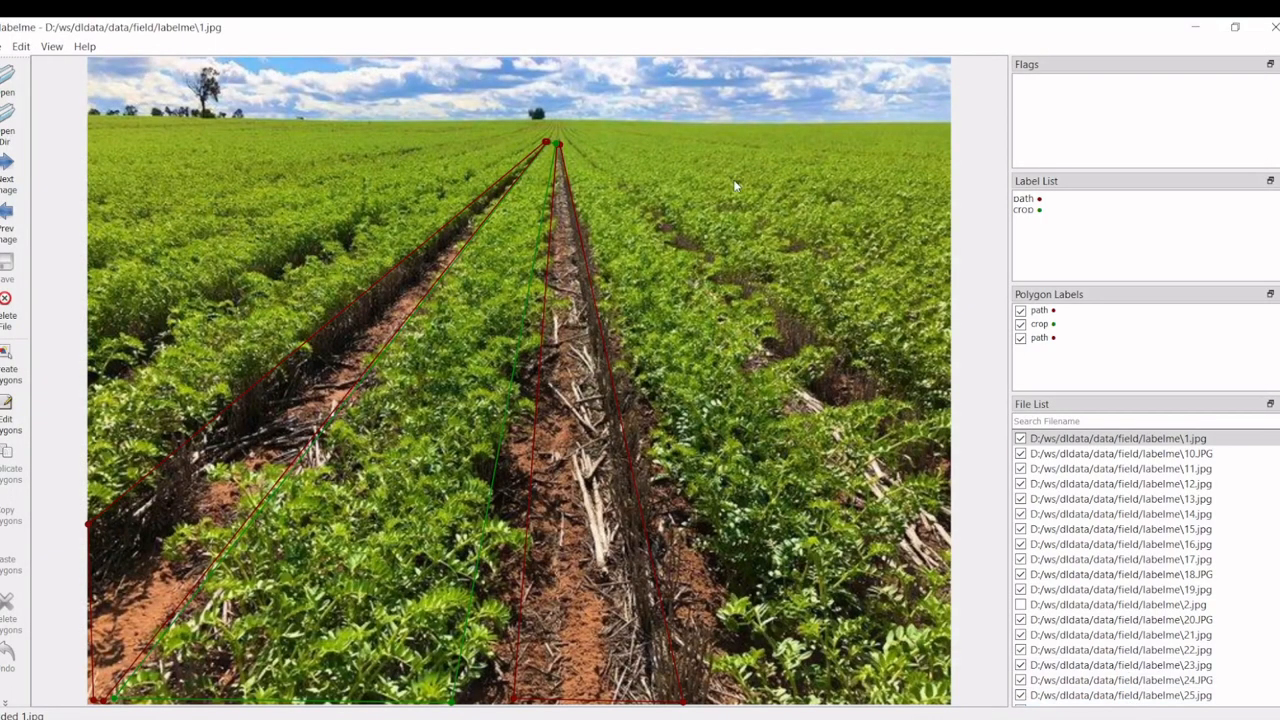
pyautogui.click(560, 350)
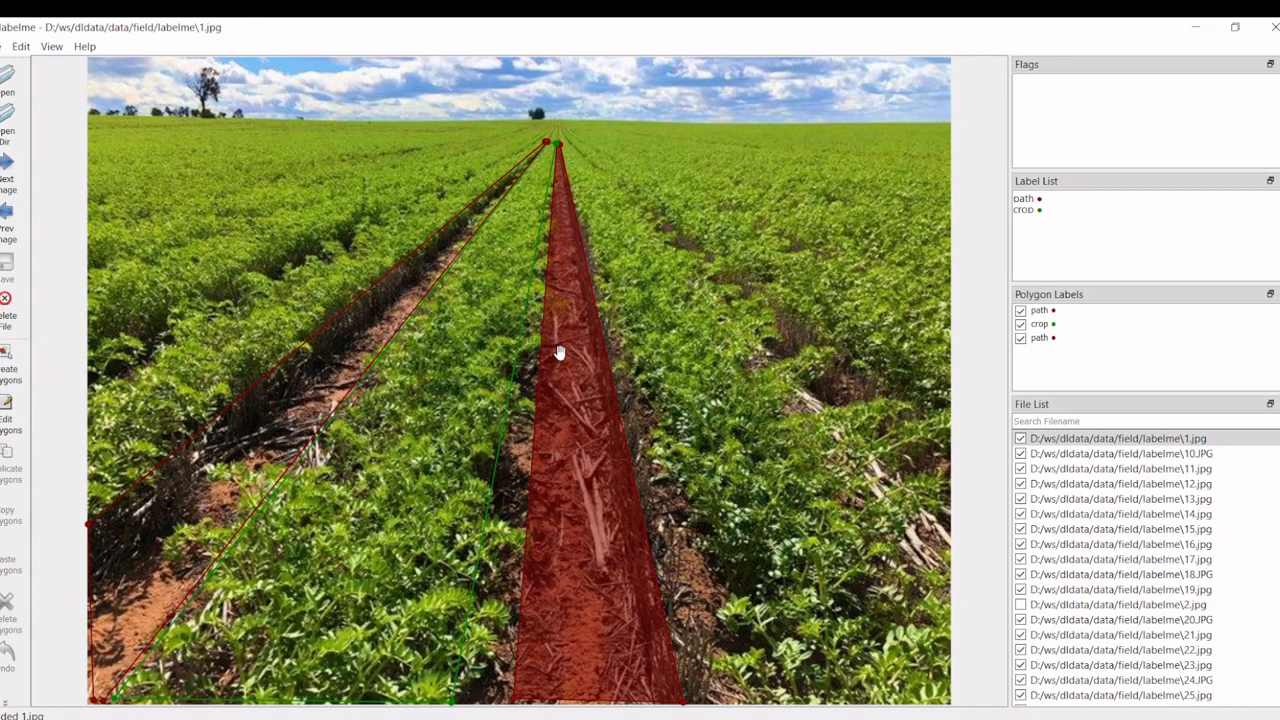
pyautogui.moveTo(560, 352)
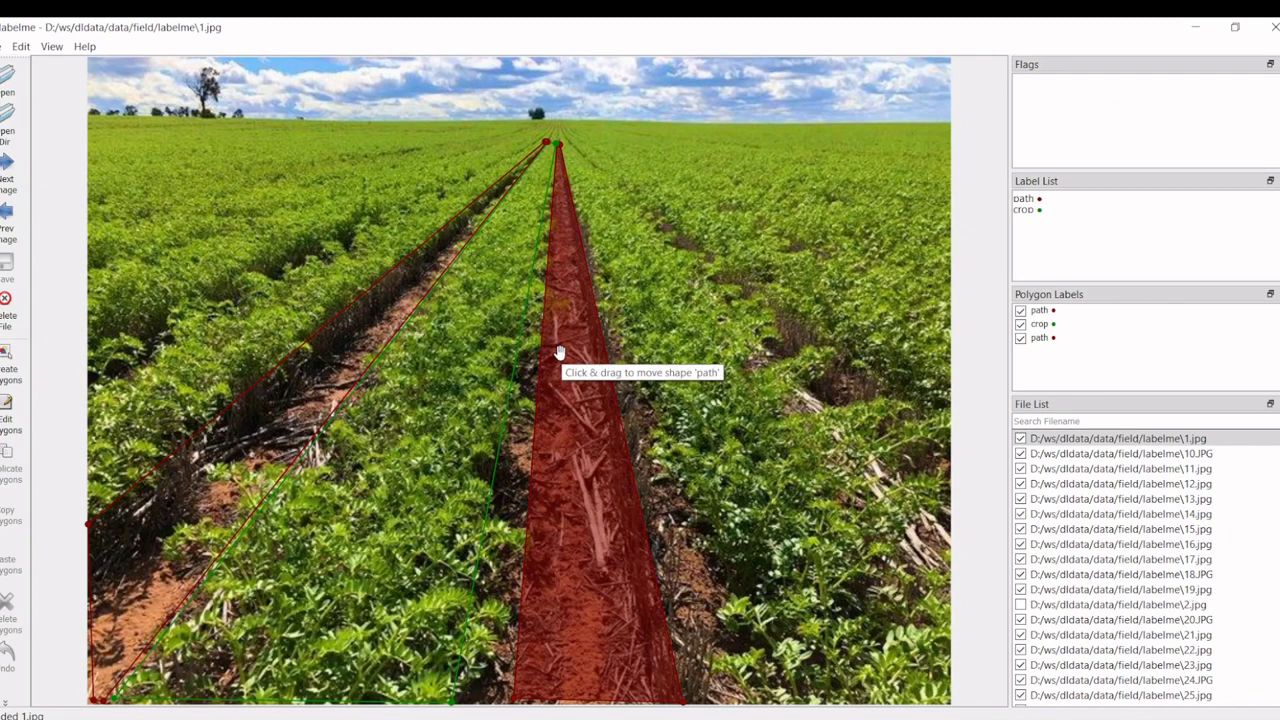
pyautogui.moveTo(564, 160)
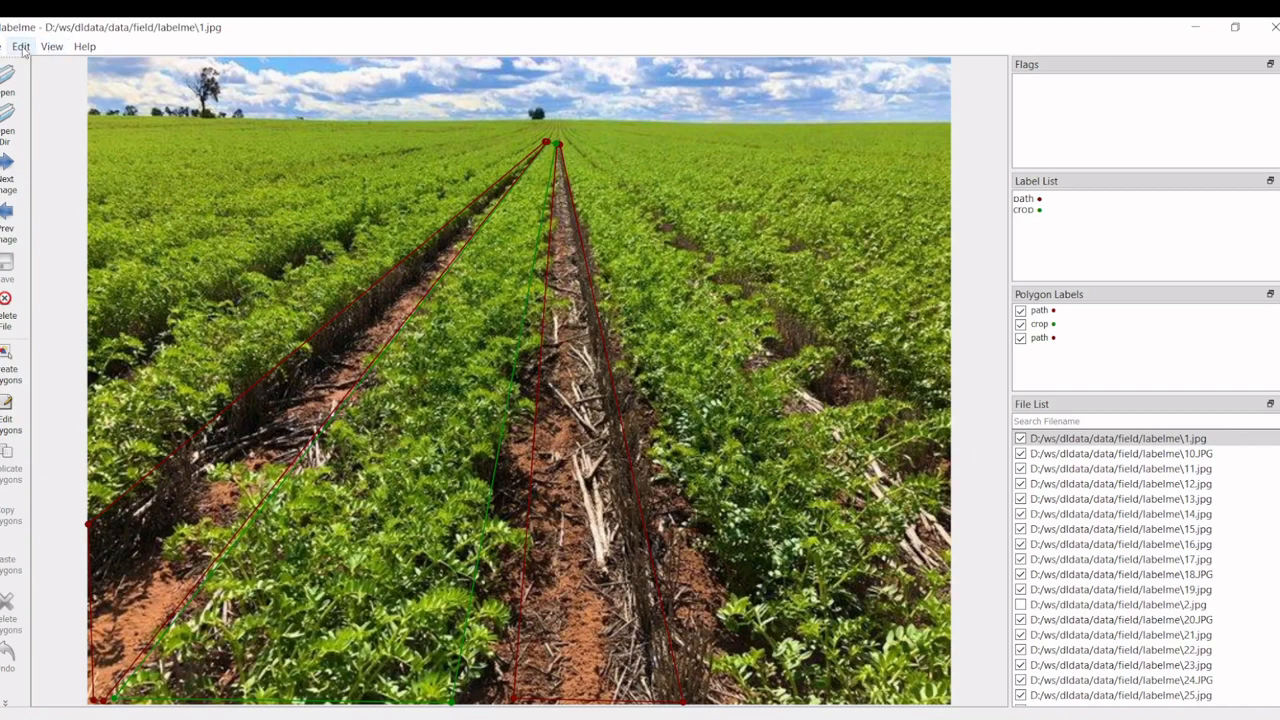
pyautogui.click(20, 46)
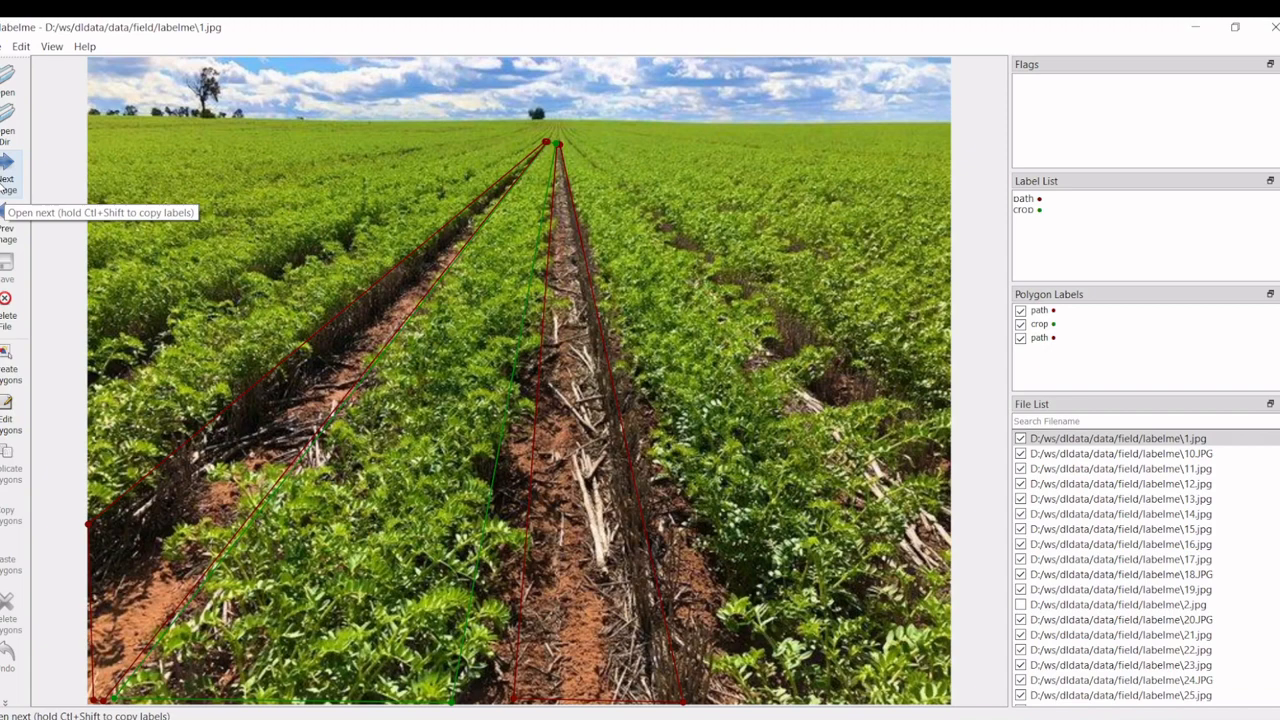
pyautogui.click(8, 184)
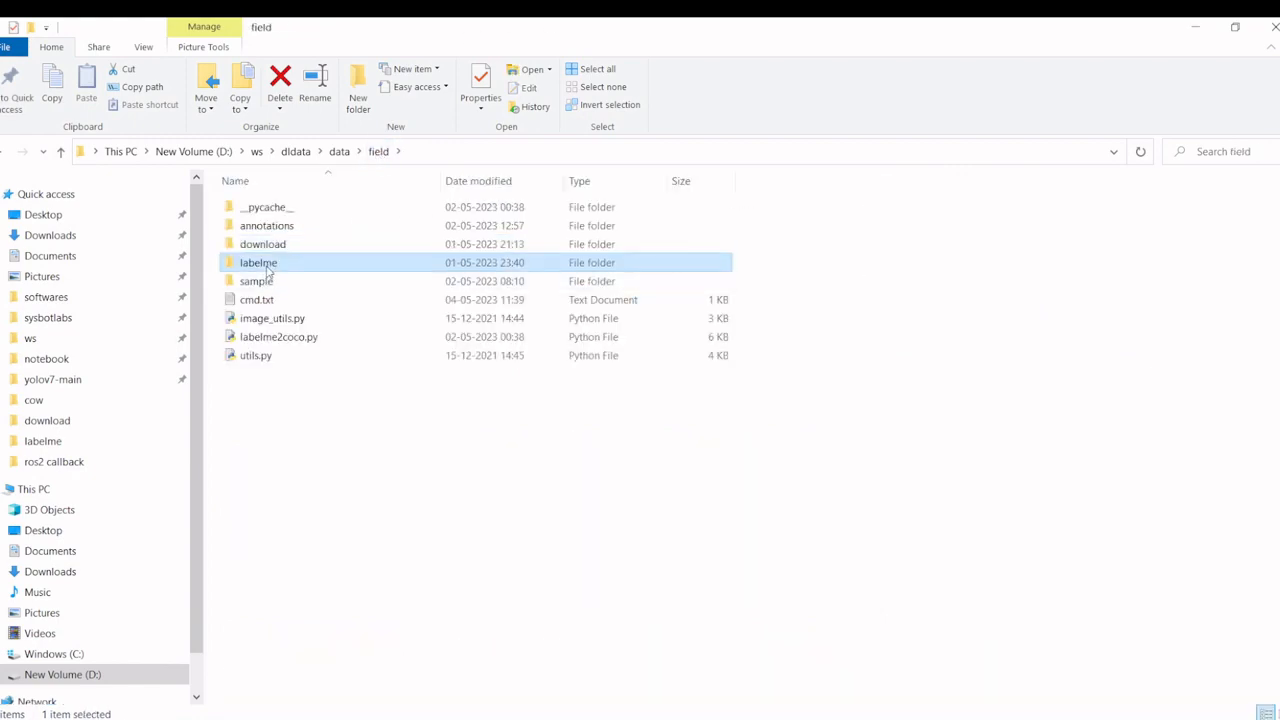
# - Enter the labelme folder and select the 1.json annotation file beside its image
pyautogui.doubleClick(258, 262)
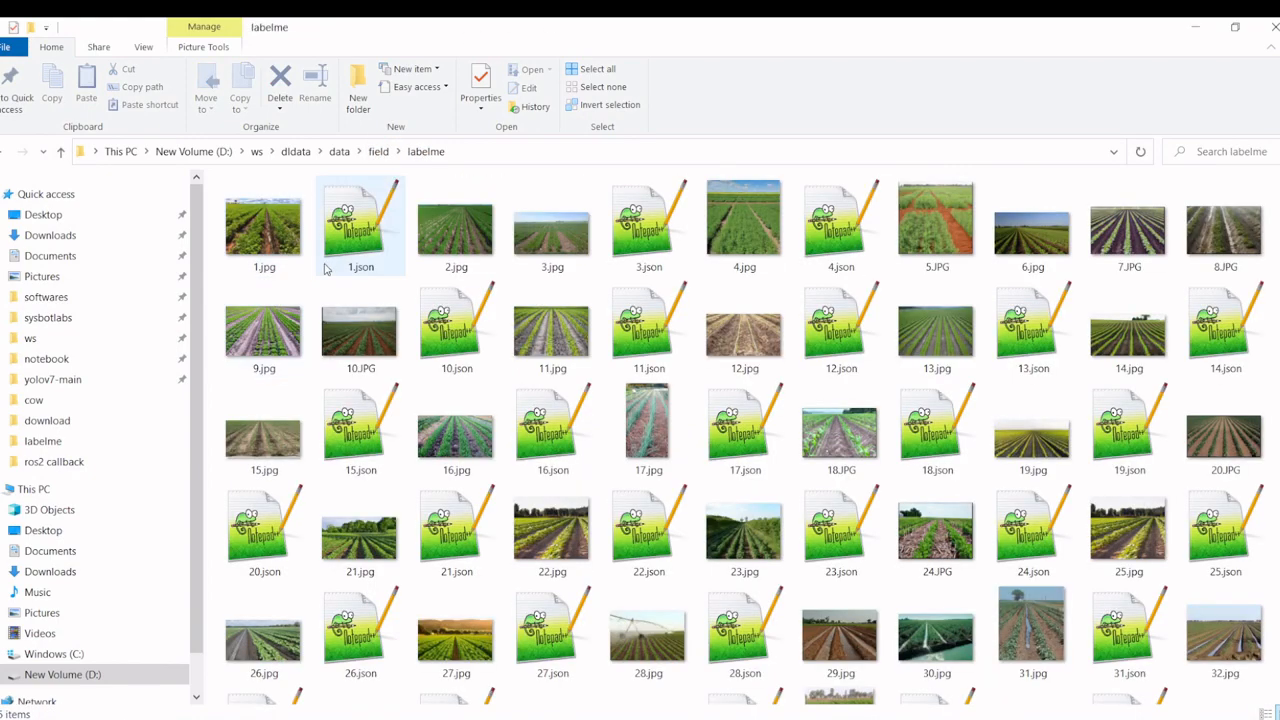
pyautogui.click(360, 224)
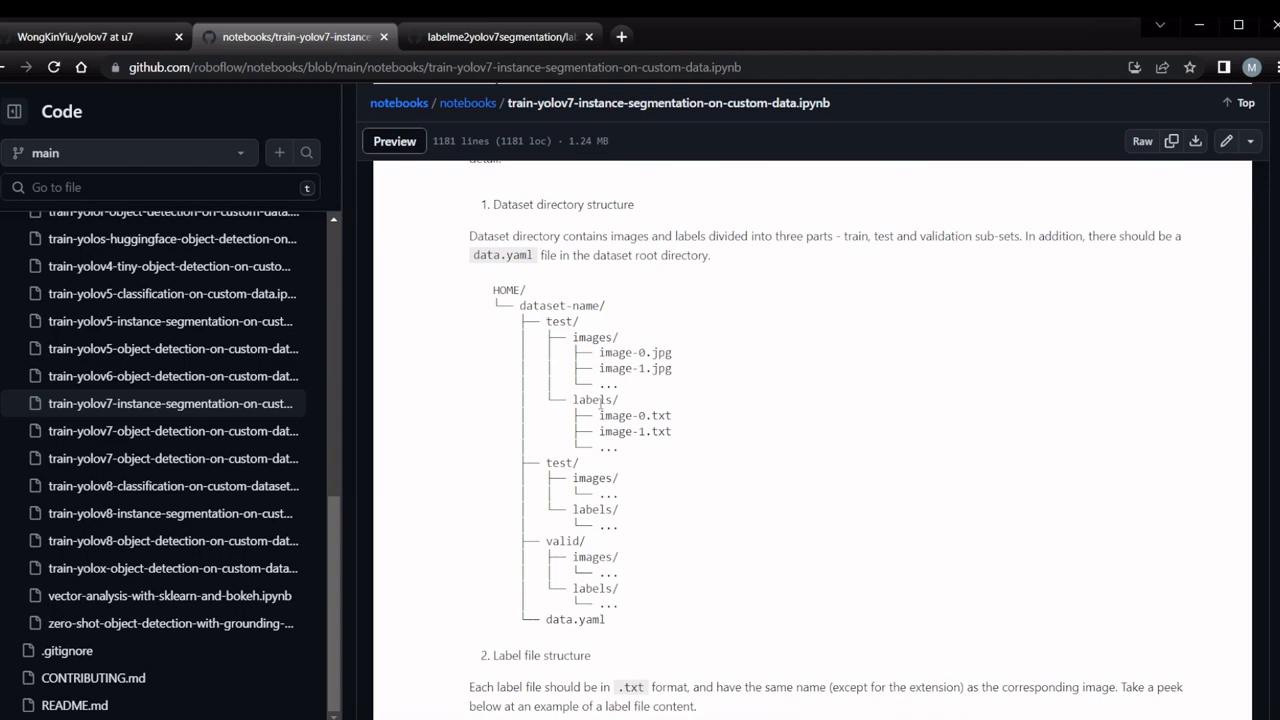
pyautogui.doubleClick(600, 400)
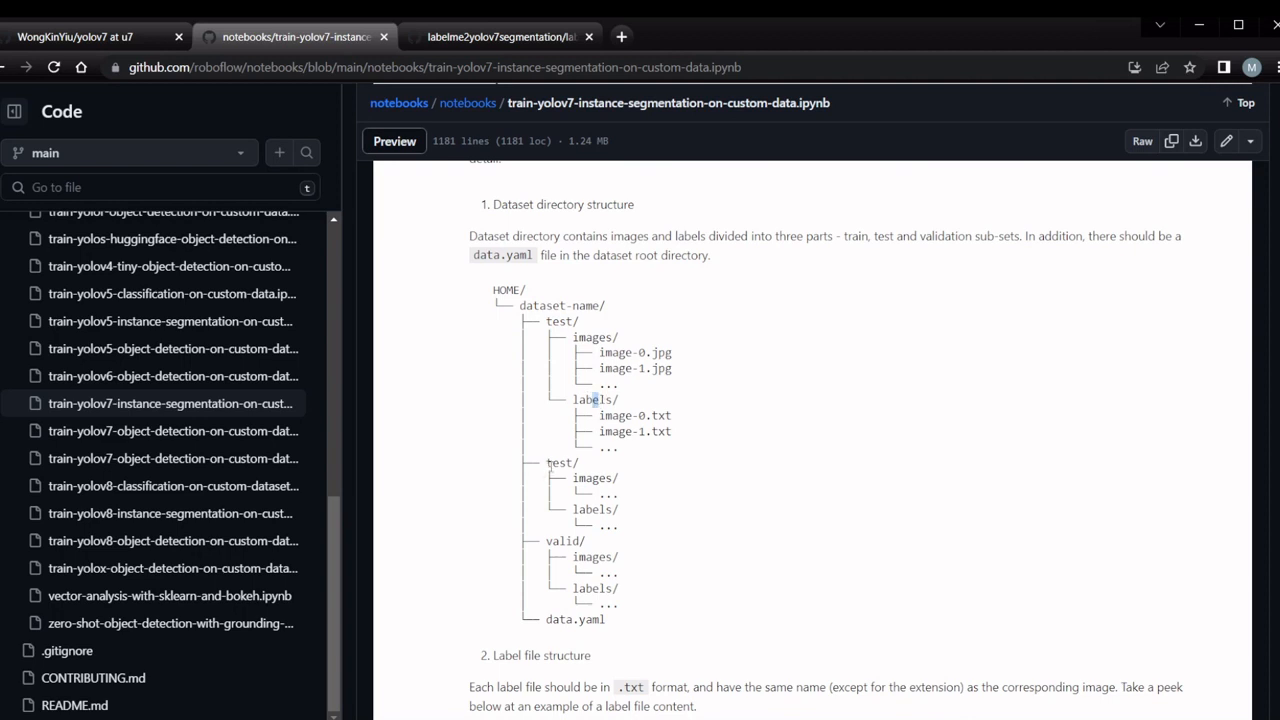
pyautogui.doubleClick(560, 462)
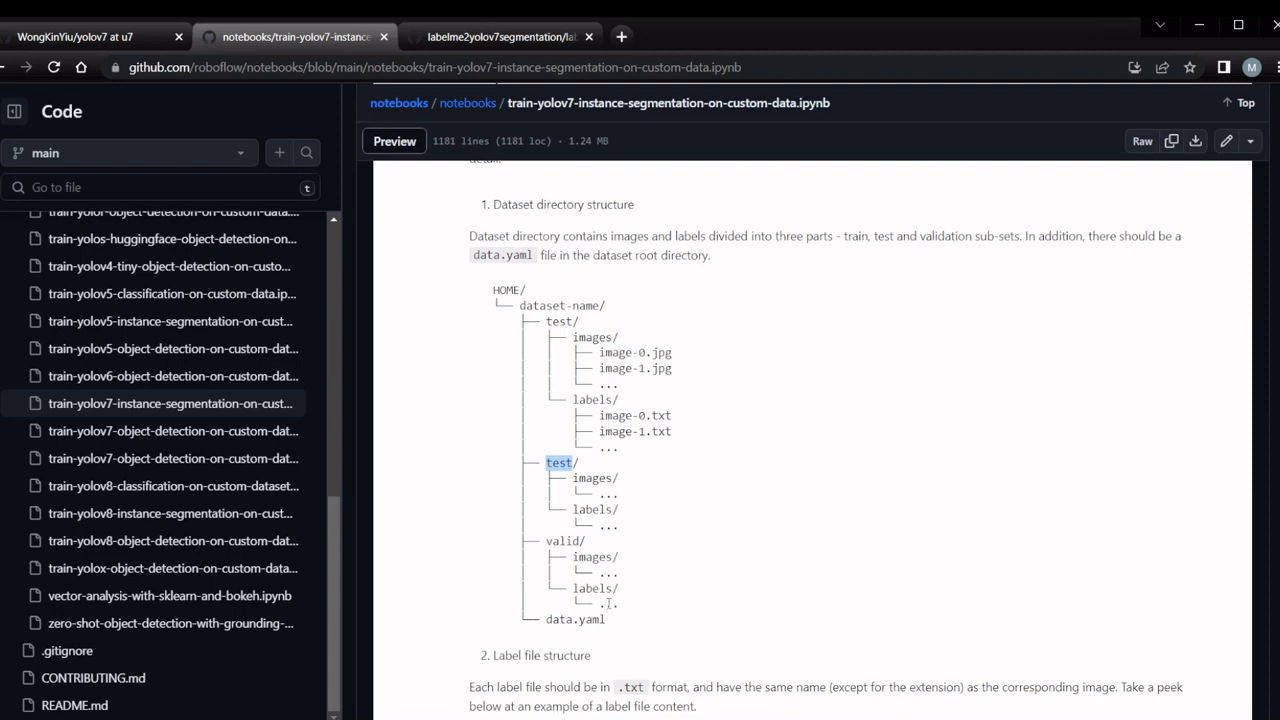
pyautogui.doubleClick(574, 620)
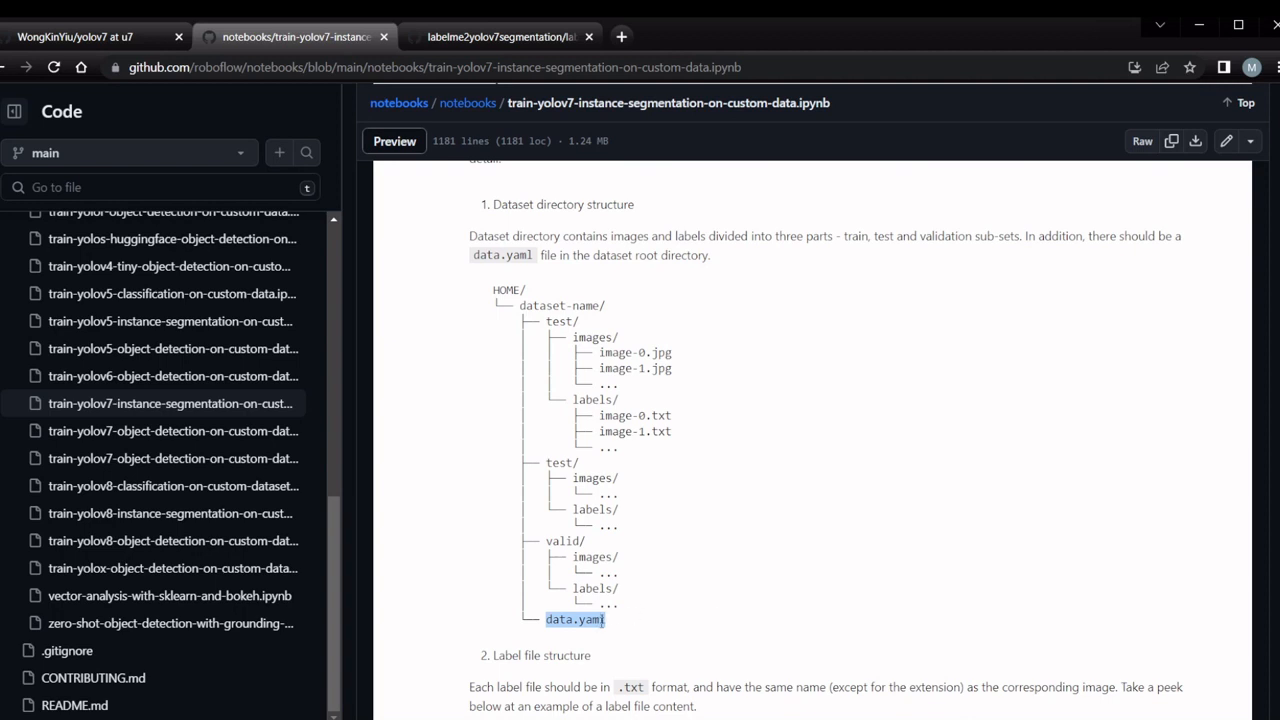
pyautogui.moveTo(416, 392)
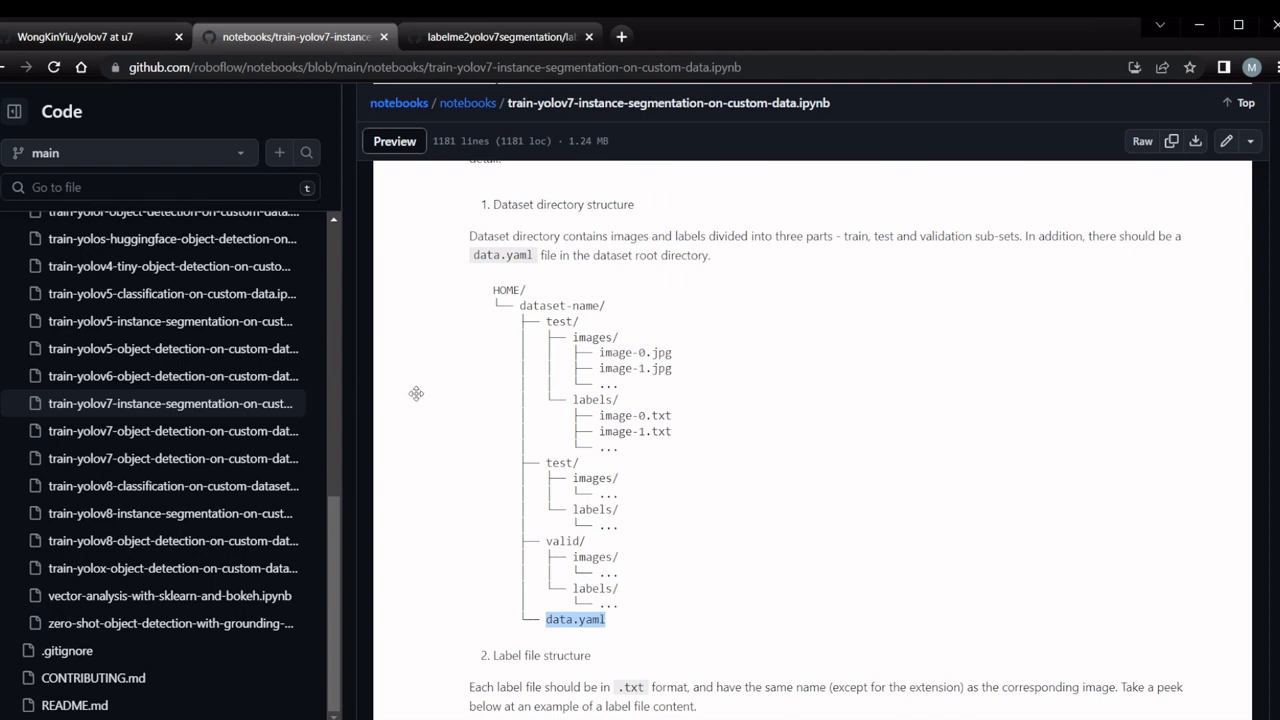
pyautogui.click(500, 36)
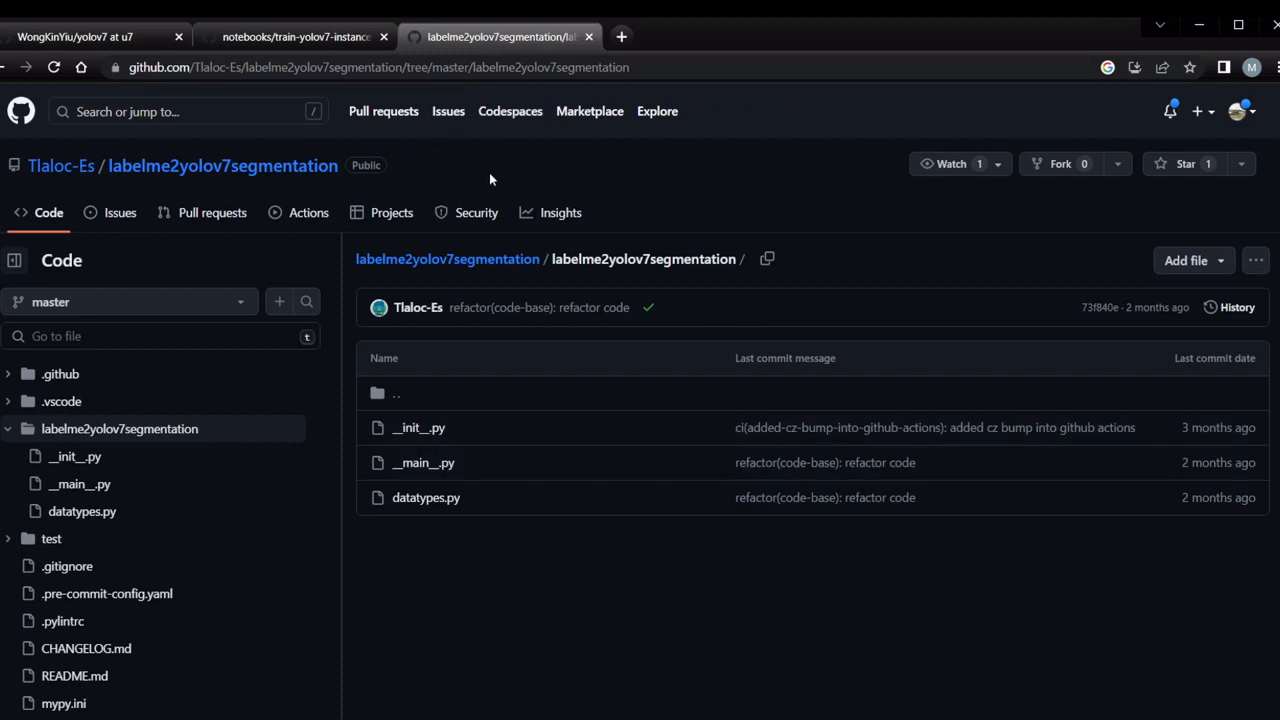
pyautogui.moveTo(608, 278)
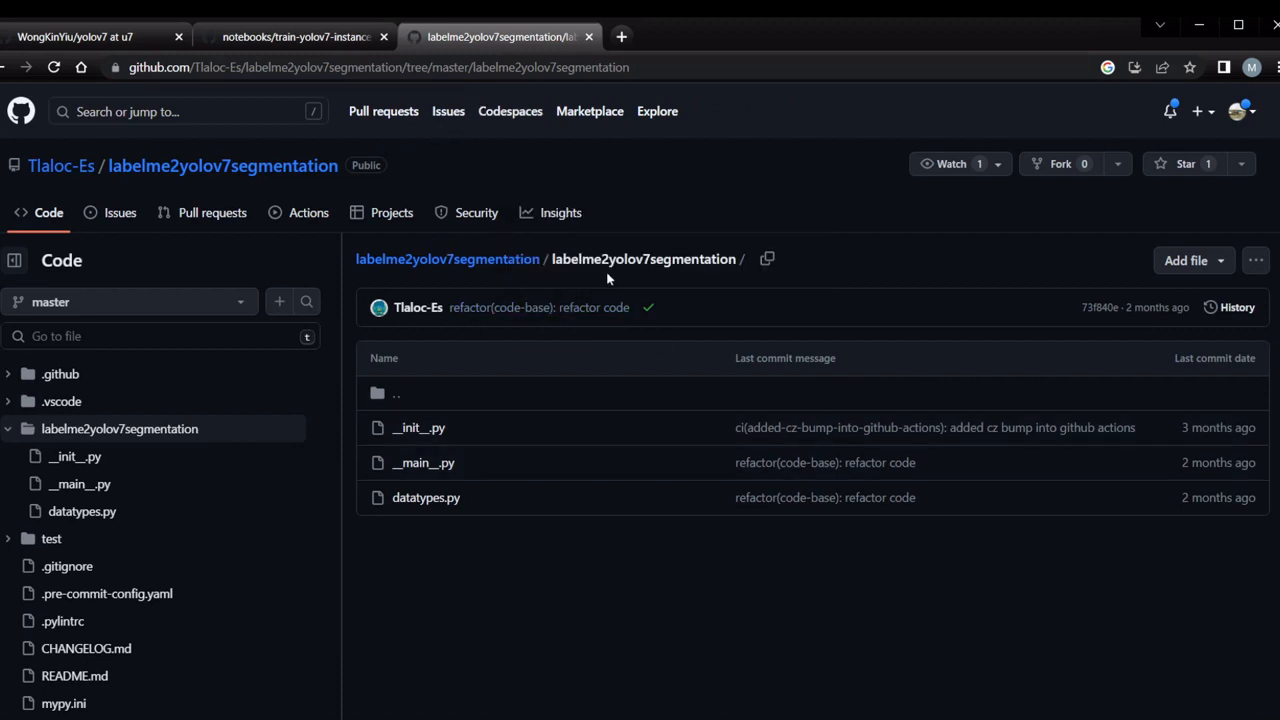
pyautogui.moveTo(712, 244)
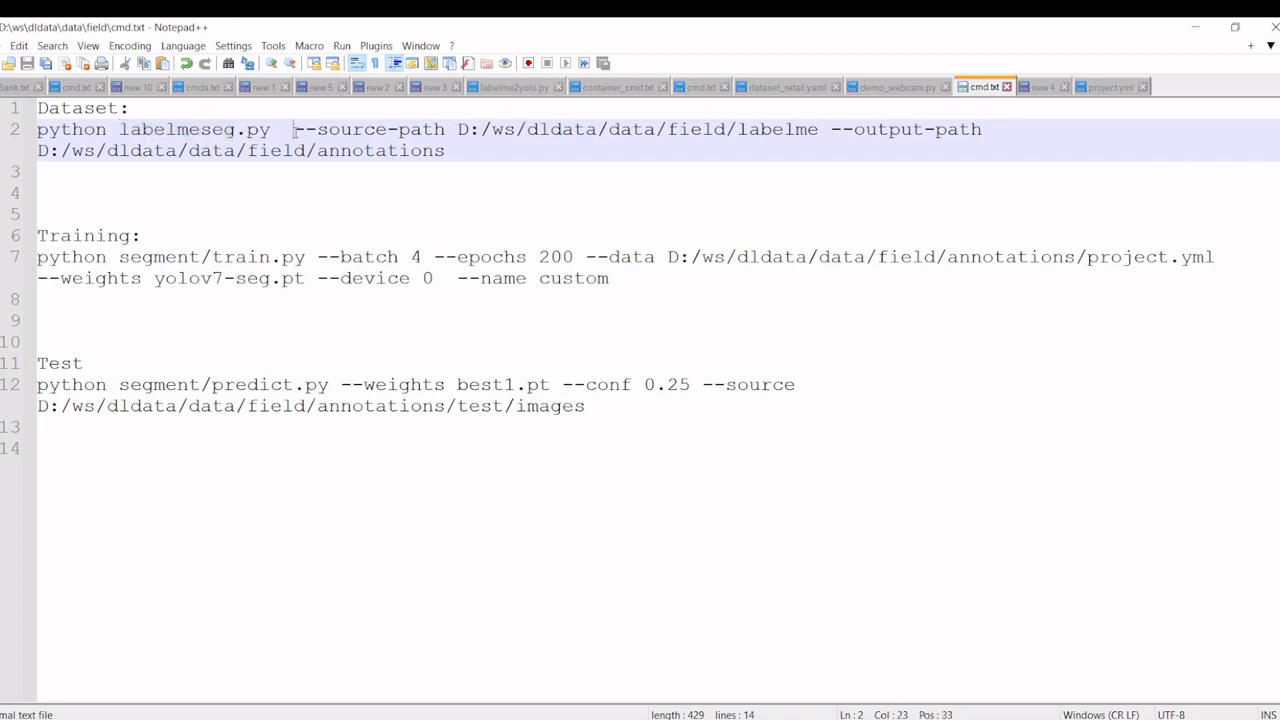
# - Highlight the source and output paths of the labelmeseg.py conversion command in cmd.txt
pyautogui.click(862, 128)
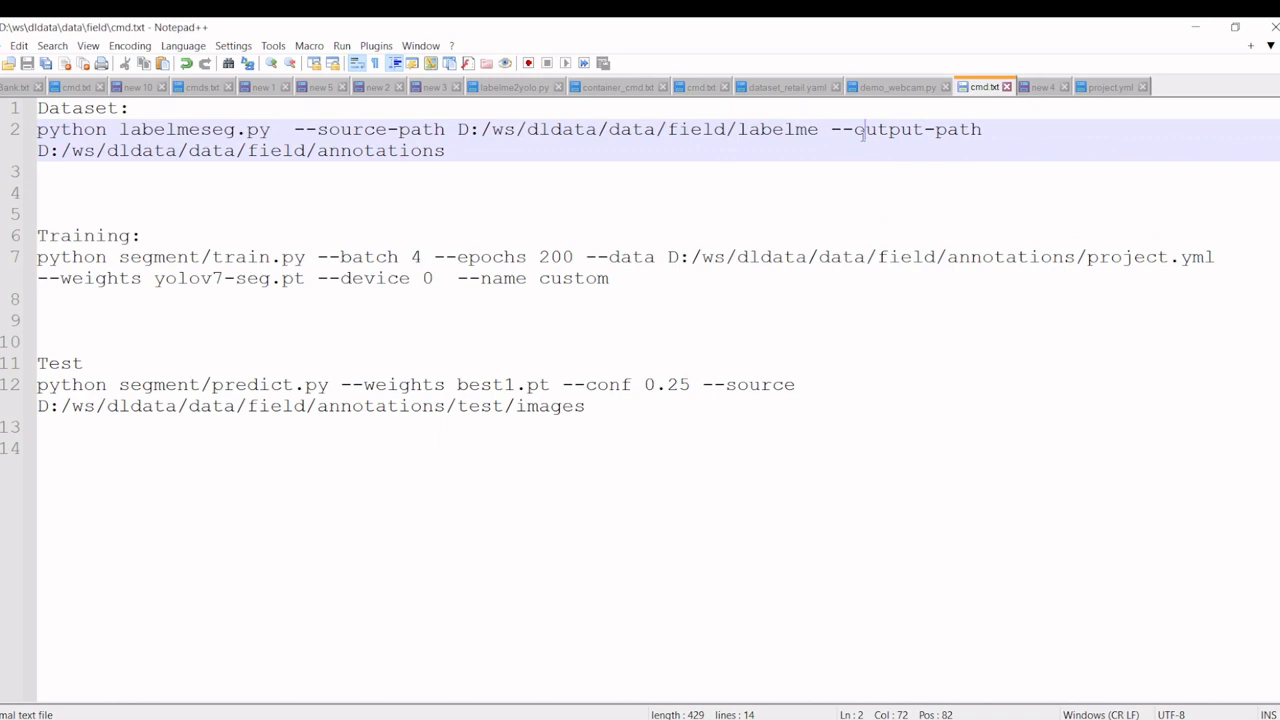
pyautogui.moveTo(830, 128); pyautogui.dragTo(444, 150)
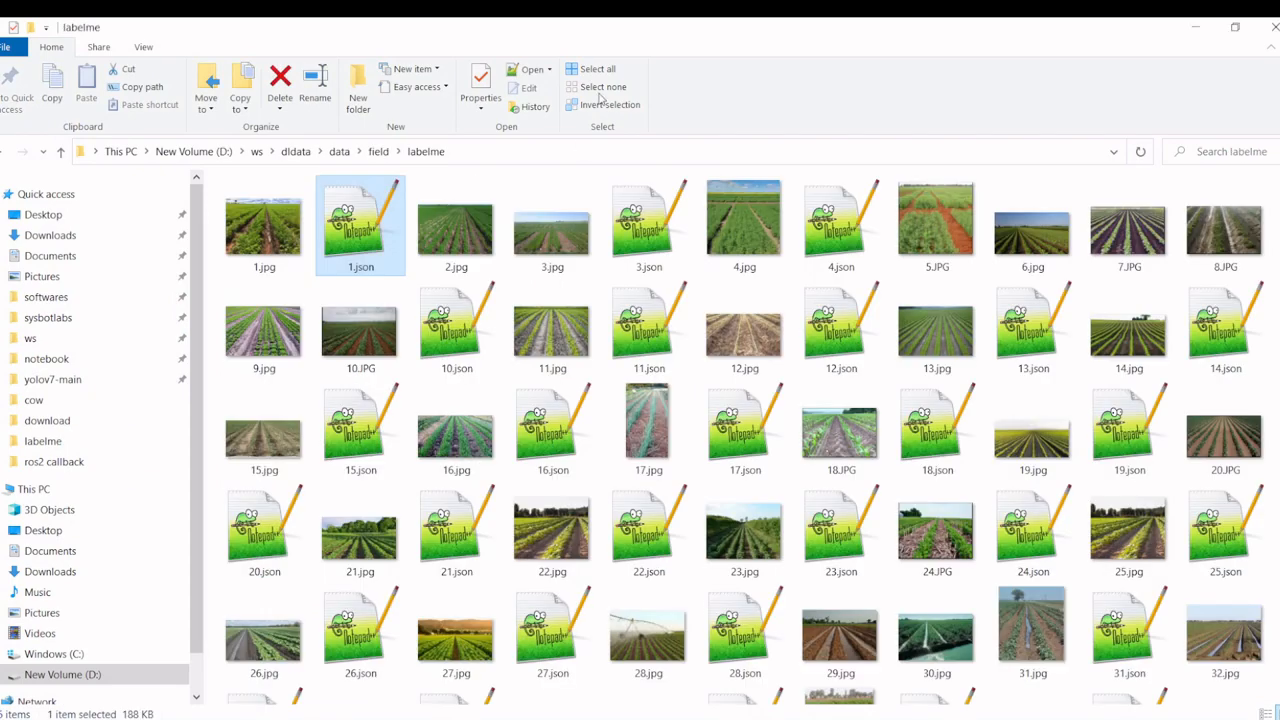
# - Browse annotations through its images/test and labels/test splits, then return to annotations
pyautogui.click(378, 152)
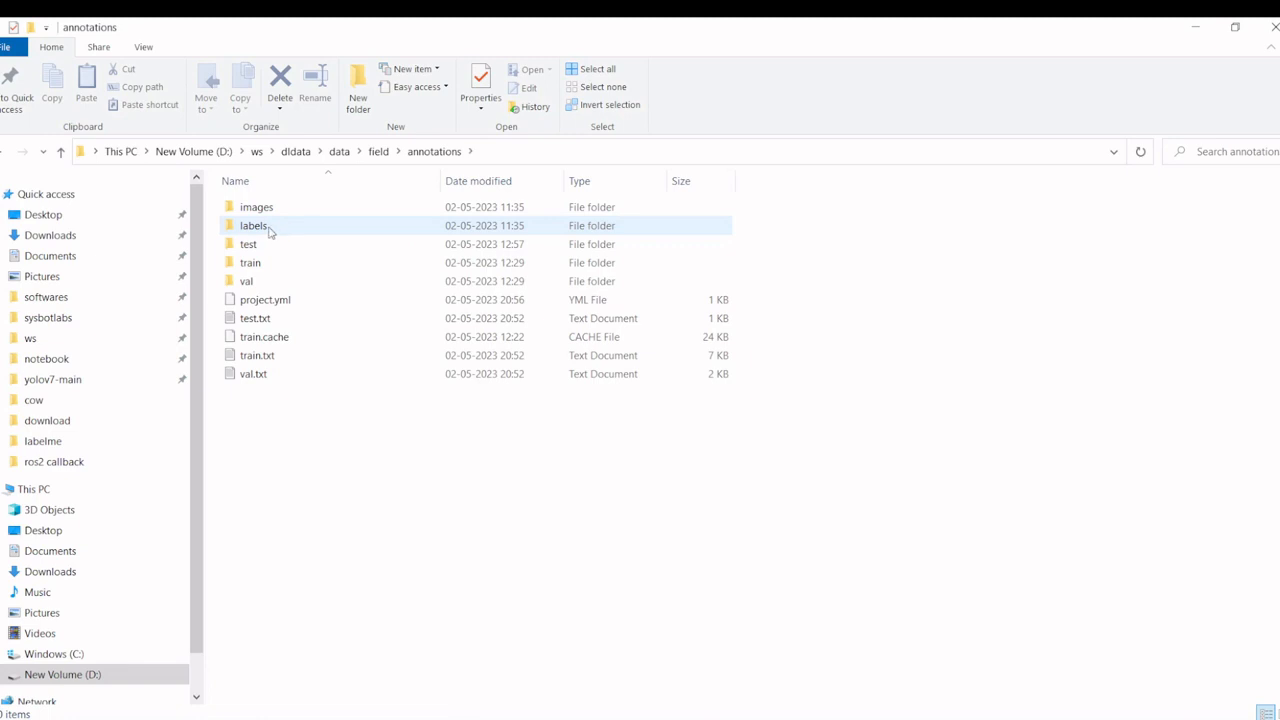
pyautogui.moveTo(252, 224)
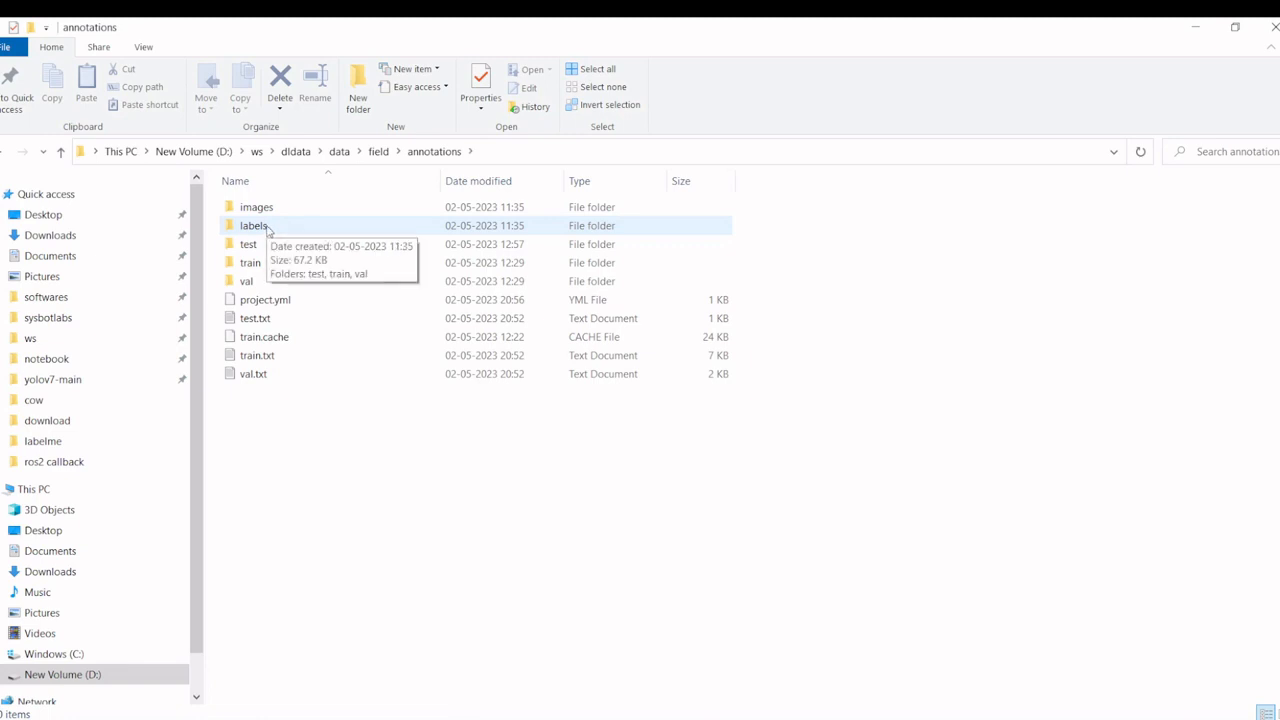
pyautogui.moveTo(272, 220)
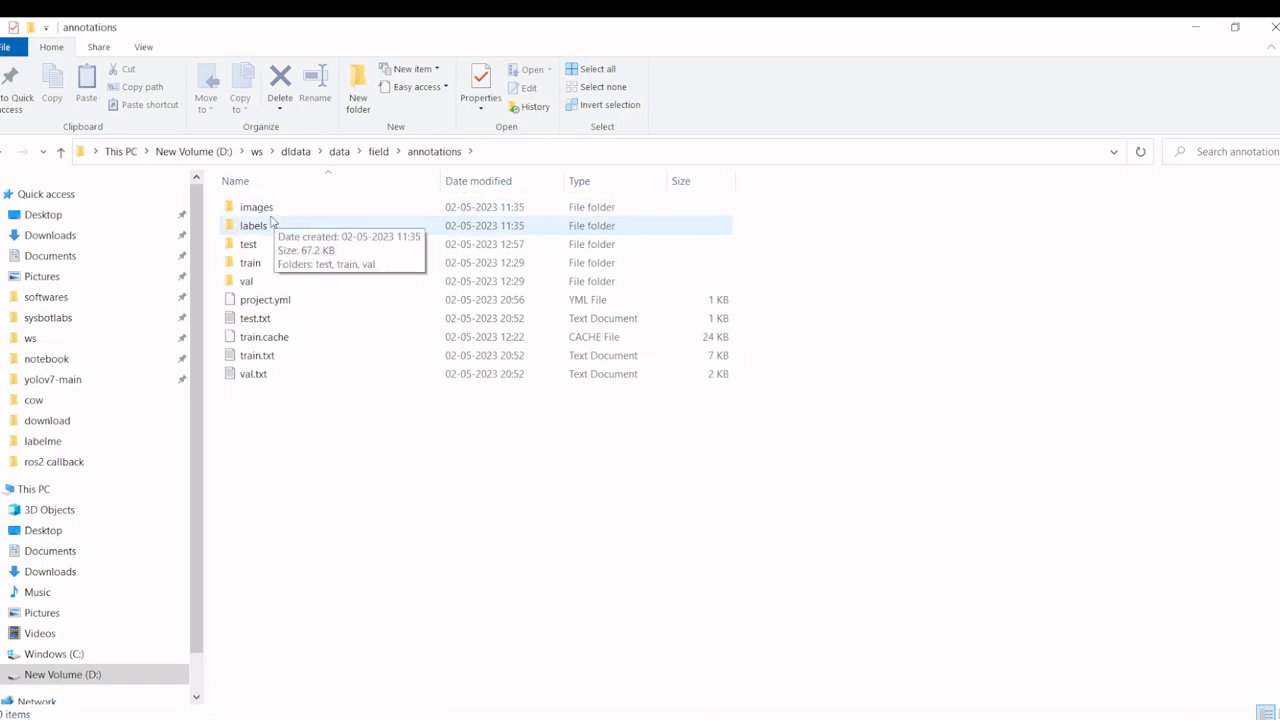
pyautogui.doubleClick(256, 206)
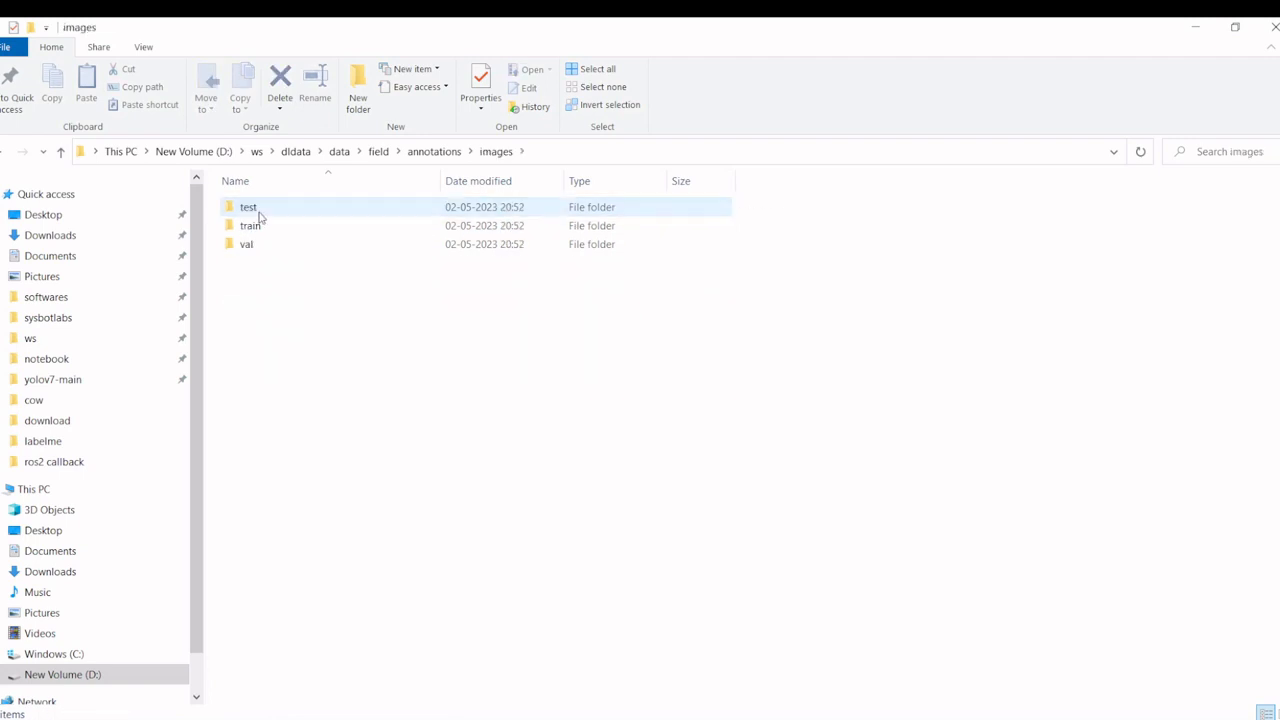
pyautogui.doubleClick(248, 206)
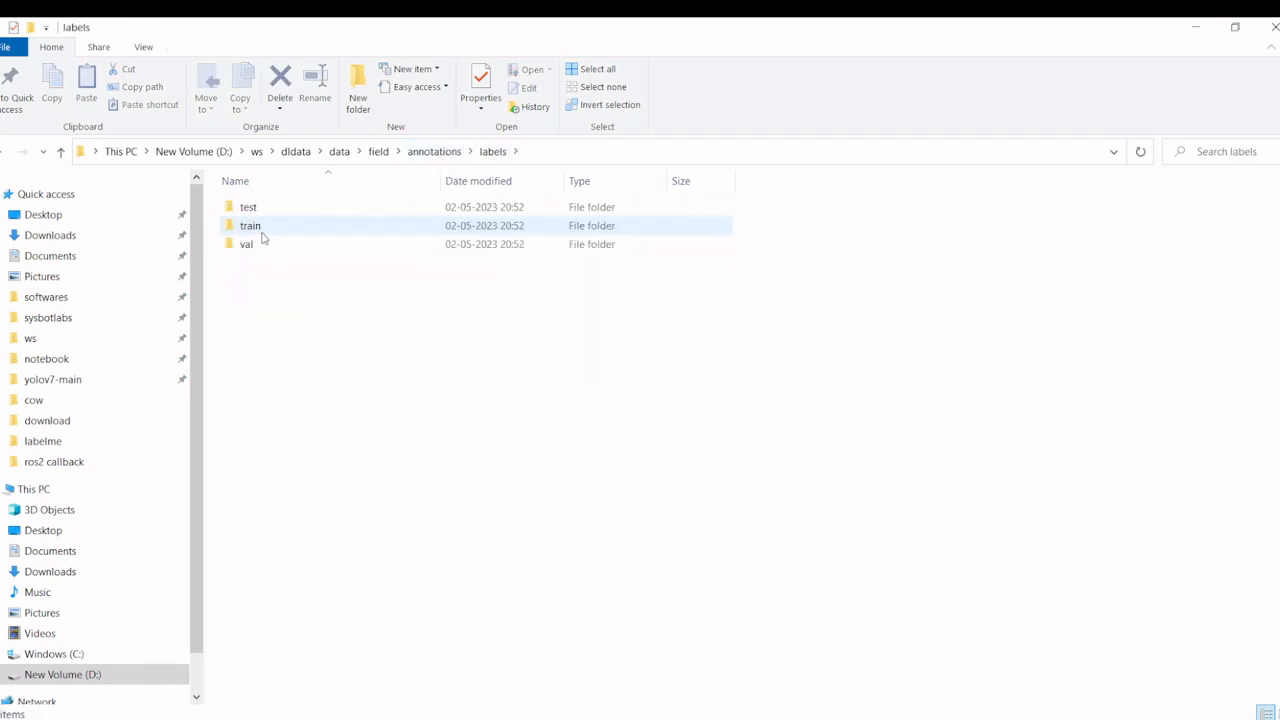
pyautogui.doubleClick(248, 206)
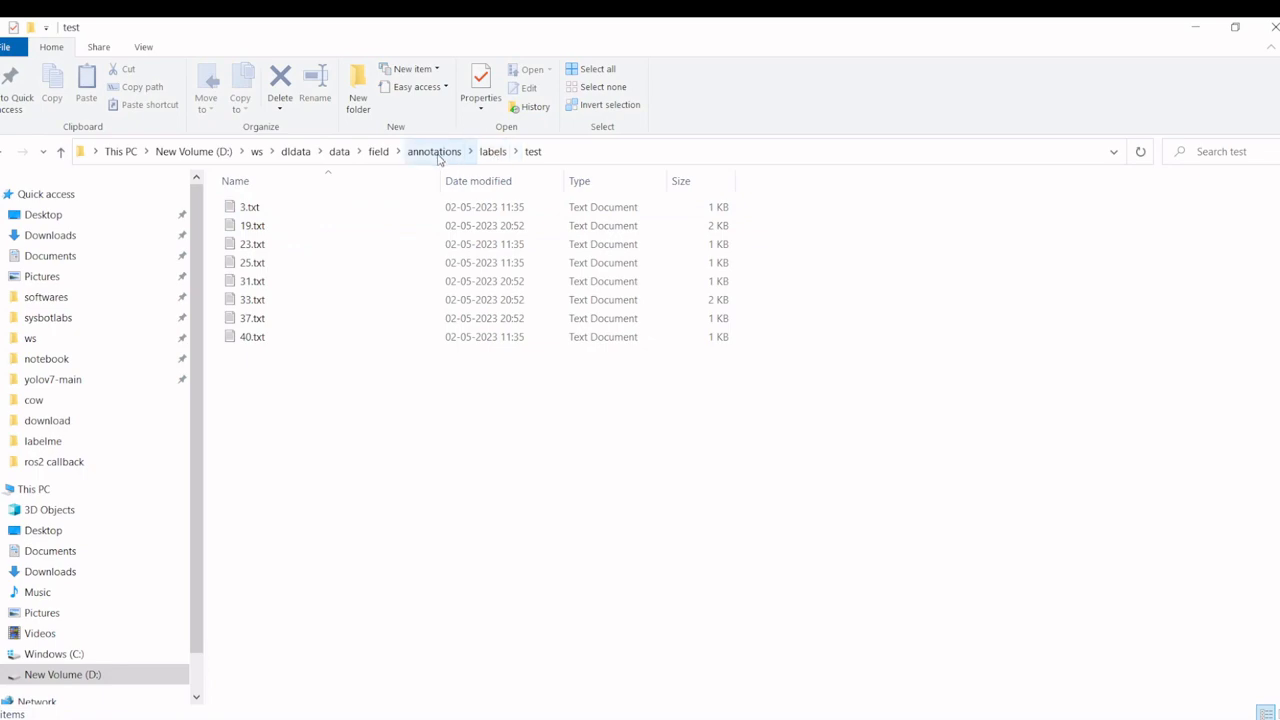
pyautogui.click(434, 152)
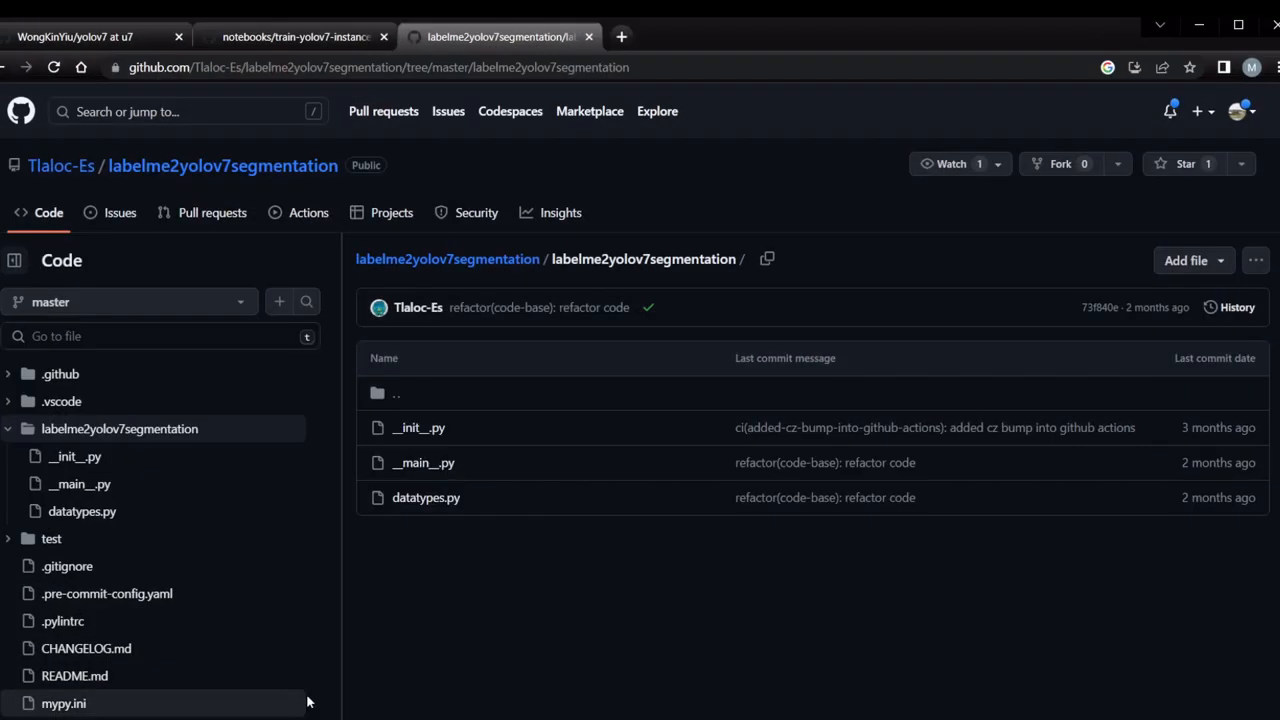
# - Switch to the train-yolov7-instance-segmentation notebook tab showing the dataset structure
pyautogui.click(294, 36)
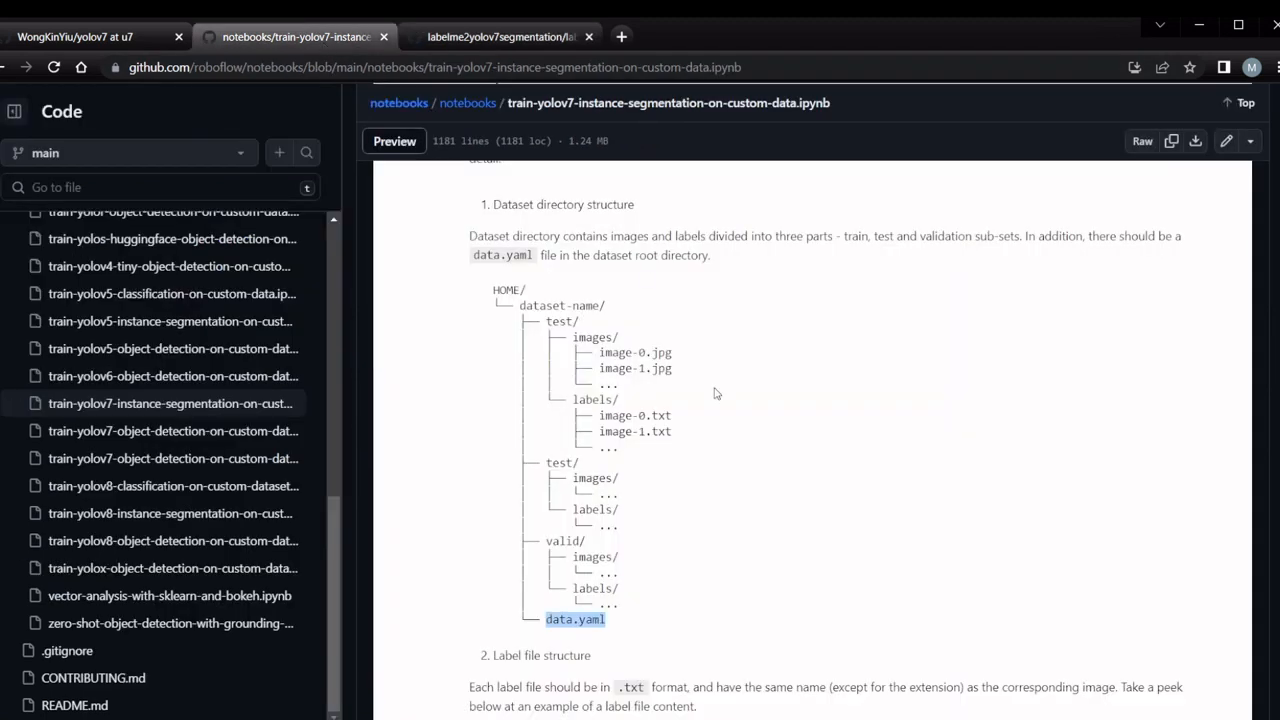
pyautogui.moveTo(708, 568)
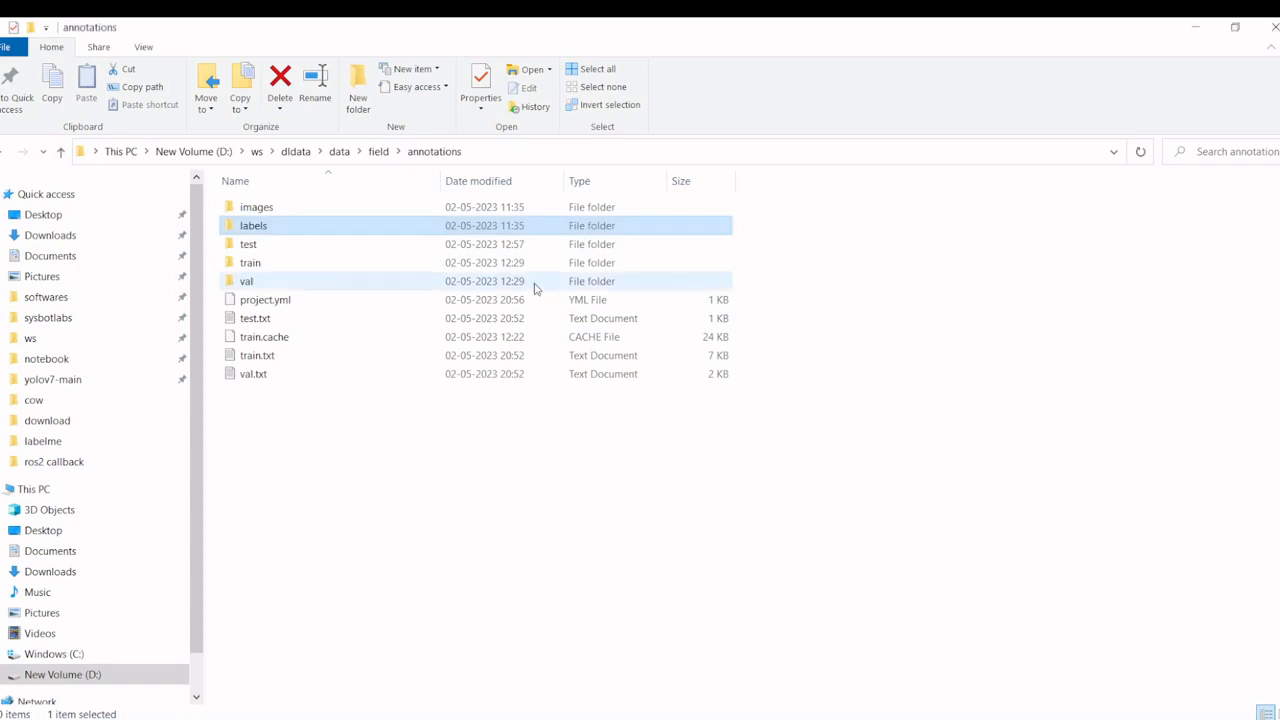
# - Select the labels, test and val folders in the annotations directory beside project.yml
pyautogui.click(256, 206)
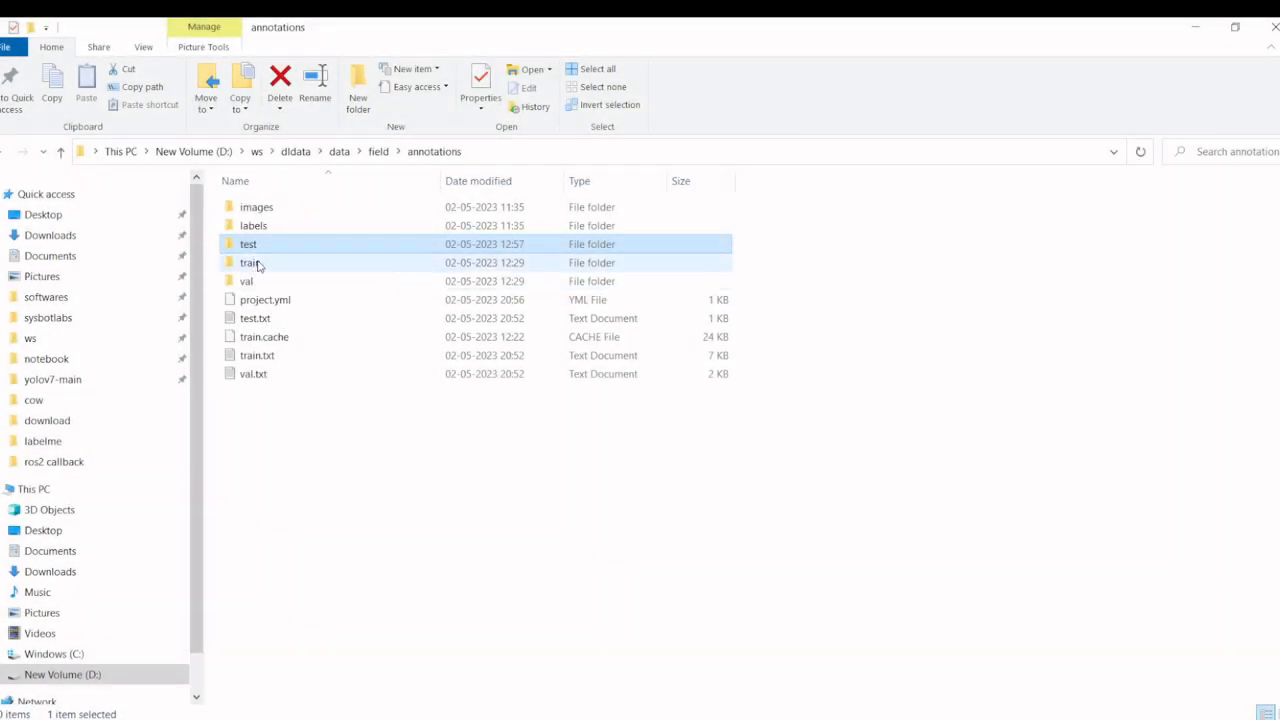
pyautogui.doubleClick(248, 262)
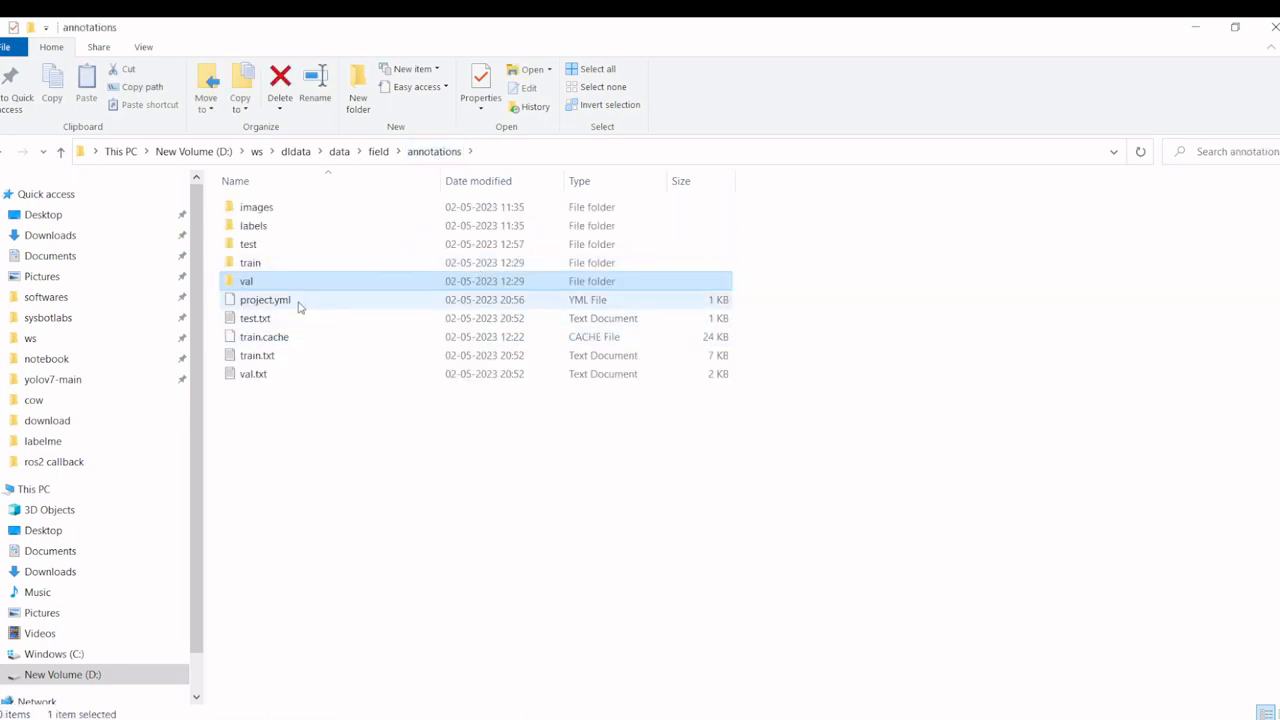
pyautogui.click(264, 300)
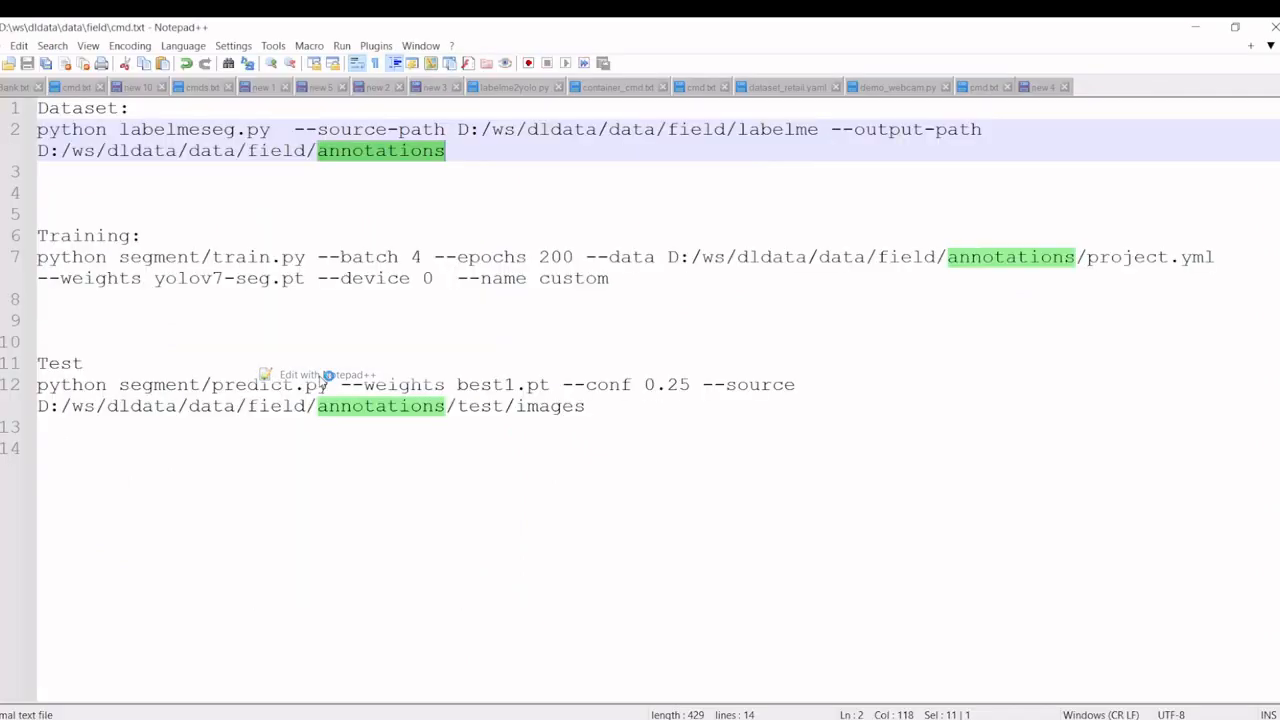
# - Clear the 'annotations' highlighting in cmd.txt to review the training and test commands
pyautogui.click(1110, 86)
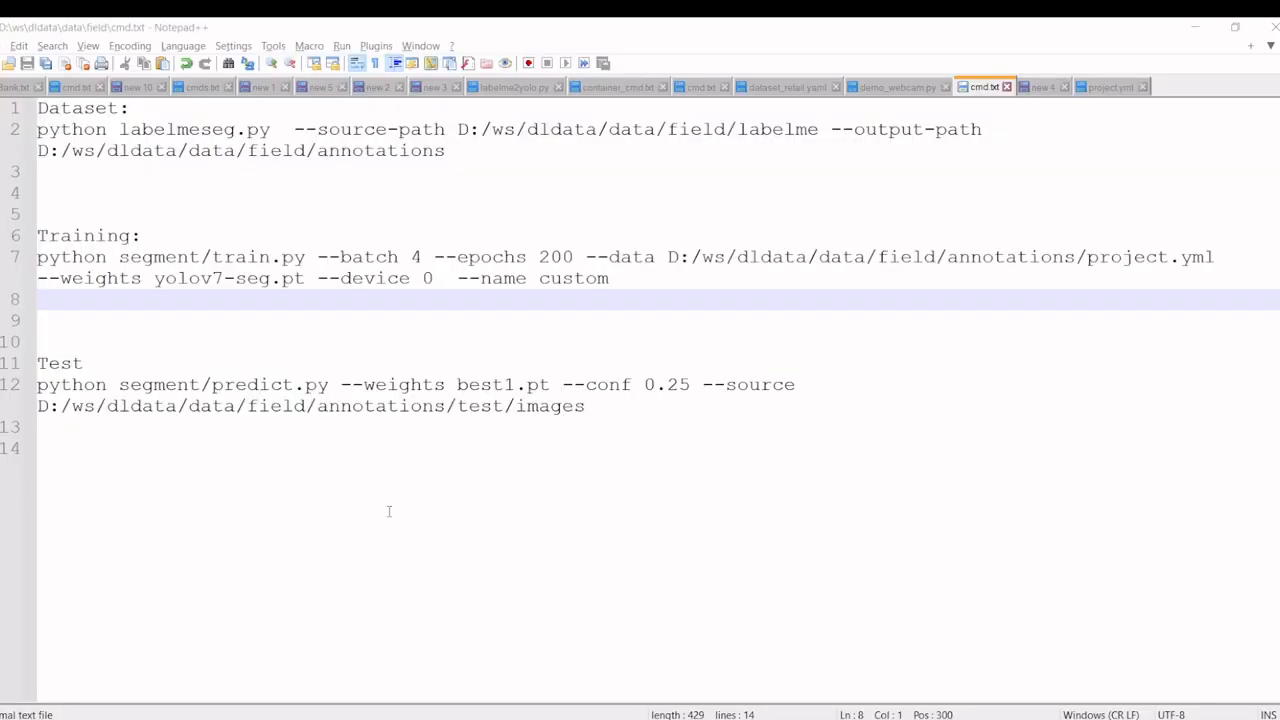
pyautogui.moveTo(484, 352)
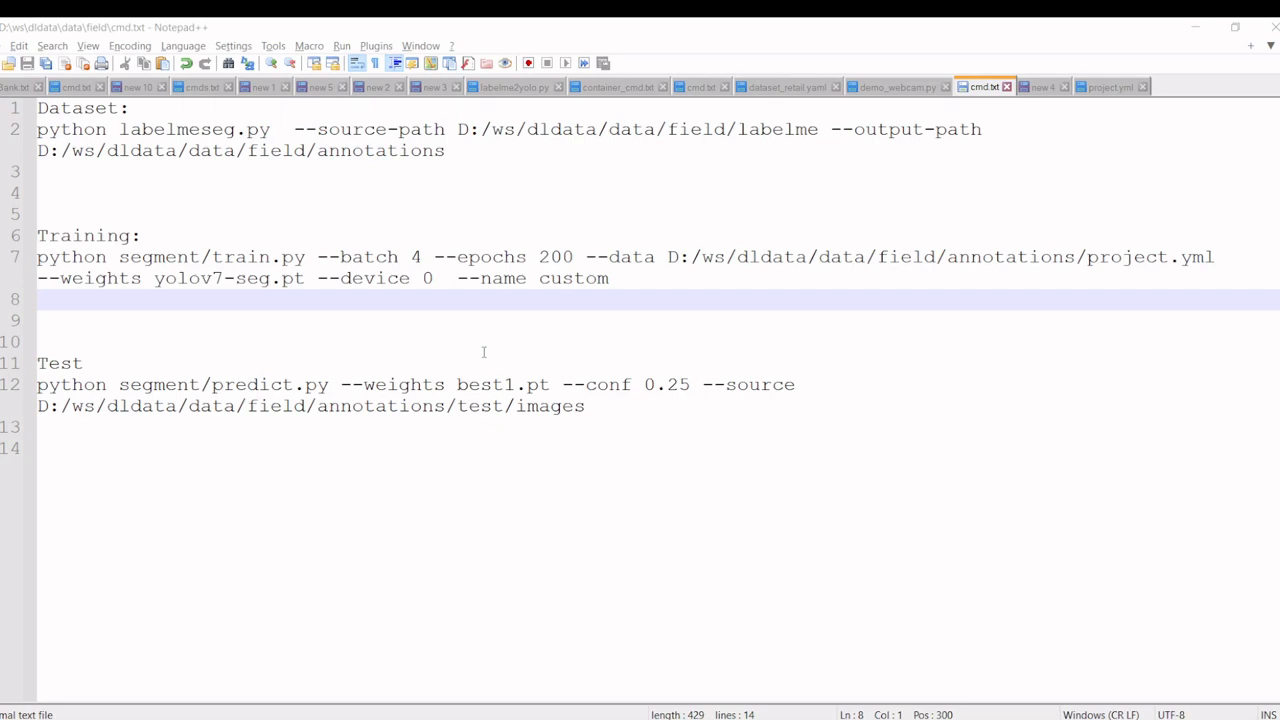
pyautogui.moveTo(396, 256)
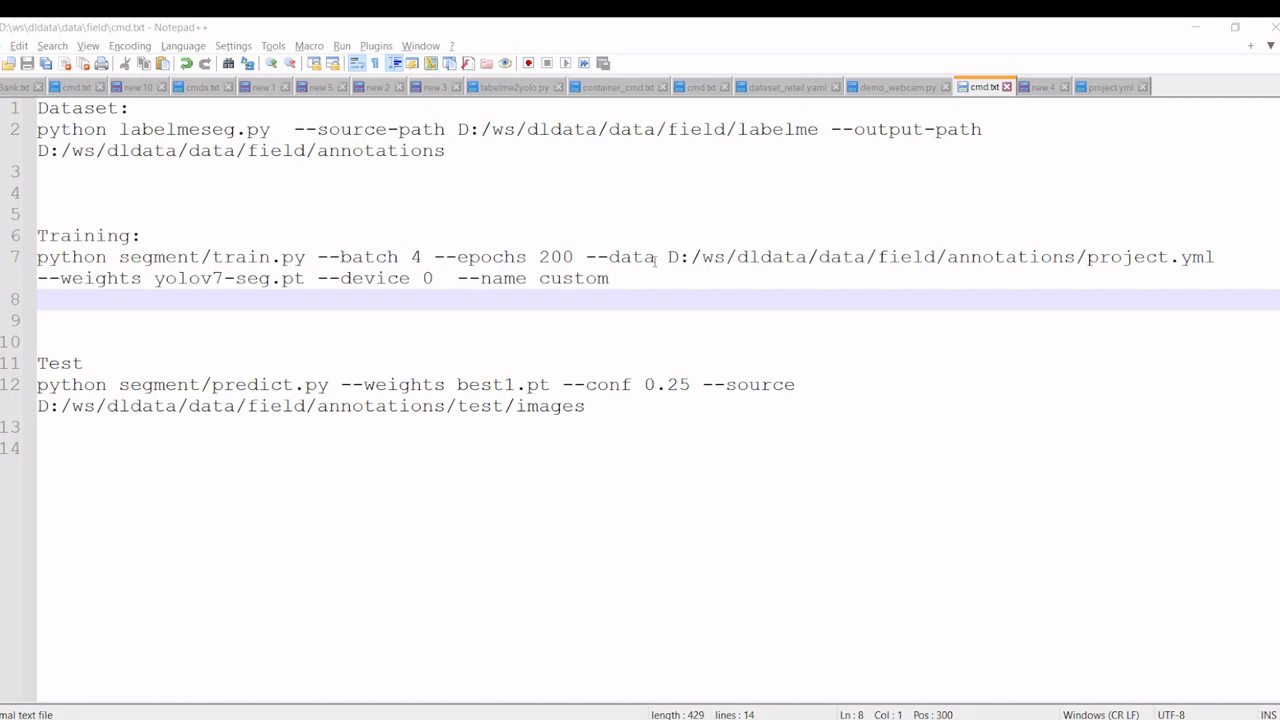
pyautogui.moveTo(172, 304)
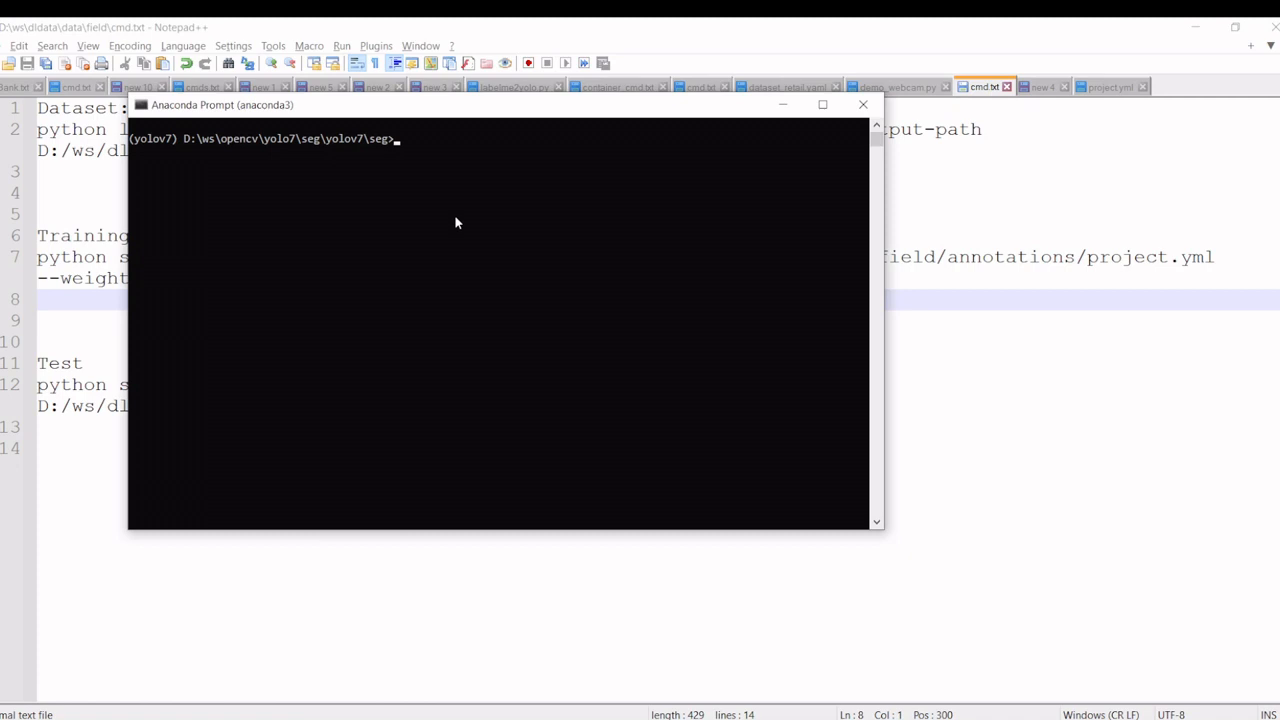
pyautogui.moveTo(264, 152)
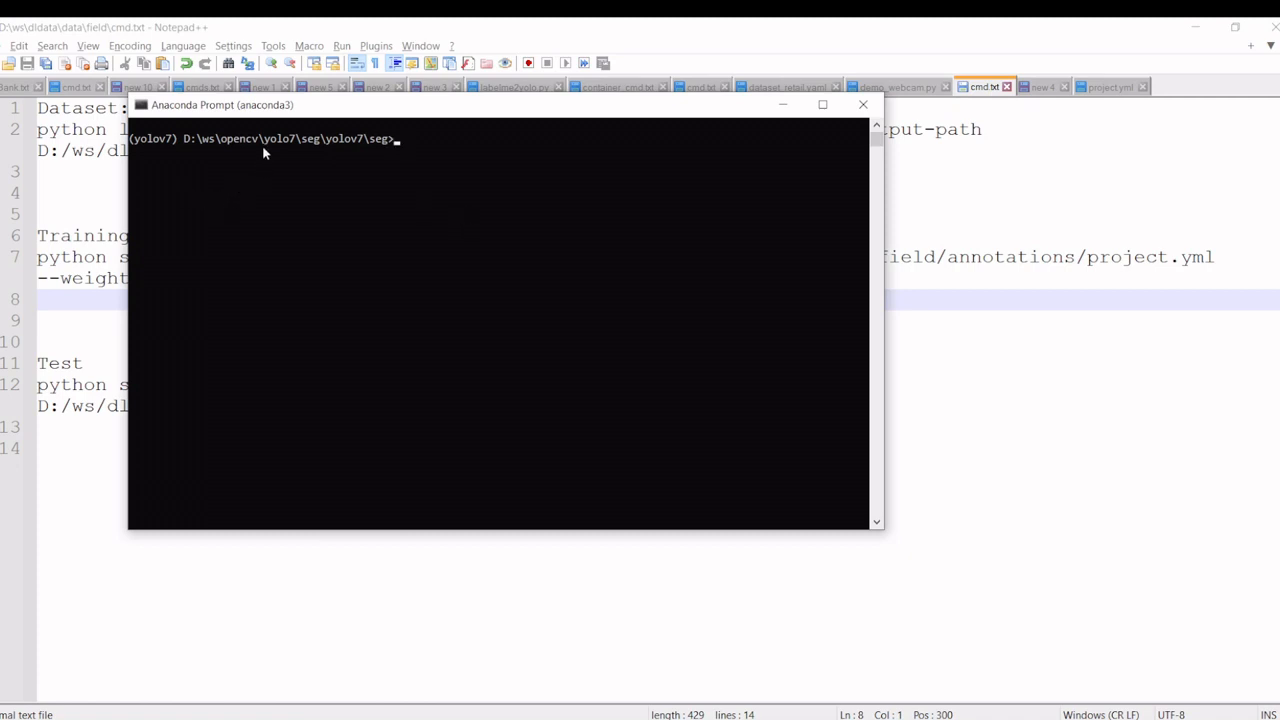
pyautogui.moveTo(420, 292)
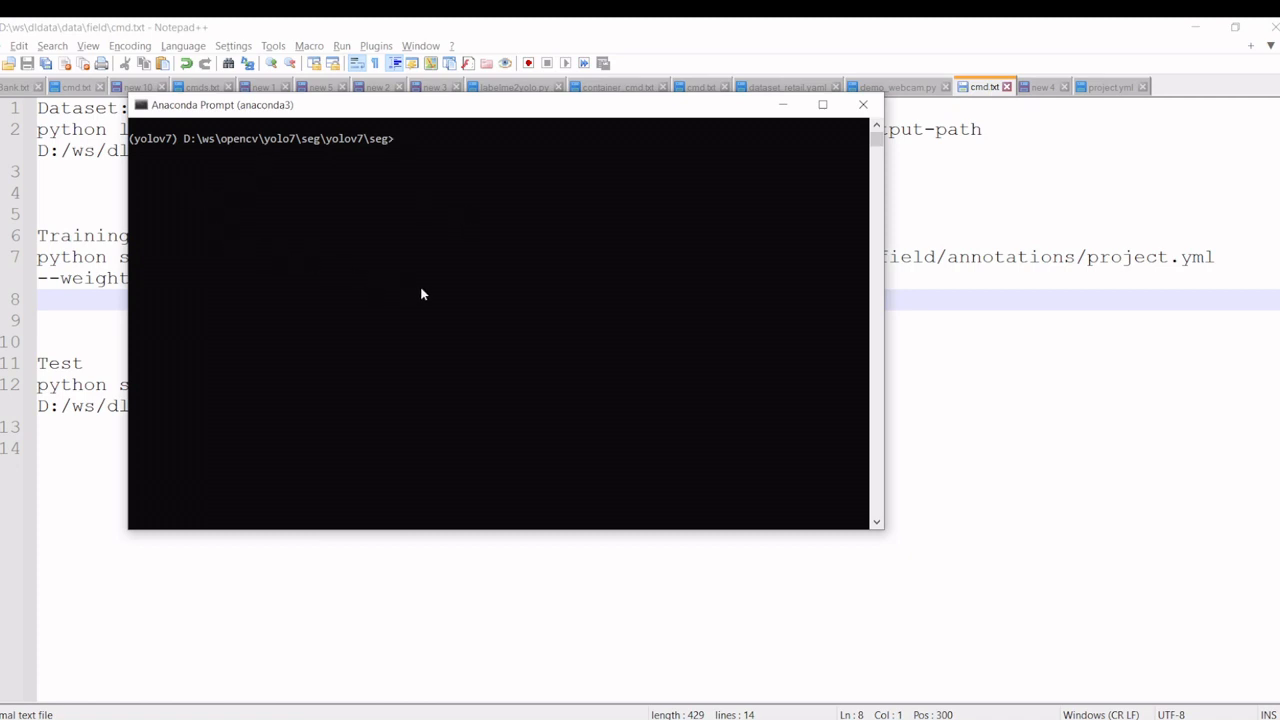
# - Clear the prompt and enter segment/train.py with batch 4, epochs 2 and the field project.yml data path
pyautogui.write('cls')
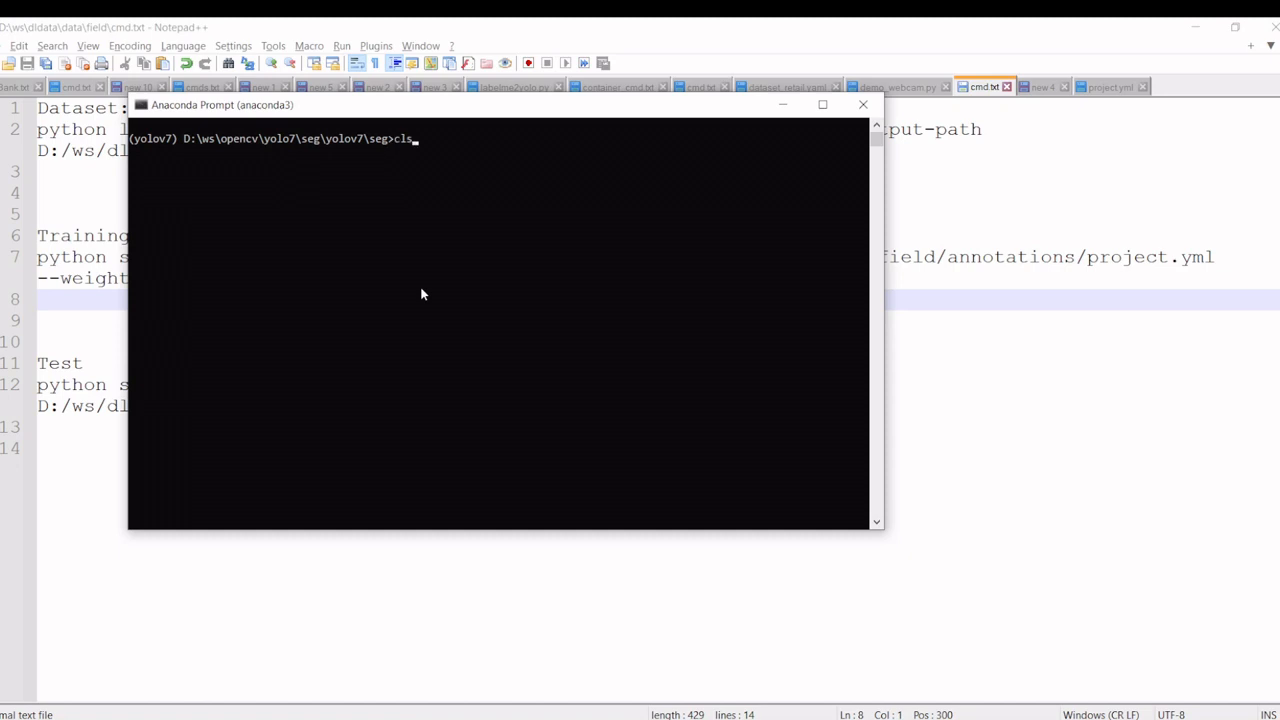
pyautogui.write('python segment/train.py --batch 4 --epochs 2 --data D:/ws/dldata/data/field/annotations/project.yml --weights yolov7-seg.pt --device 0  --name custom')
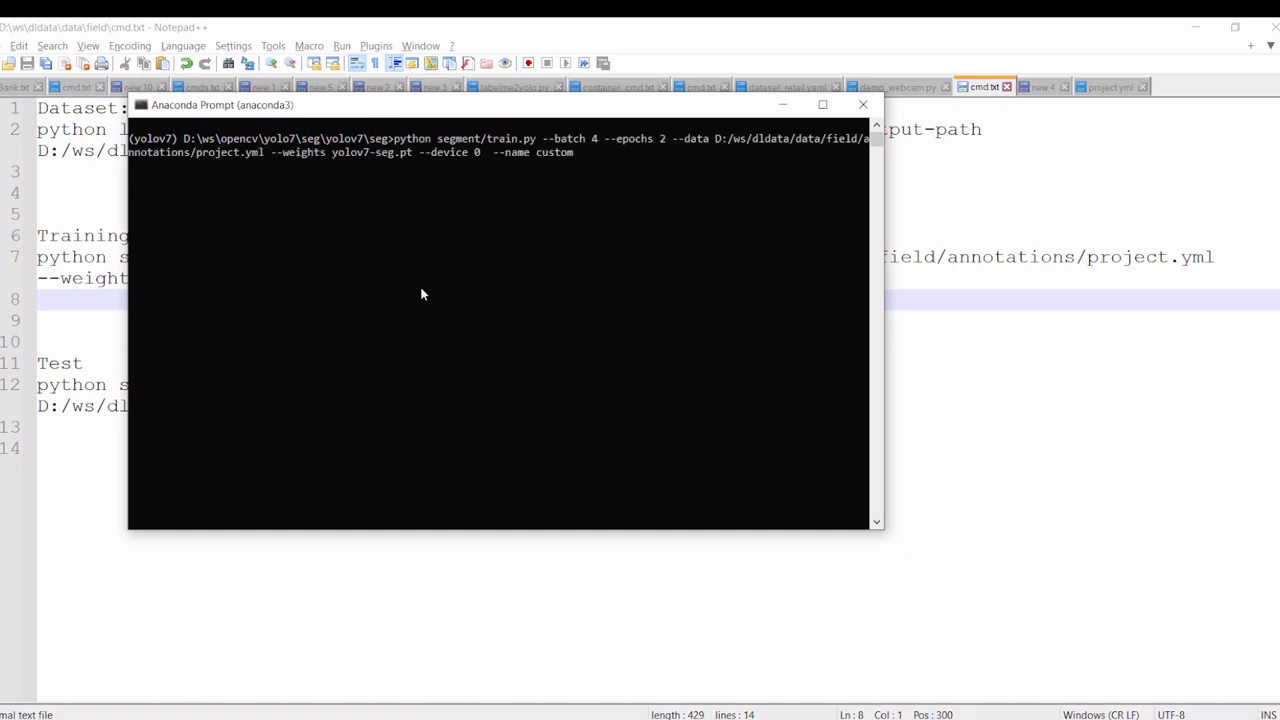
pyautogui.moveTo(644, 162)
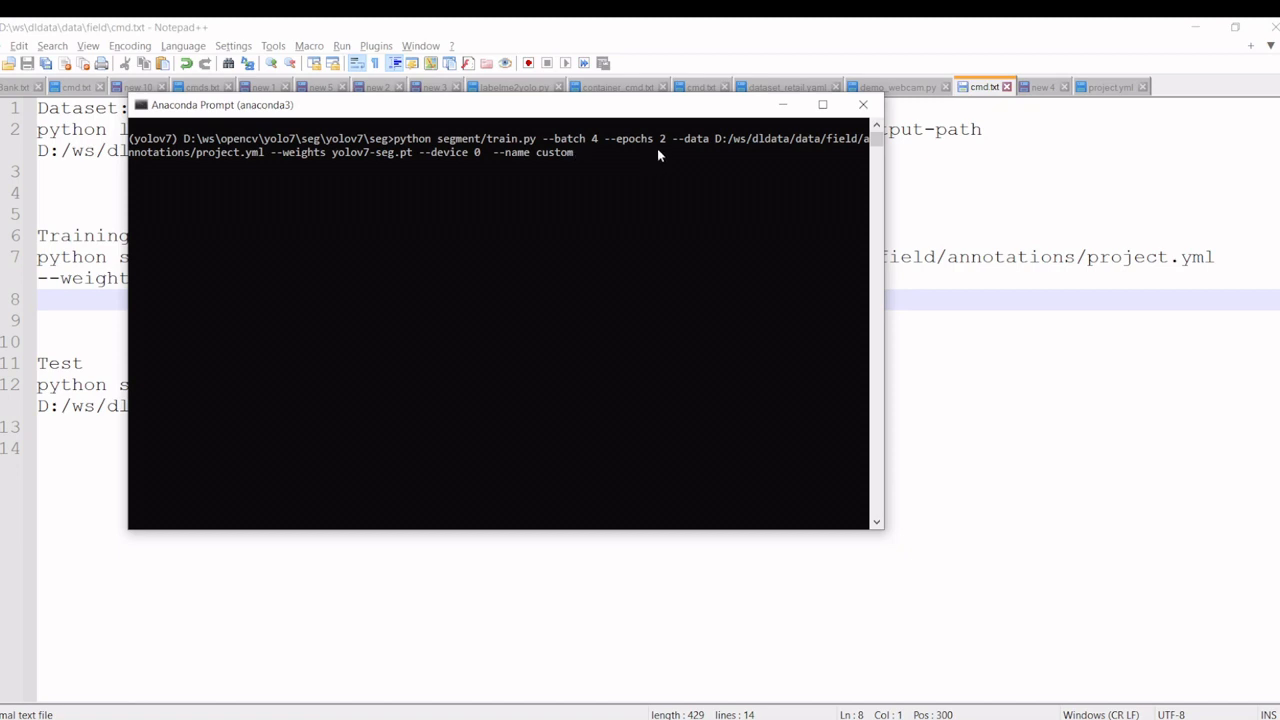
pyautogui.moveTo(548, 276)
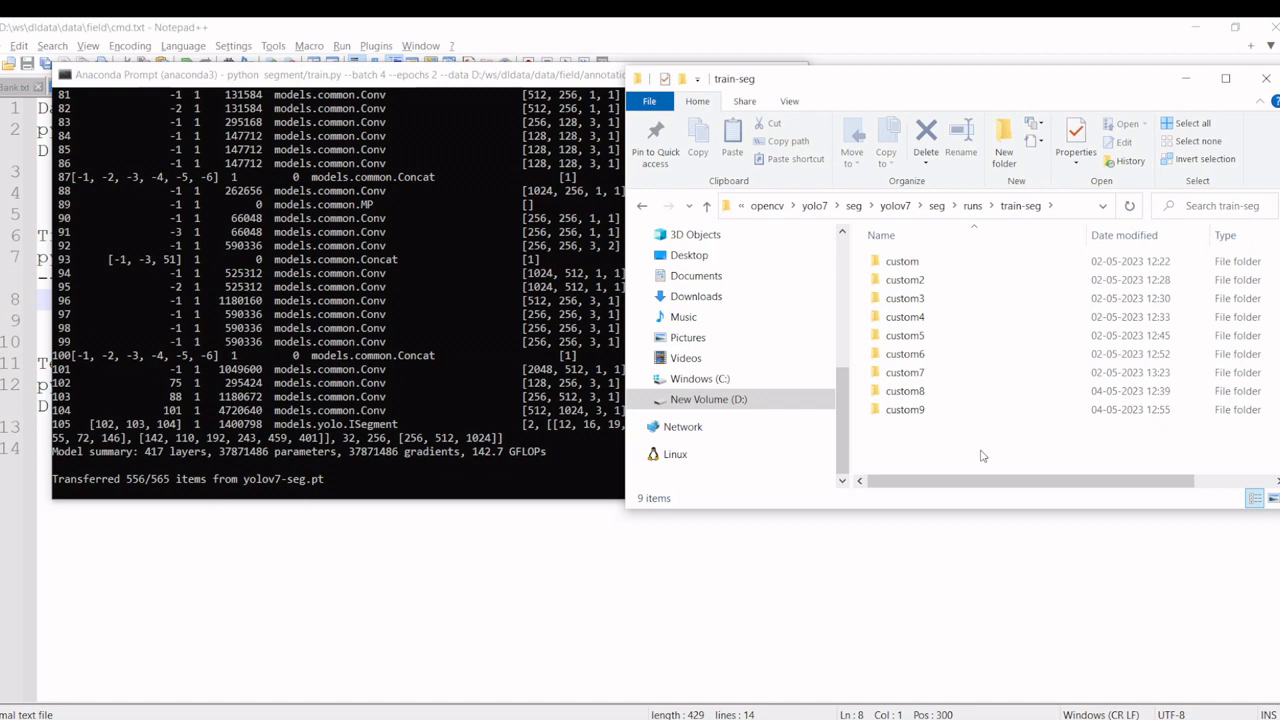
# - Open the custom9 training run folder while train.py finishes both epochs and validation
pyautogui.doubleClick(904, 408)
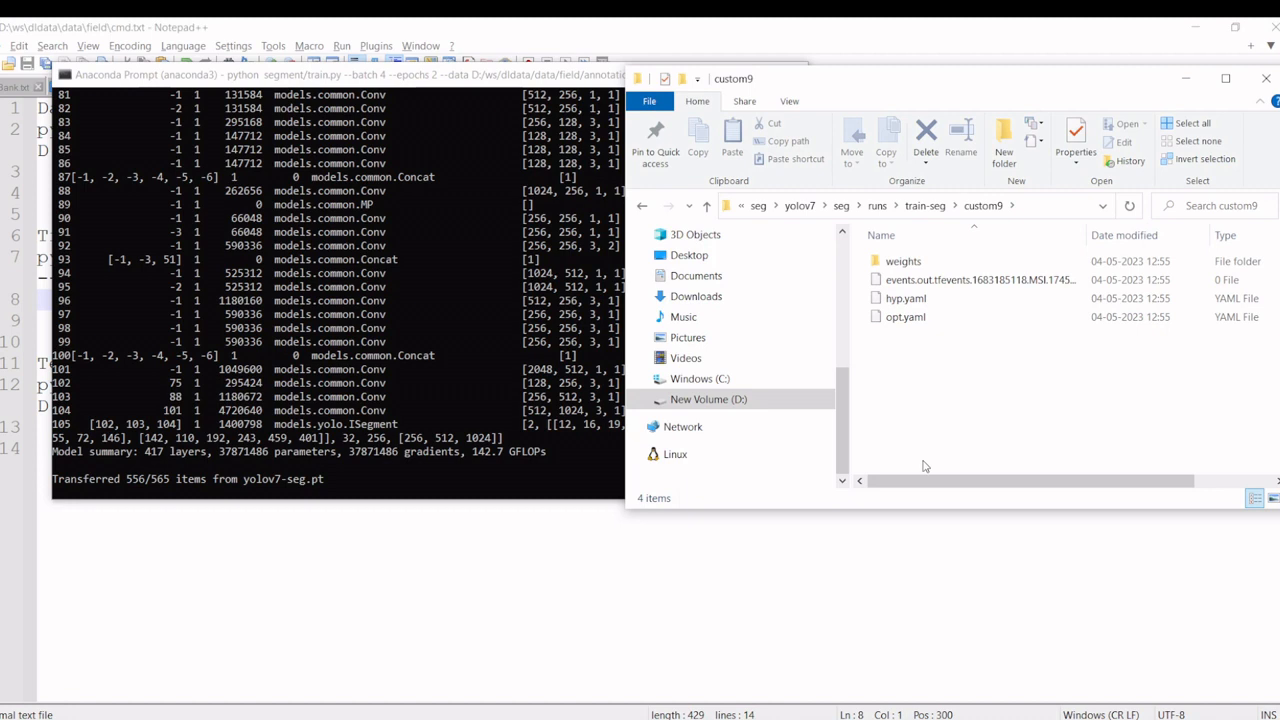
pyautogui.moveTo(952, 424)
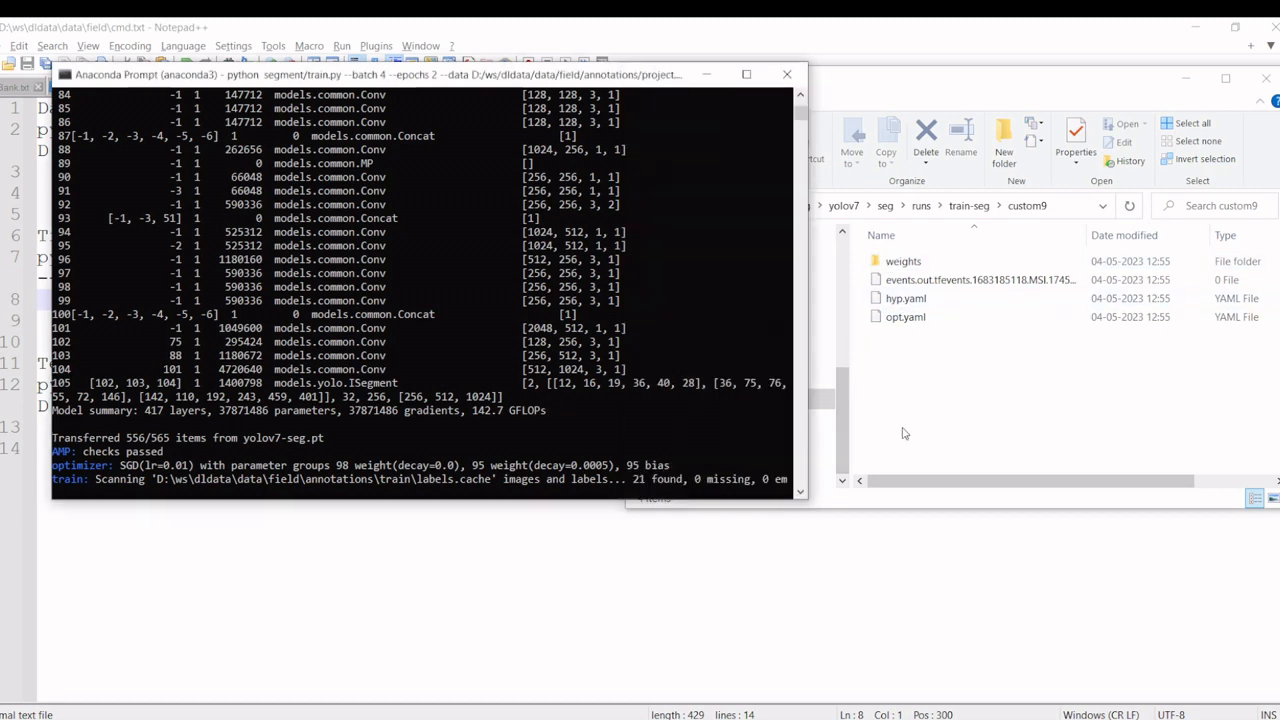
pyautogui.moveTo(806, 466)
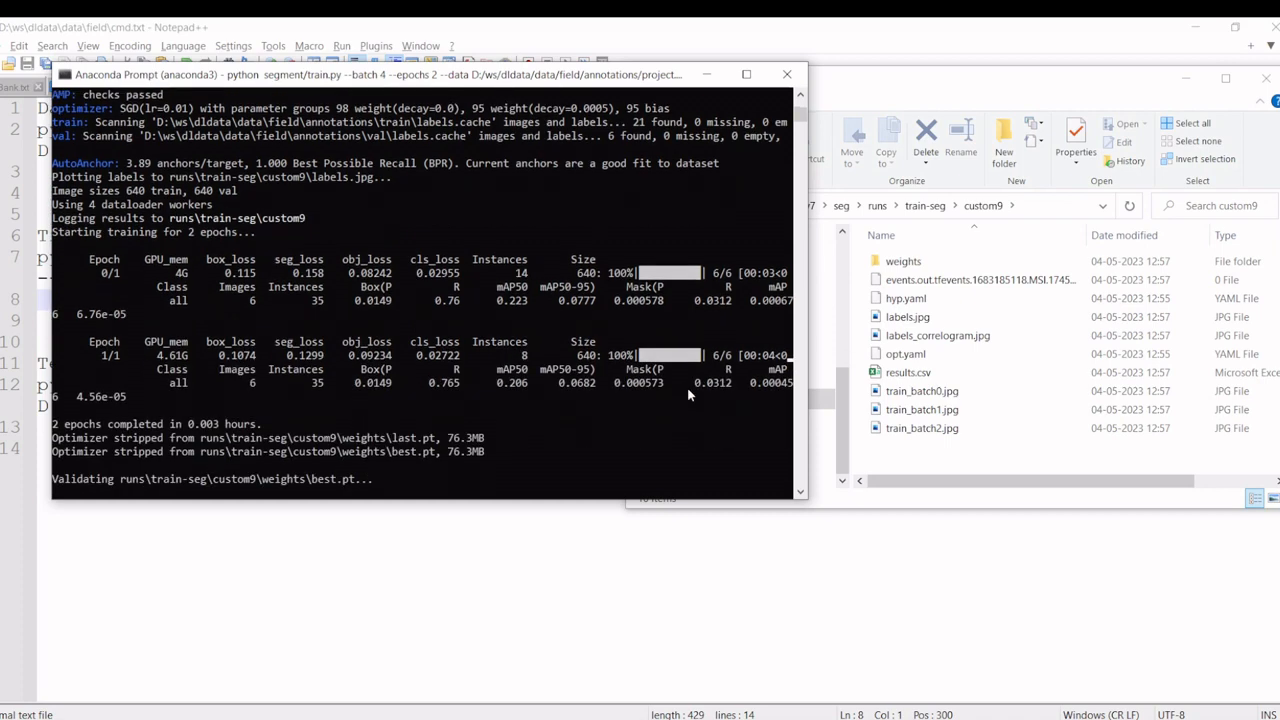
pyautogui.scroll(-3)
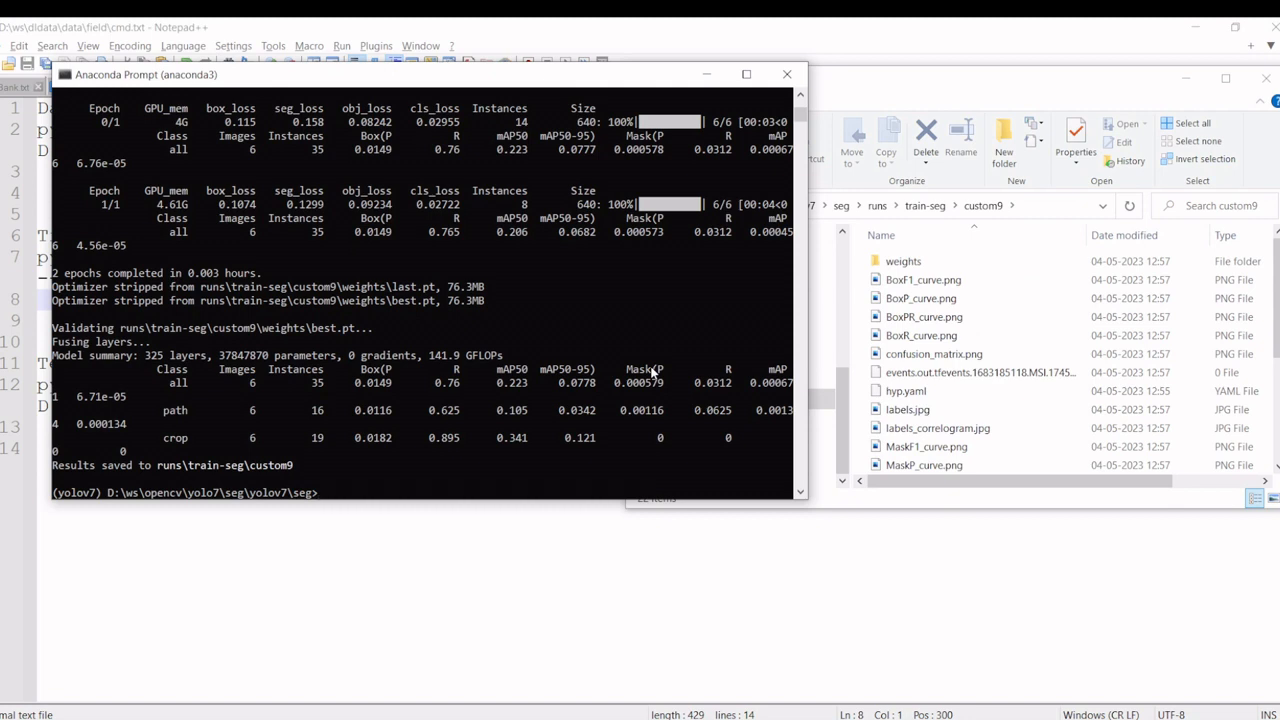
# - Inspect best.pt and last.pt in custom9's weights folder, then go back up to the seg project folder
pyautogui.click(904, 260)
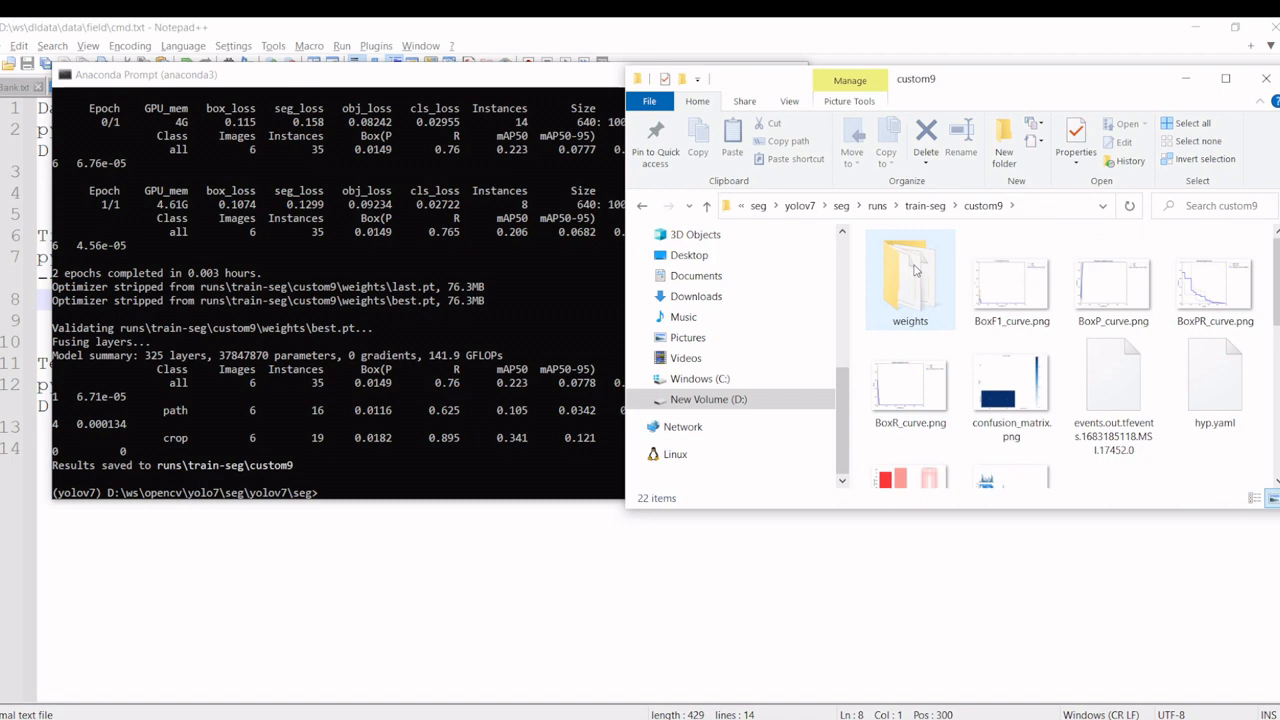
pyautogui.doubleClick(910, 278)
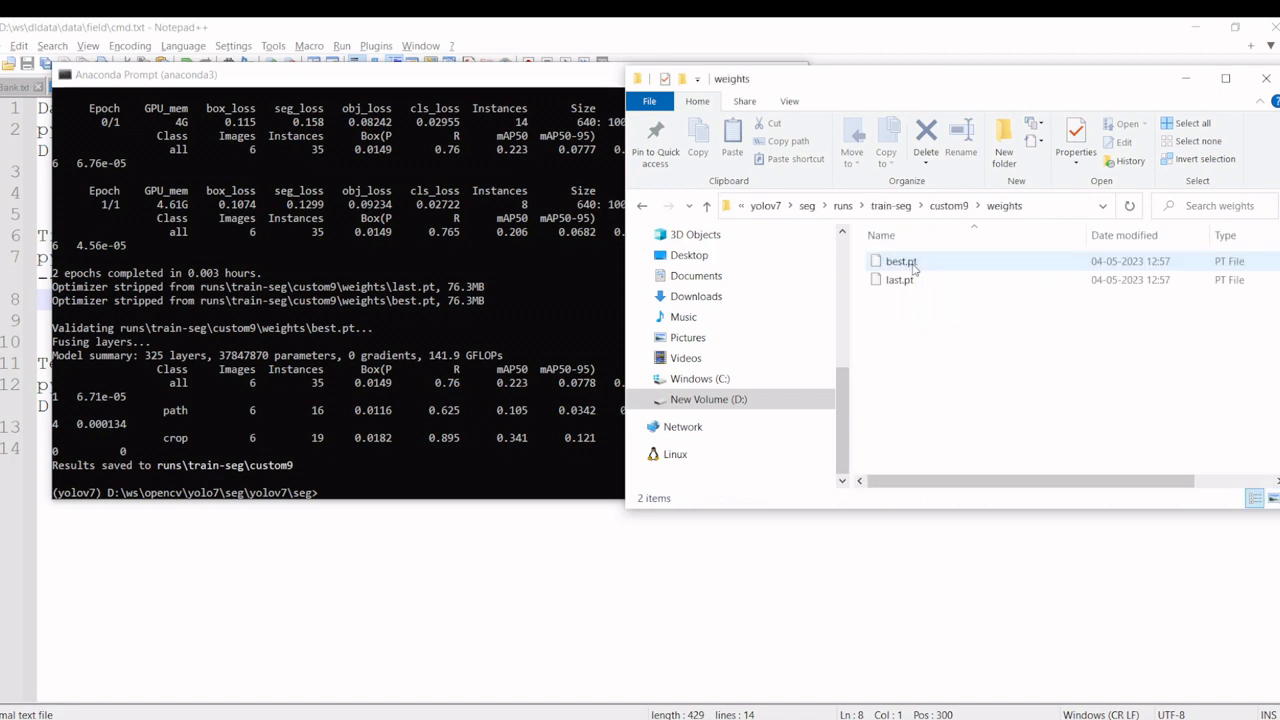
pyautogui.click(706, 204)
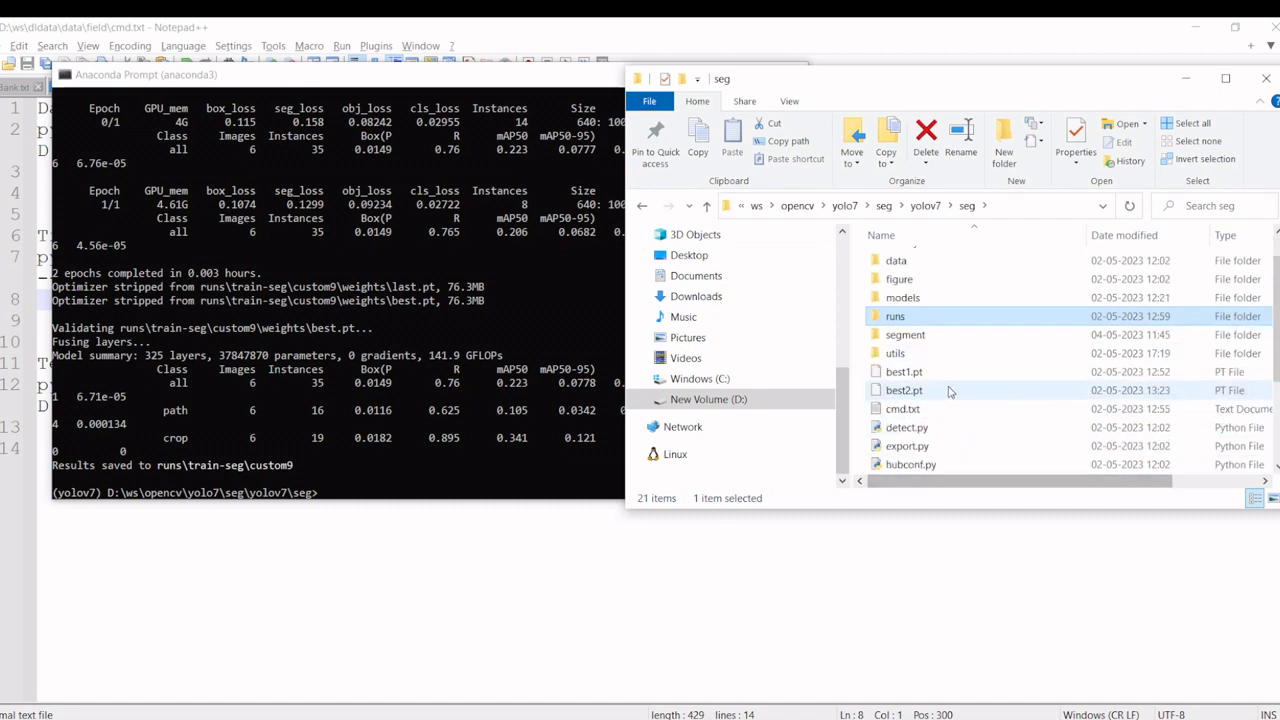
pyautogui.click(984, 86)
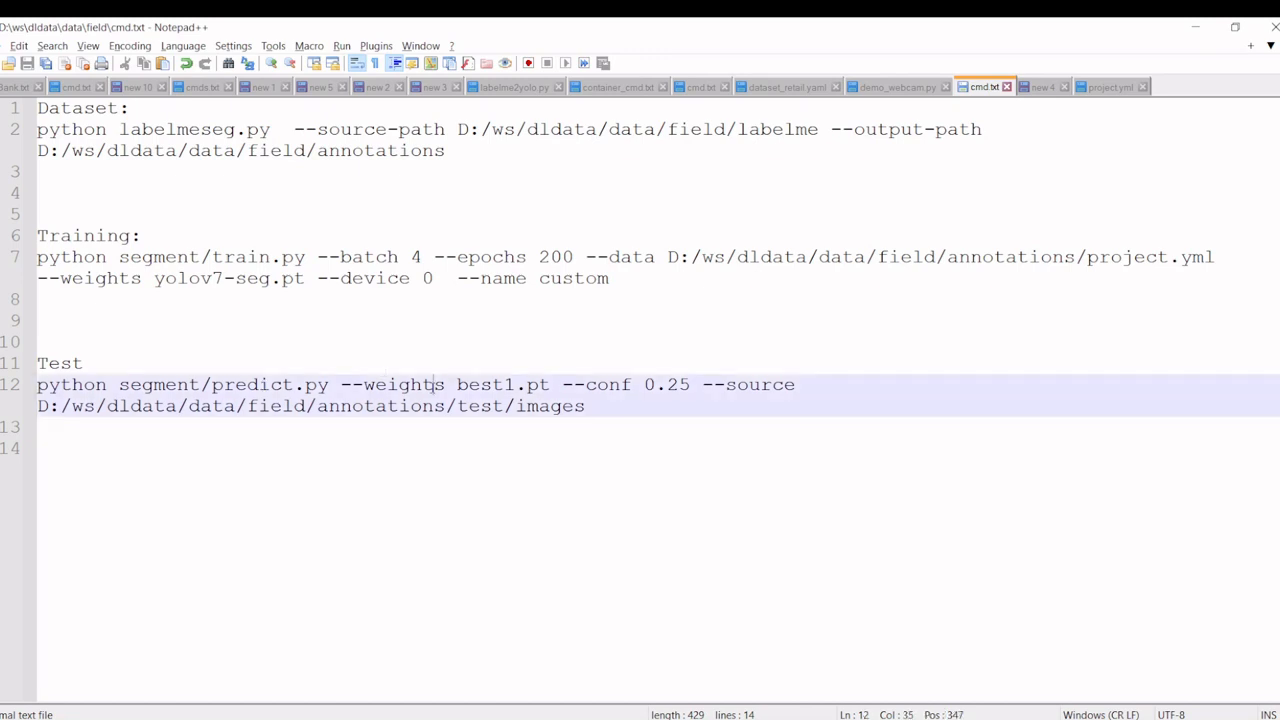
pyautogui.moveTo(560, 444)
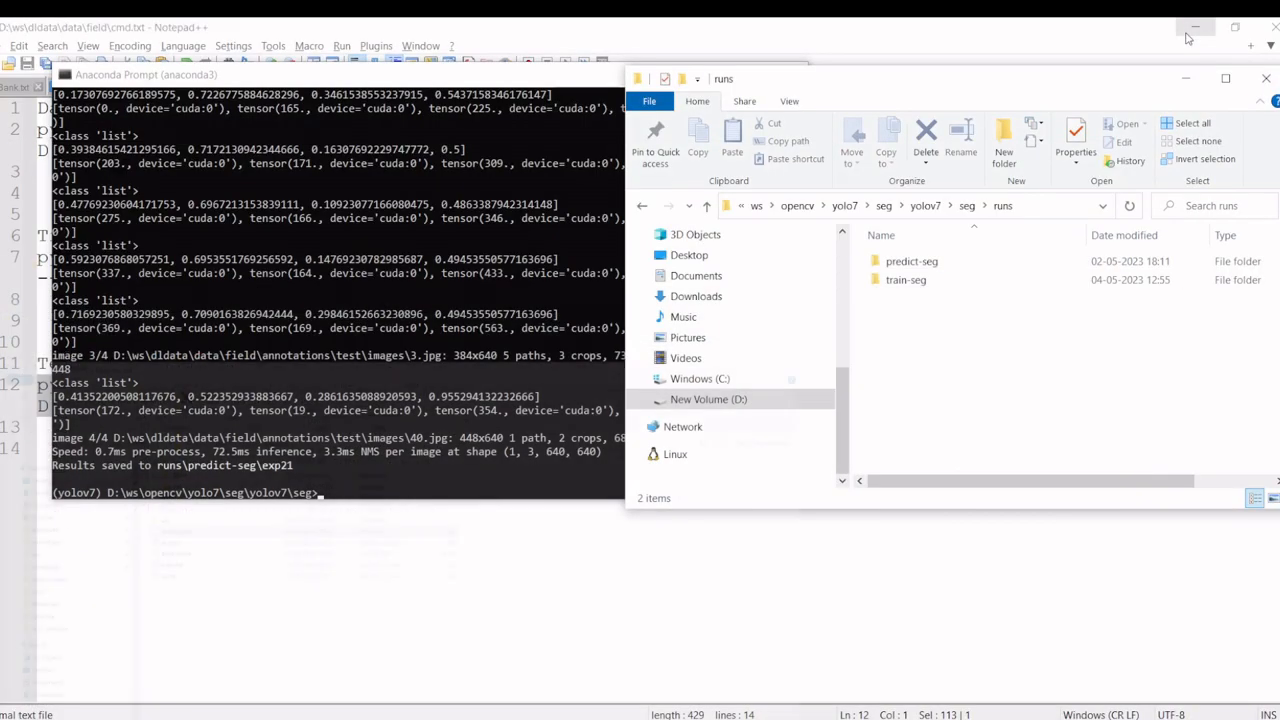
# - Navigate into runs/predict-seg/exp21 and view the predicted masks on 3.jpg
pyautogui.click(912, 260)
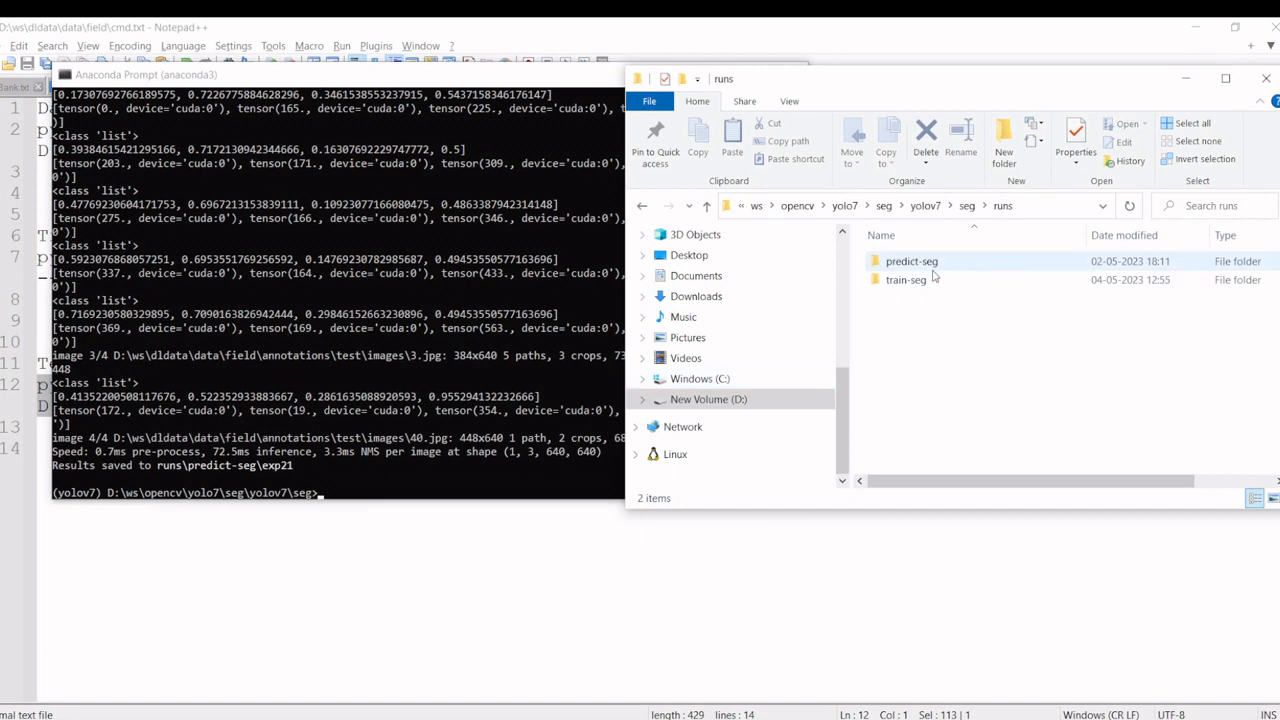
pyautogui.doubleClick(912, 260)
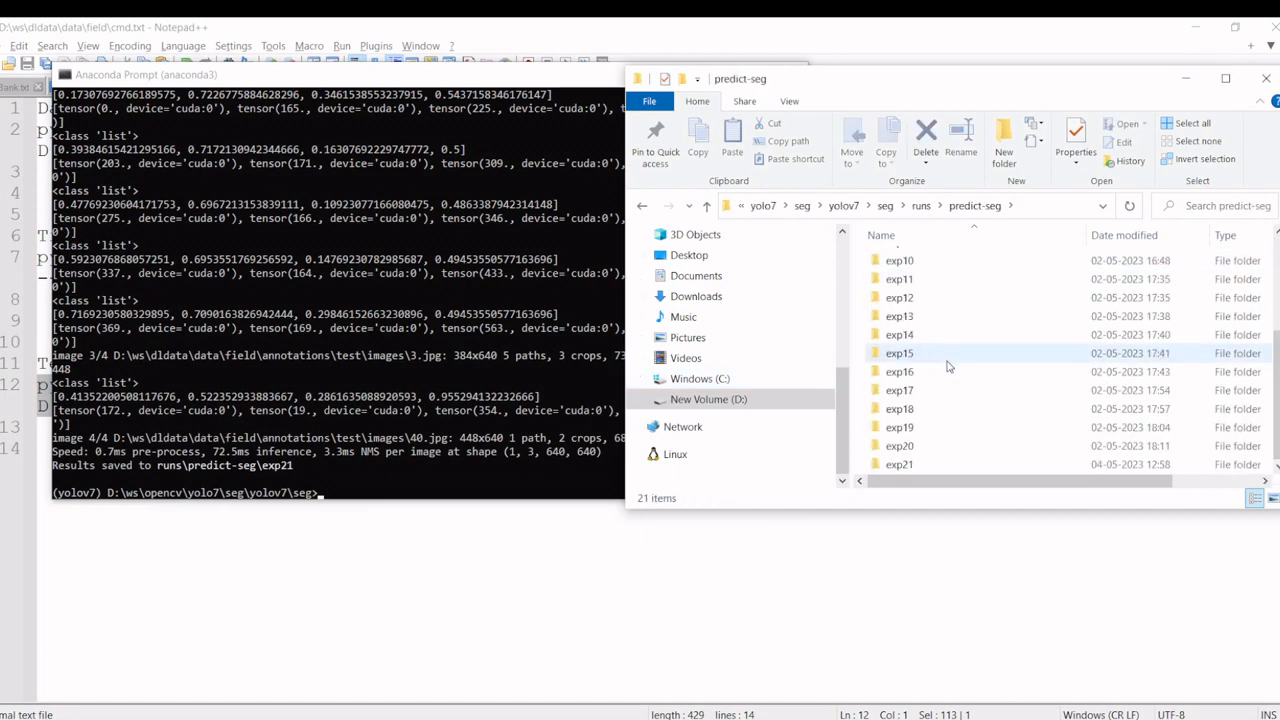
pyautogui.click(900, 464)
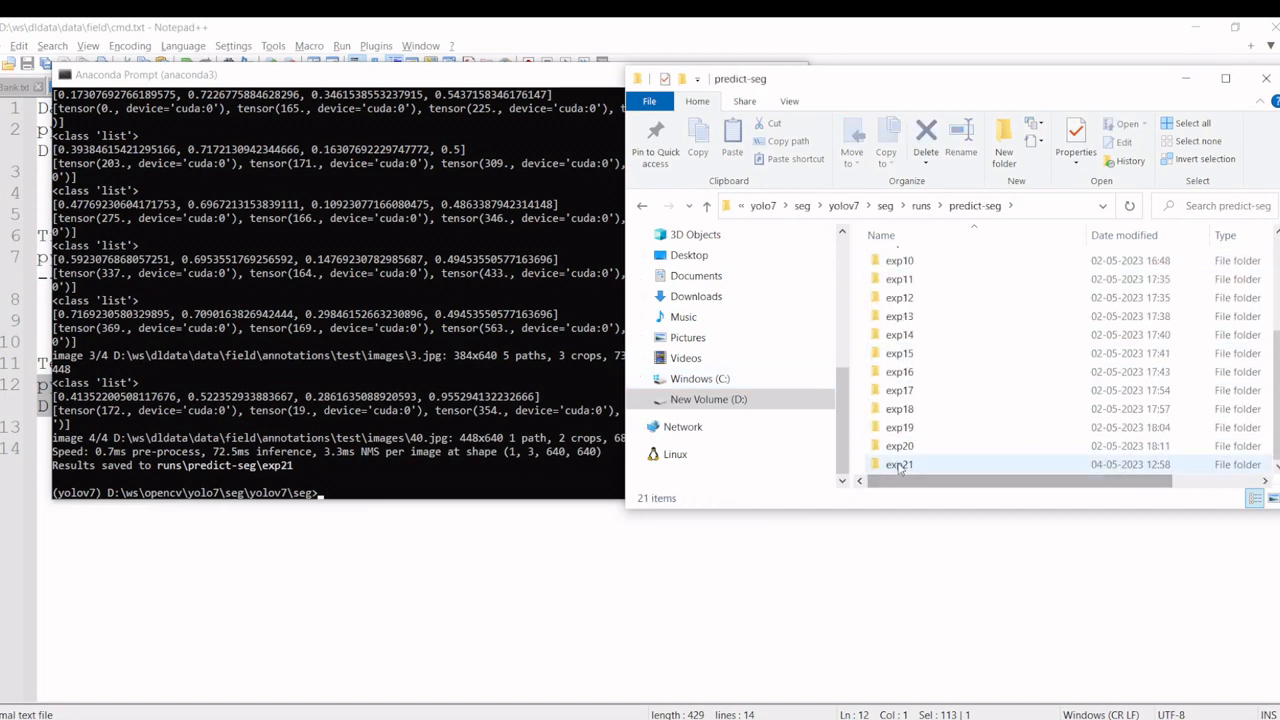
pyautogui.doubleClick(898, 464)
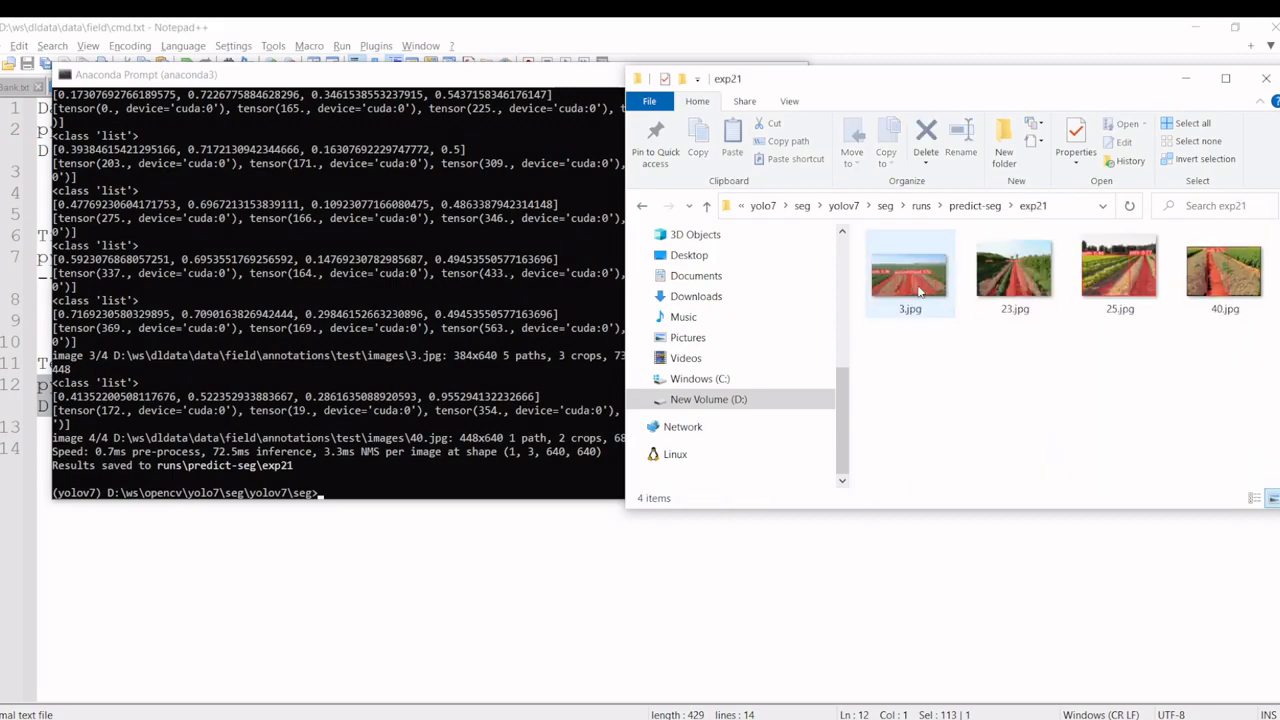
pyautogui.doubleClick(908, 272)
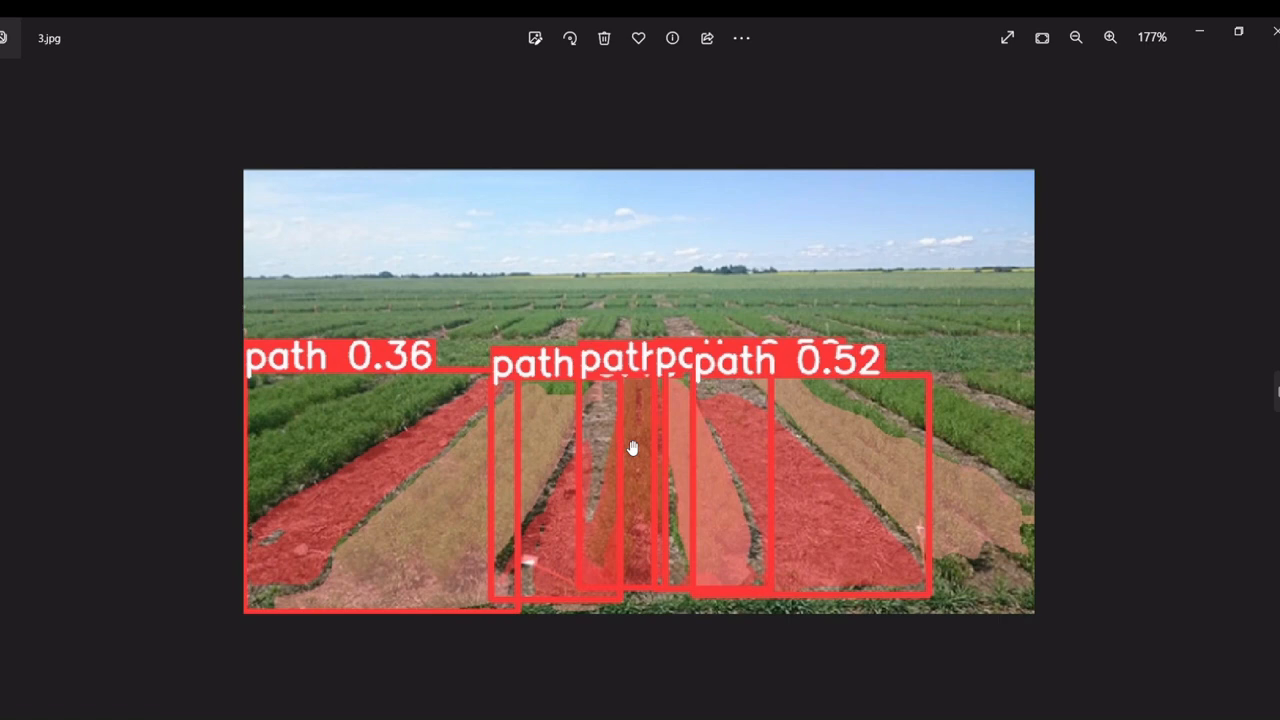
pyautogui.moveTo(340, 512)
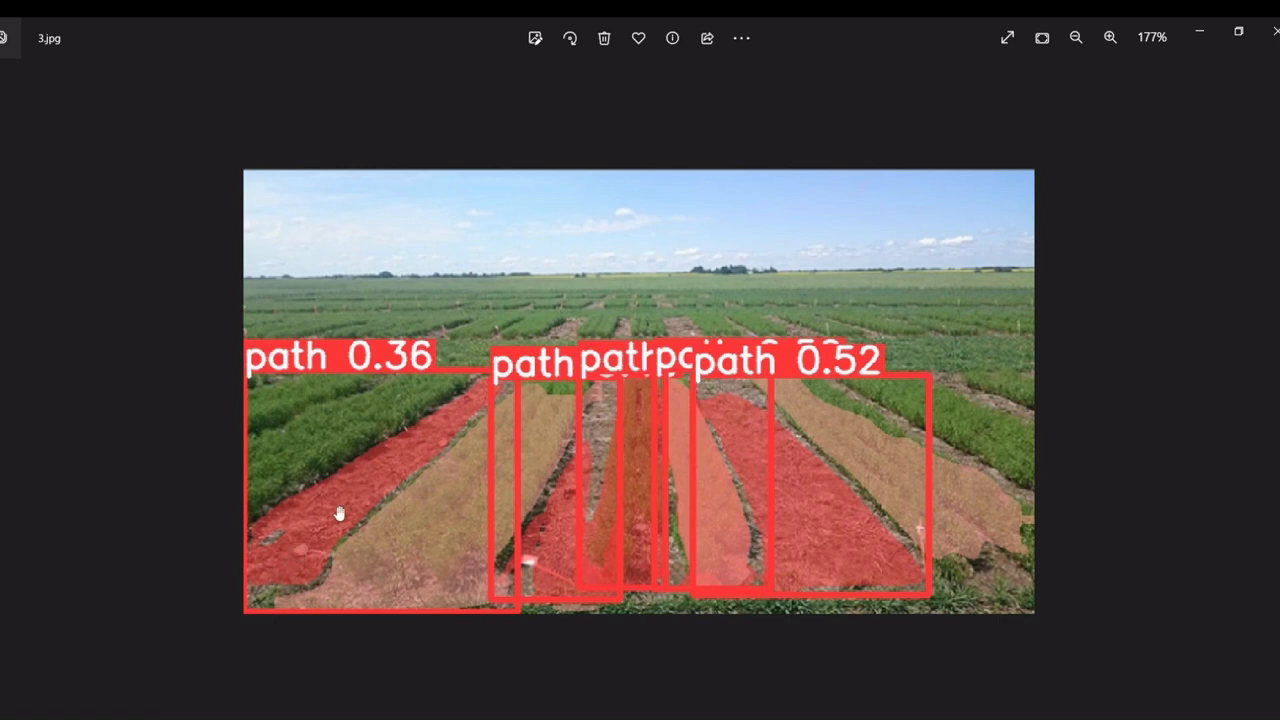
pyautogui.moveTo(472, 612)
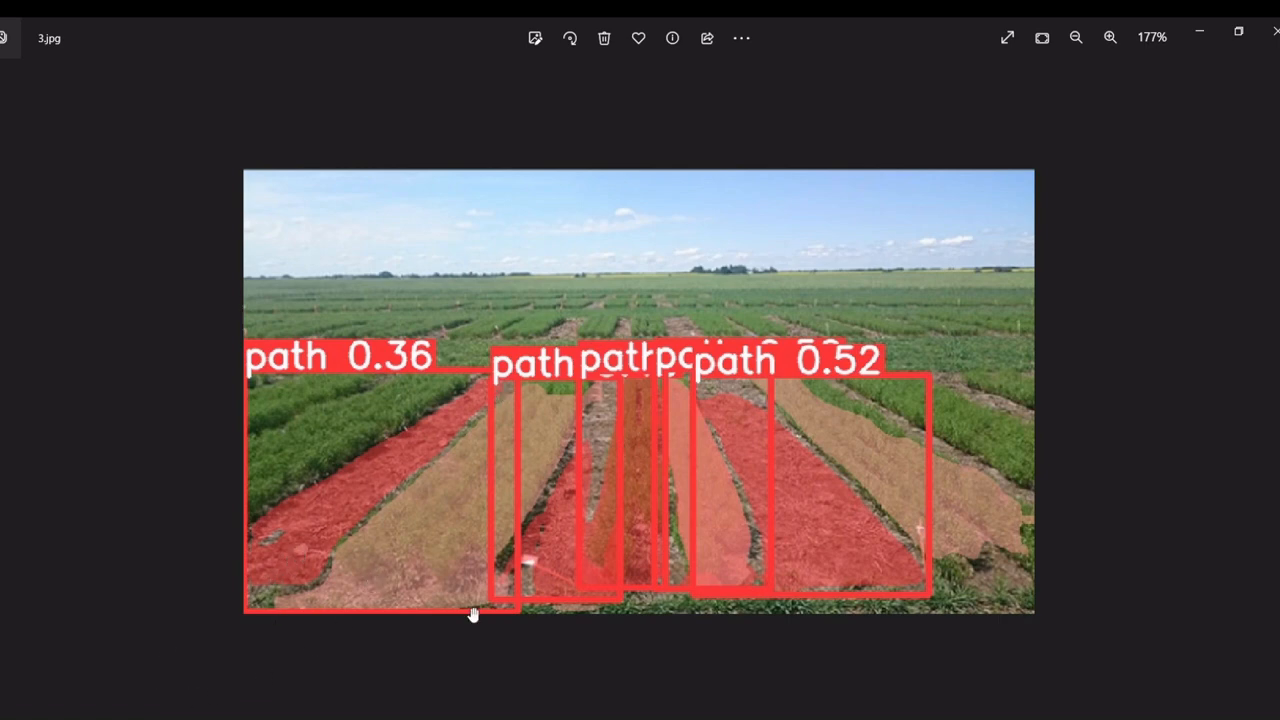
pyautogui.moveTo(660, 636)
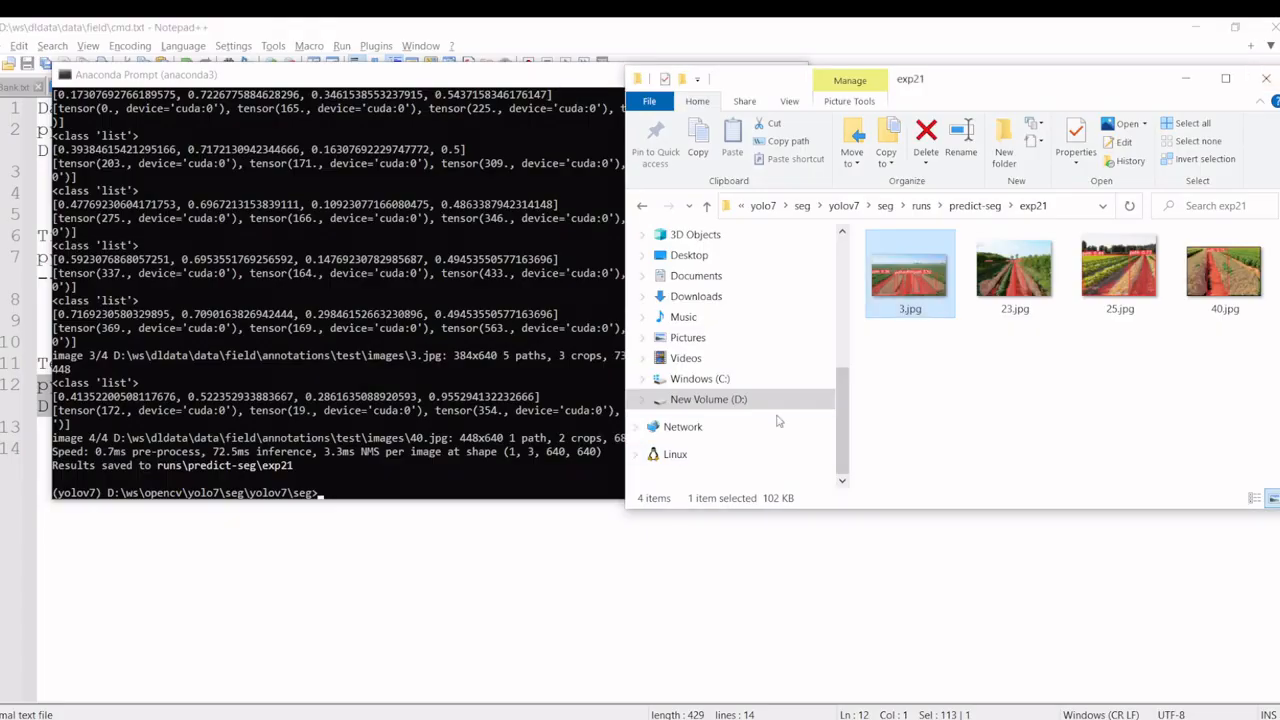
# - View 40.jpg's predicted path mask at 0.75 confidence after inspecting 3.jpg
pyautogui.doubleClick(1014, 268)
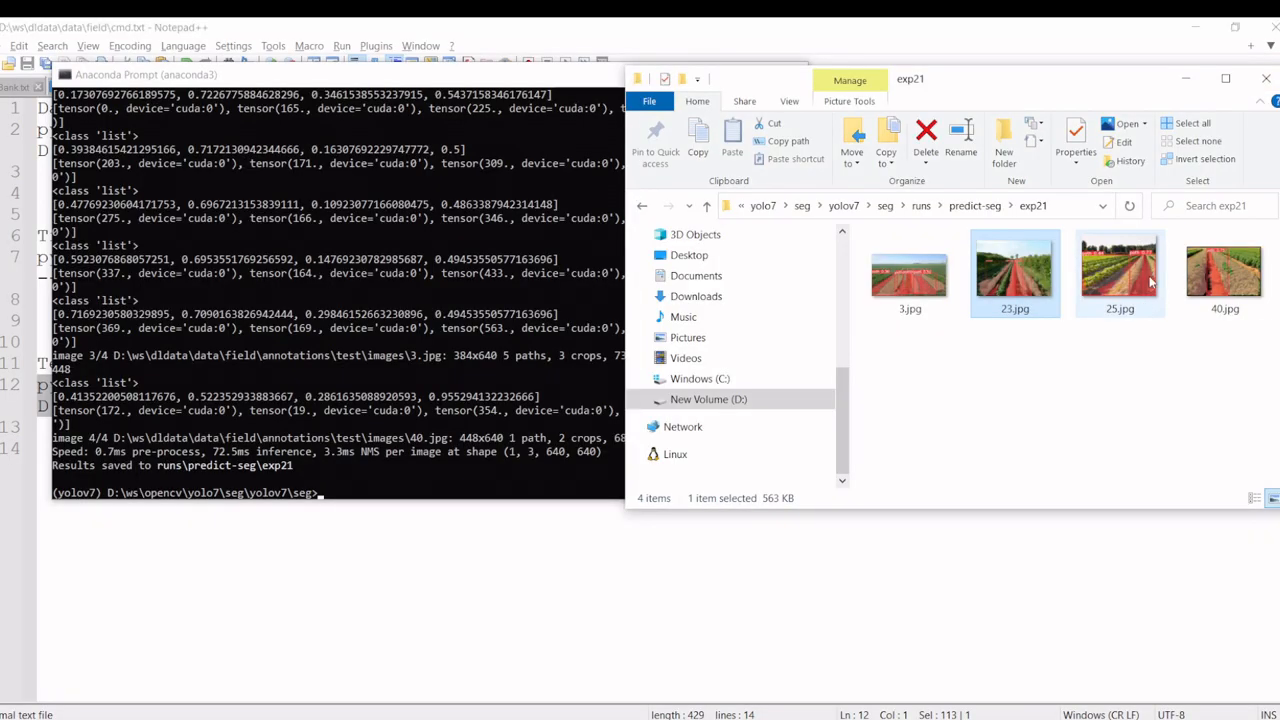
pyautogui.doubleClick(1224, 272)
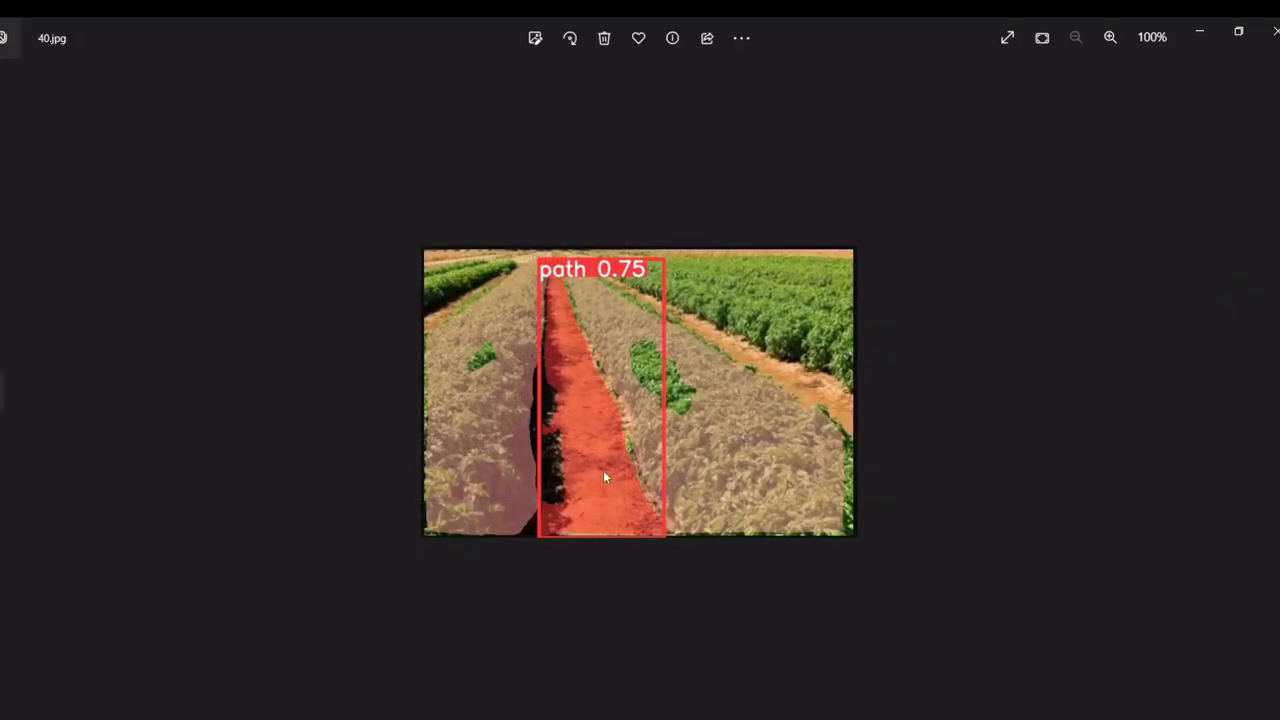
pyautogui.moveTo(1230, 80)
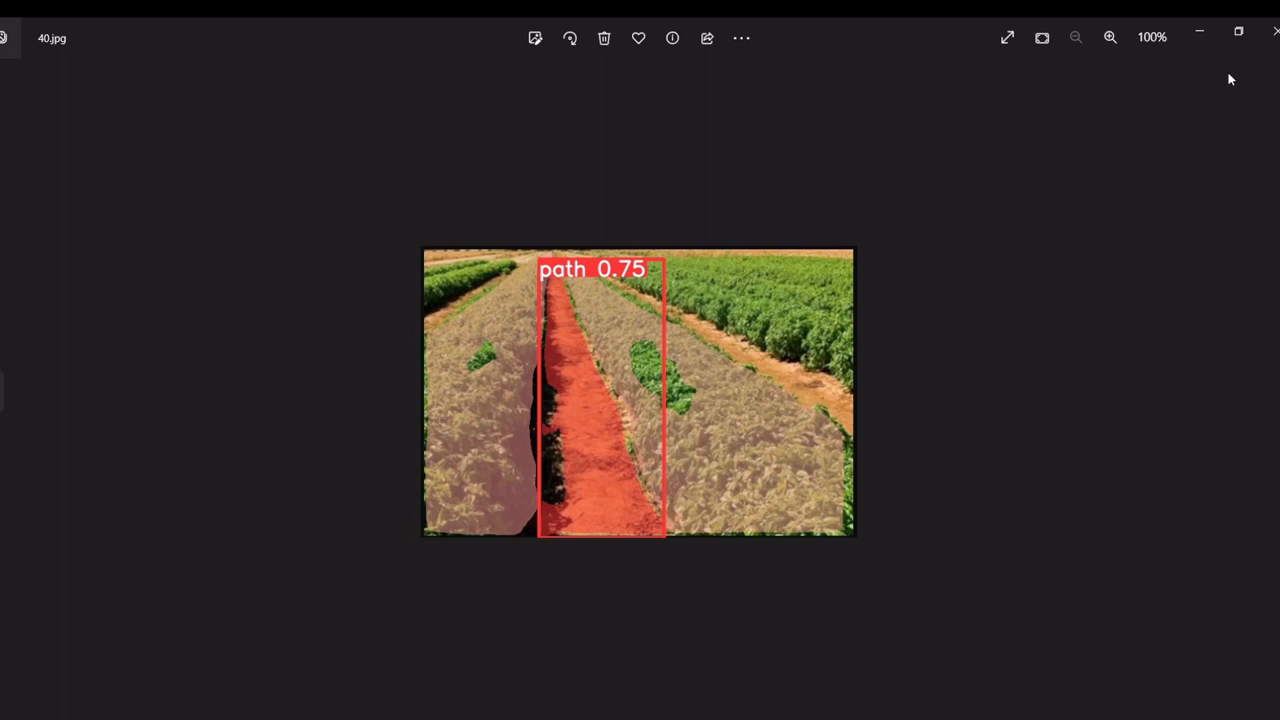